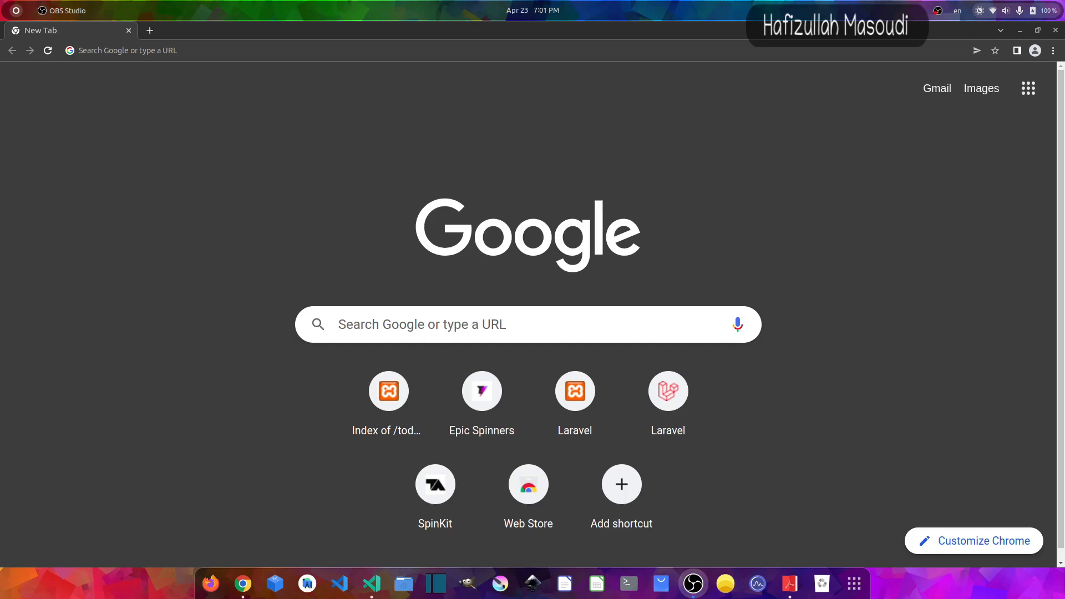
{"action": "mouse_move", "coordinate": [130, 66]}
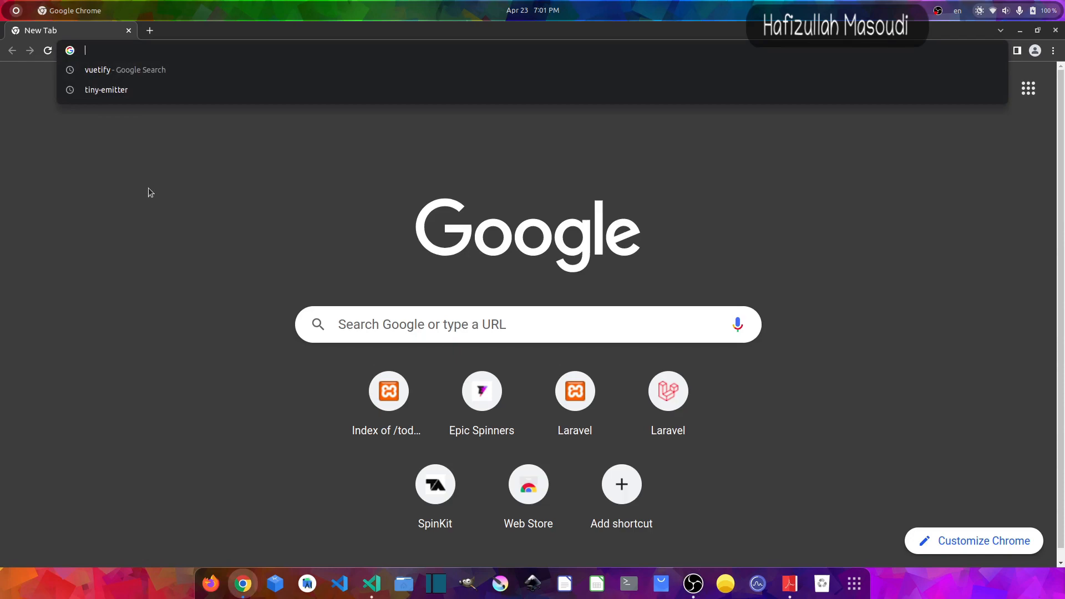
Search the web for vuetify and open the Vuetify homepage from the results.
{"action": "type", "text": "vuetify"}
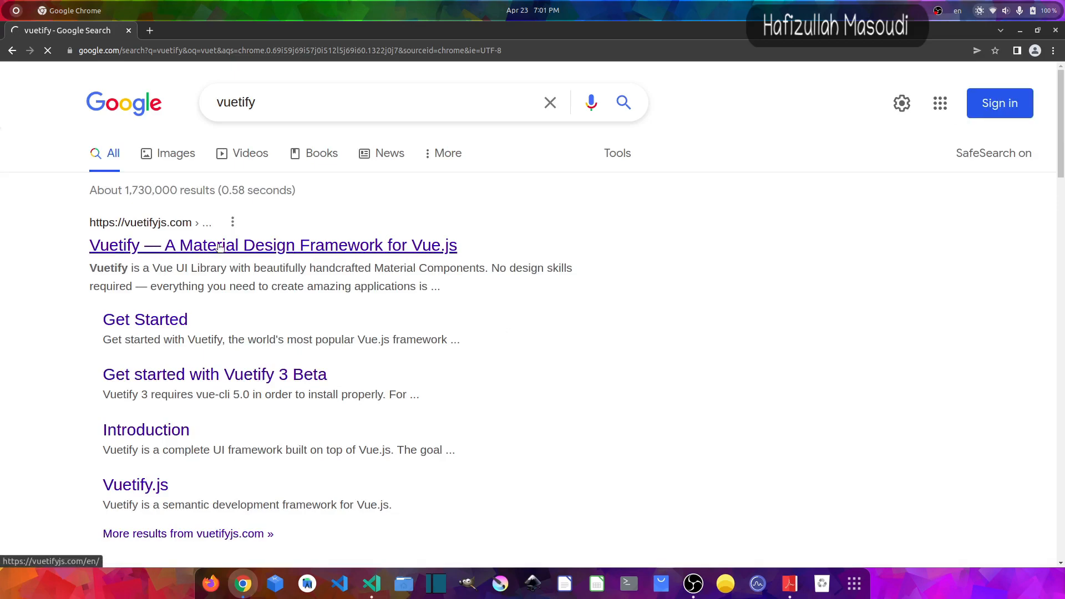
{"action": "left_click", "coordinate": [273, 245]}
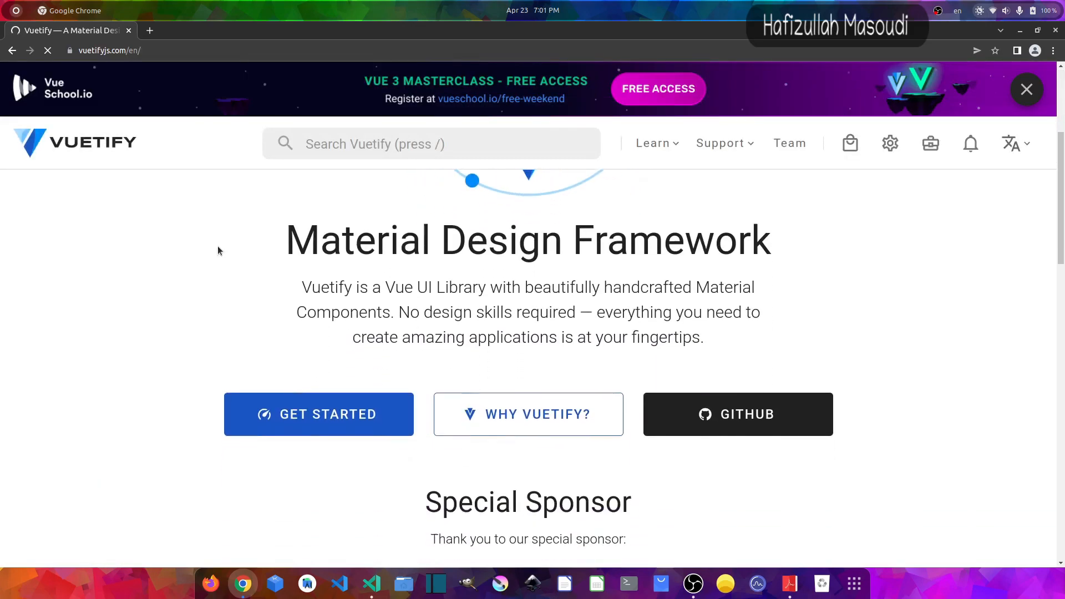
Go to the installation guide's Vue CLI Install section and view the documentation version list.
{"action": "left_click", "coordinate": [318, 414]}
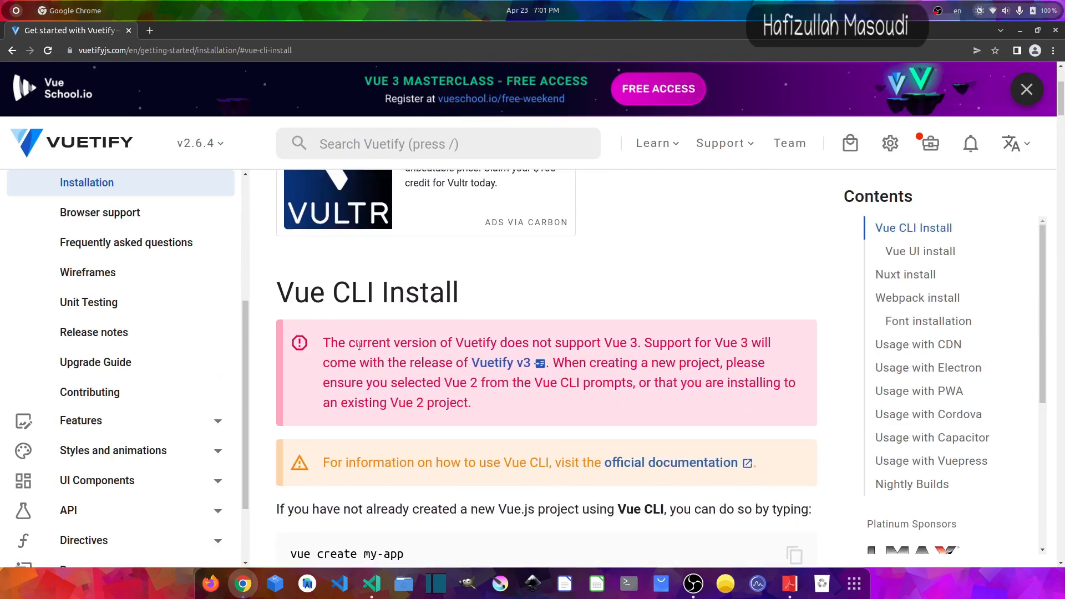
{"action": "scroll", "scroll_direction": "down", "scroll_amount": 3}
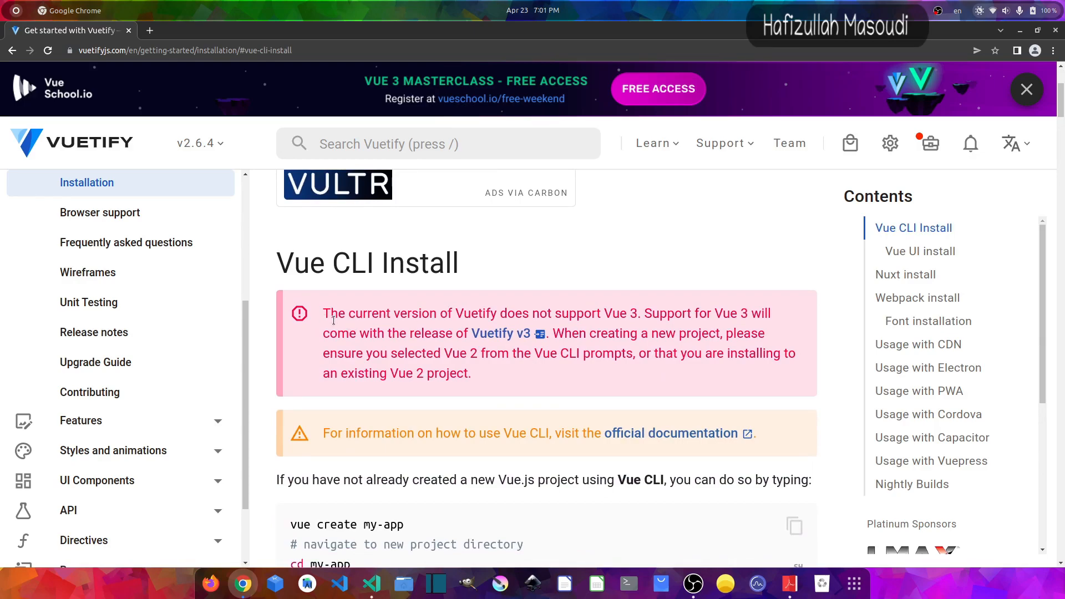
{"action": "mouse_move", "coordinate": [605, 318]}
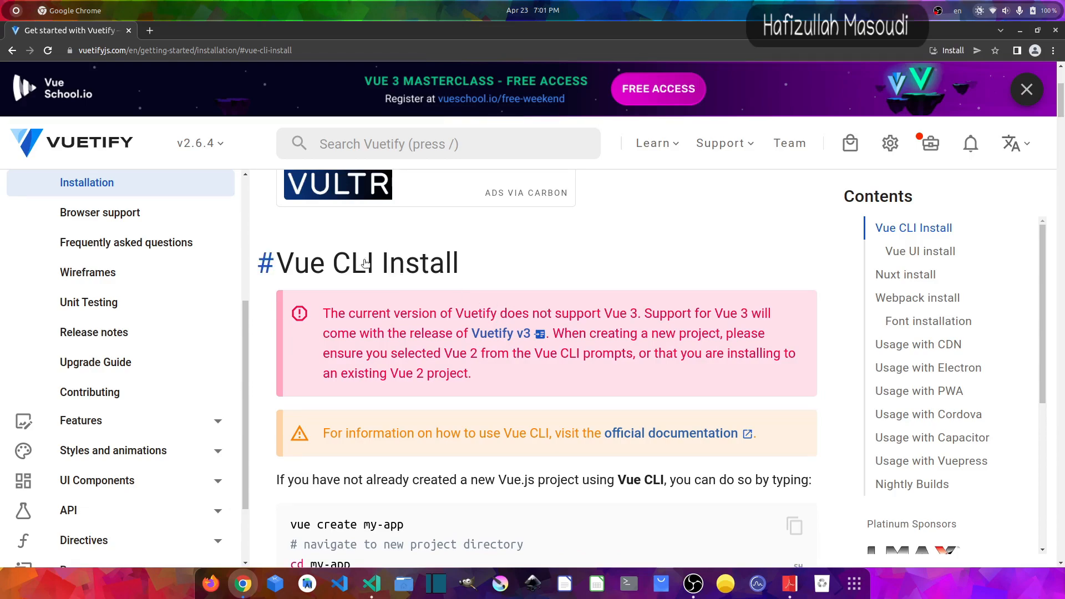
{"action": "left_click", "coordinate": [199, 143]}
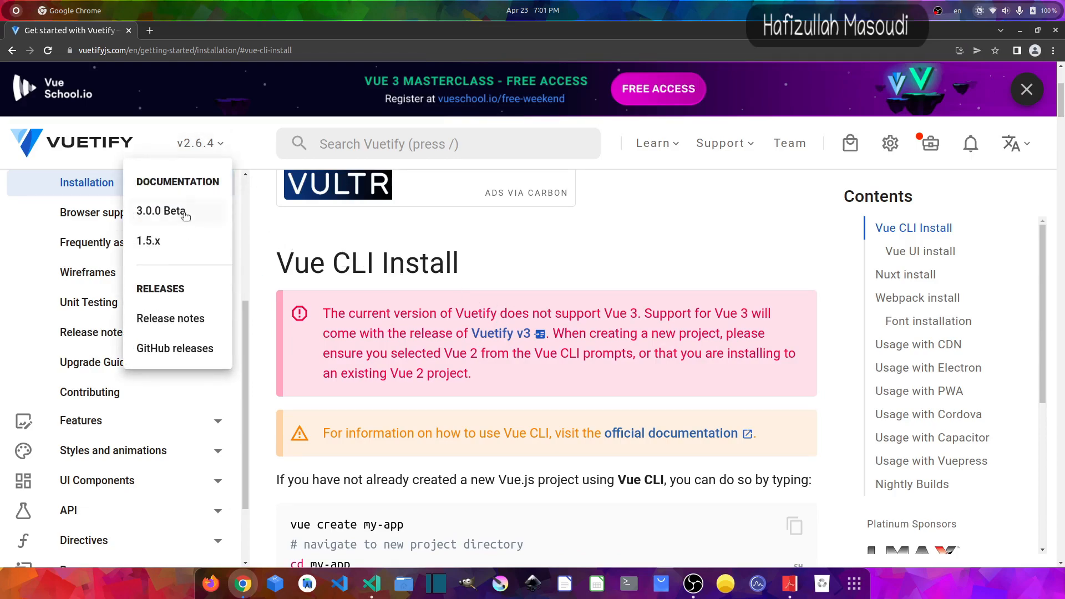
{"action": "mouse_move", "coordinate": [148, 216]}
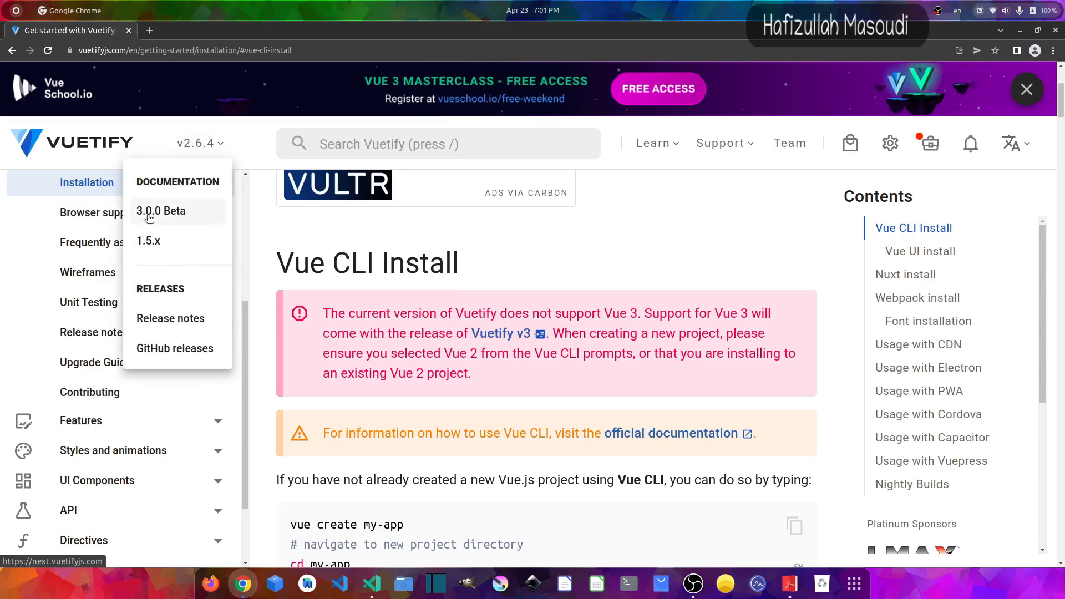
{"action": "mouse_move", "coordinate": [178, 215]}
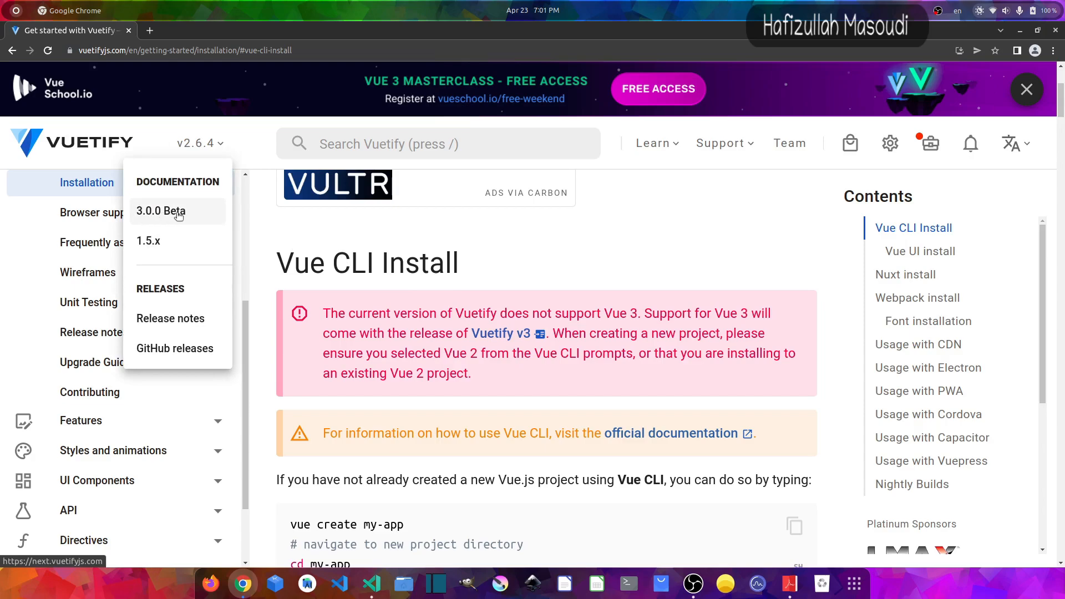
{"action": "mouse_move", "coordinate": [183, 216]}
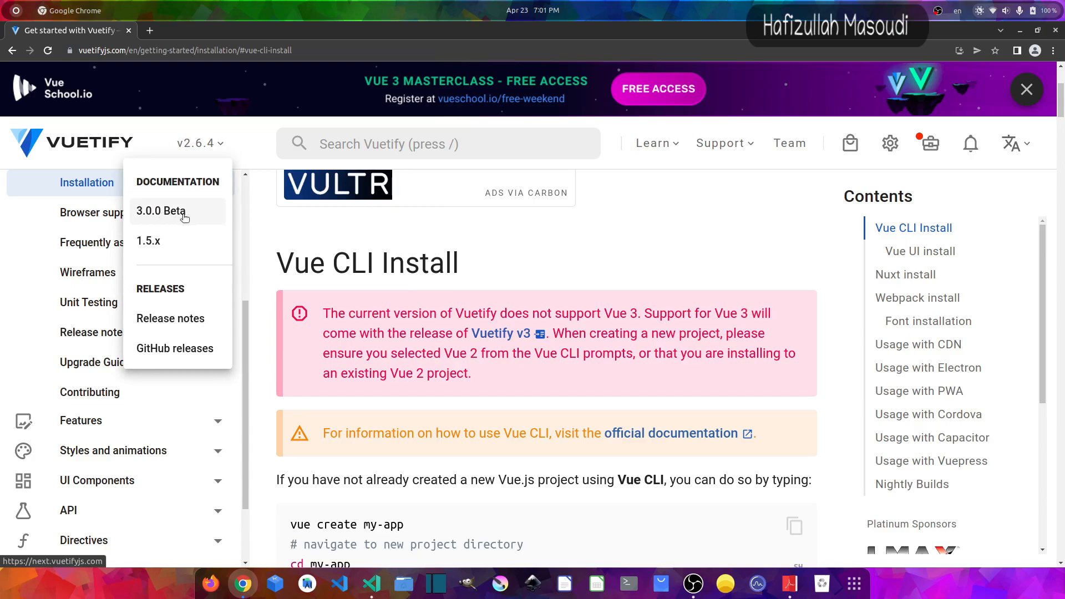
{"action": "mouse_move", "coordinate": [175, 217]}
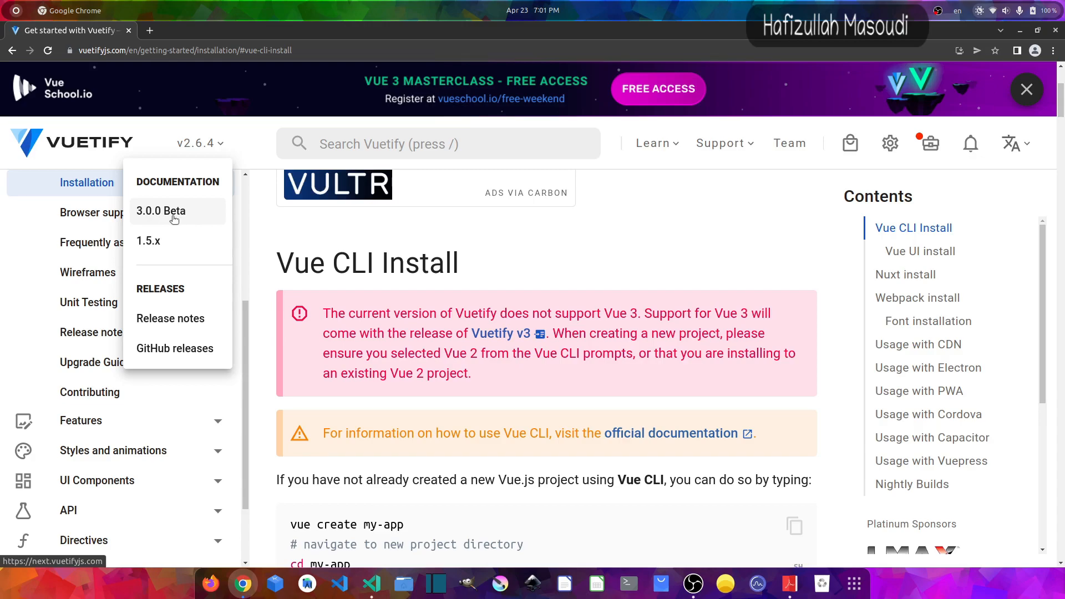
{"action": "mouse_move", "coordinate": [155, 217]}
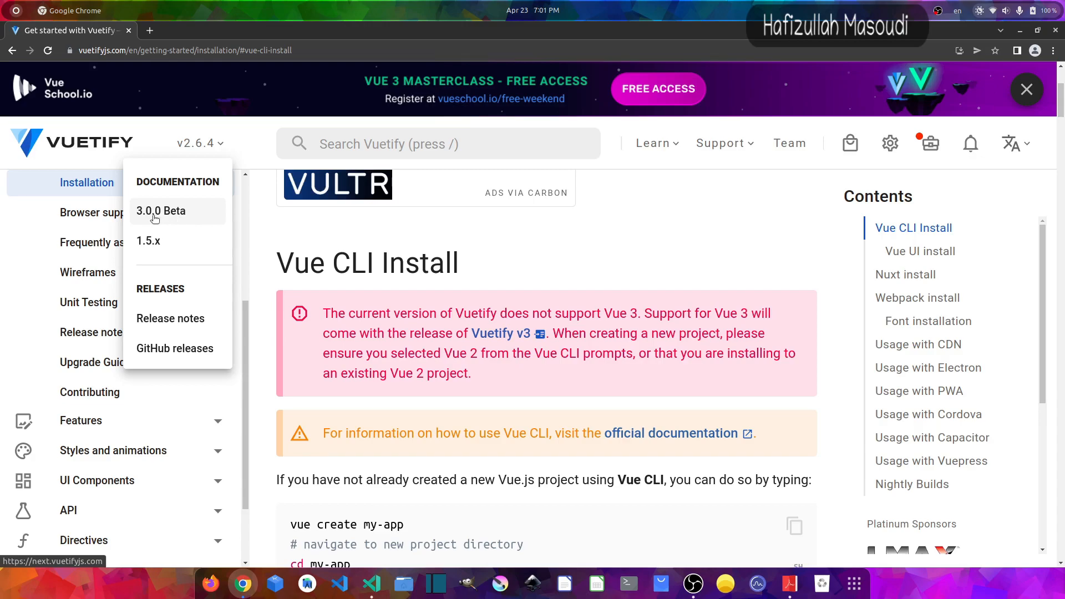
{"action": "mouse_move", "coordinate": [181, 217]}
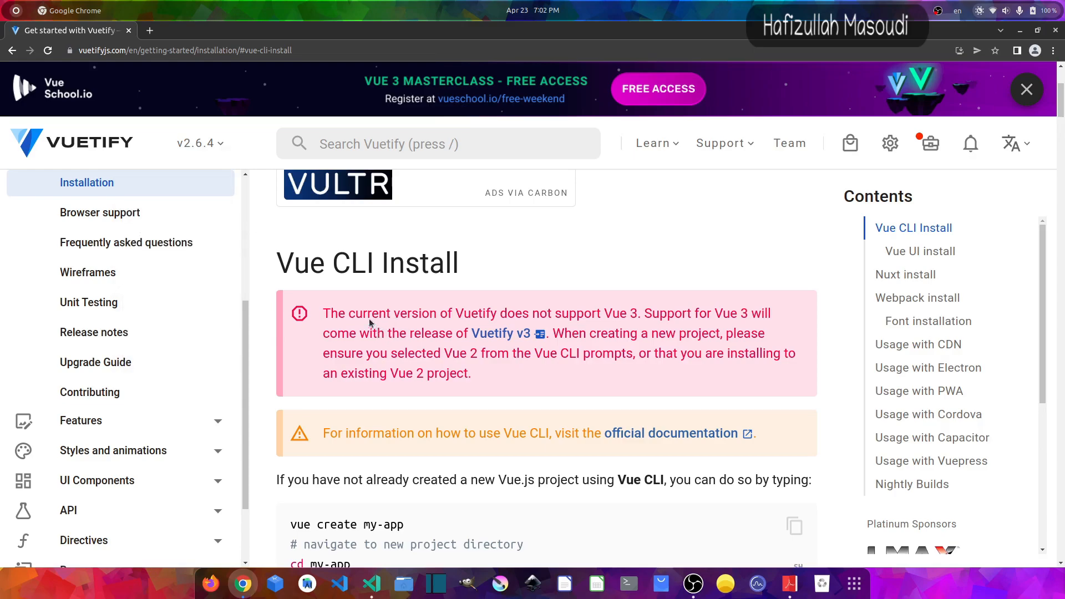
{"action": "mouse_move", "coordinate": [379, 297]}
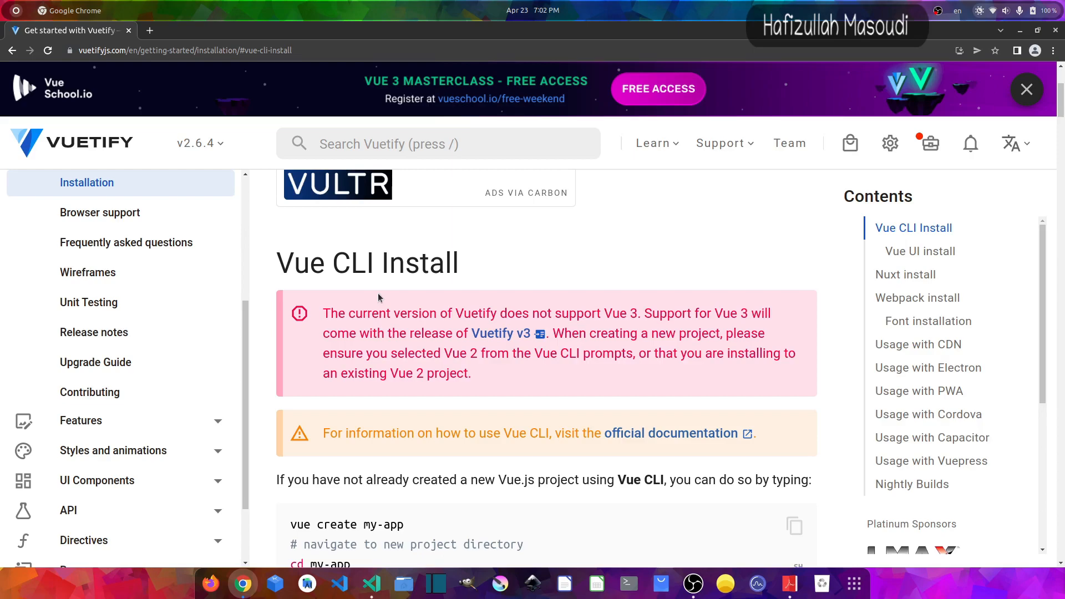
Start a terminal and change directory to /opt/lampp/htdocs/.
{"action": "left_click", "coordinate": [626, 583]}
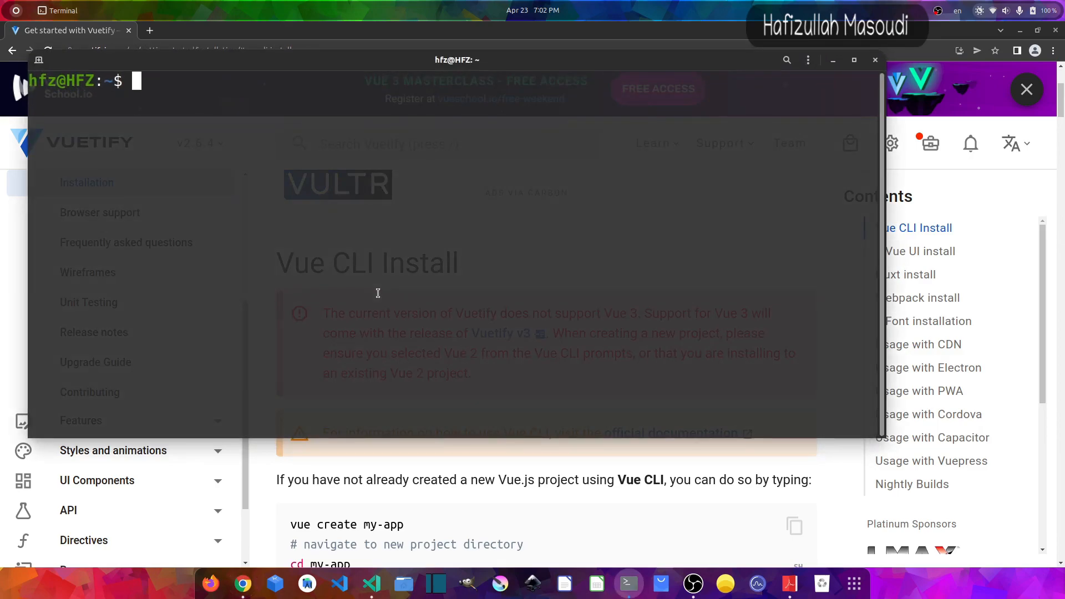
{"action": "type", "text": "cd /opt/"}
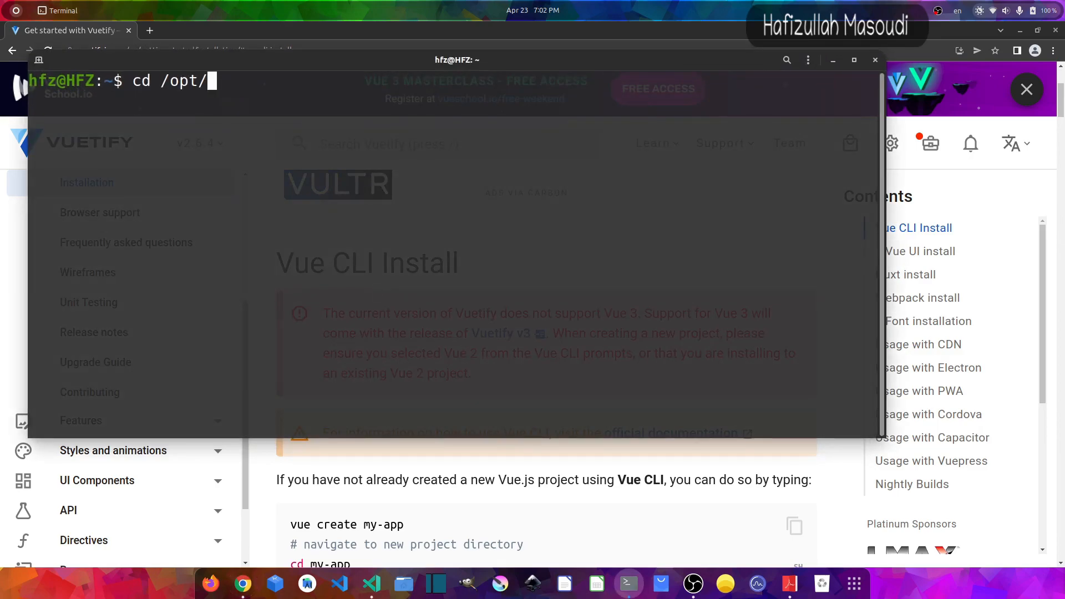
{"action": "type", "text": "lampp/htdocs/"}
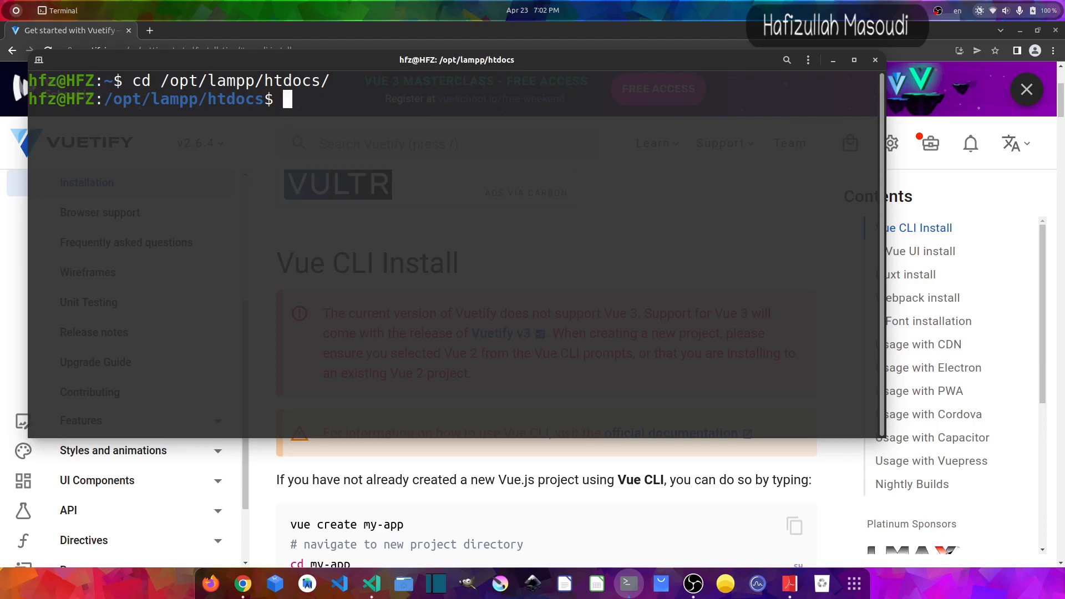
Run composer create-project laravel/laravel laravuetify to scaffold the new project.
{"action": "type", "text": "compo"}
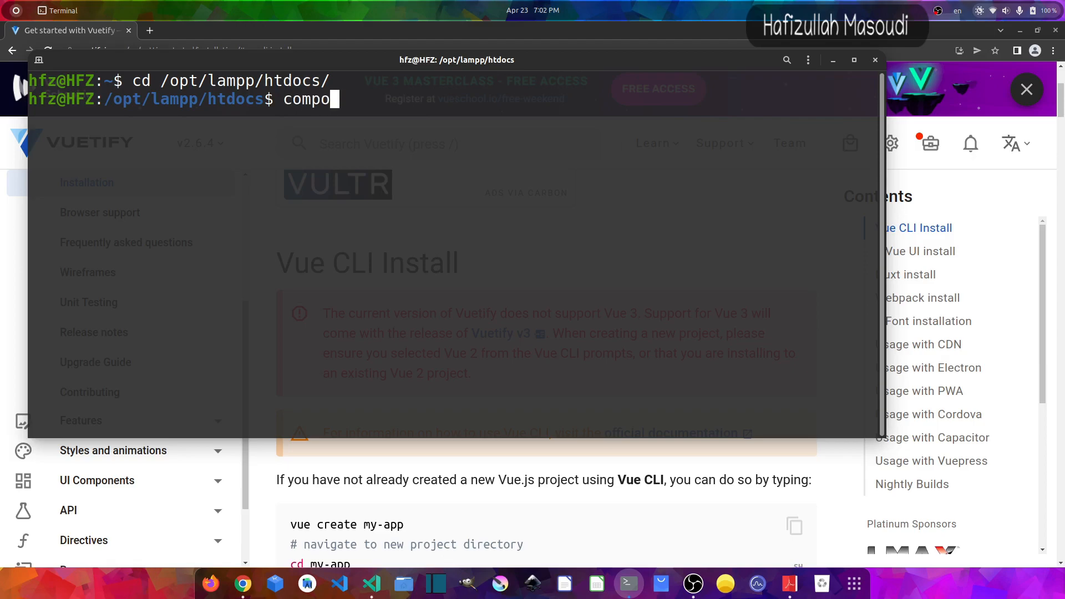
{"action": "type", "text": "ser create"}
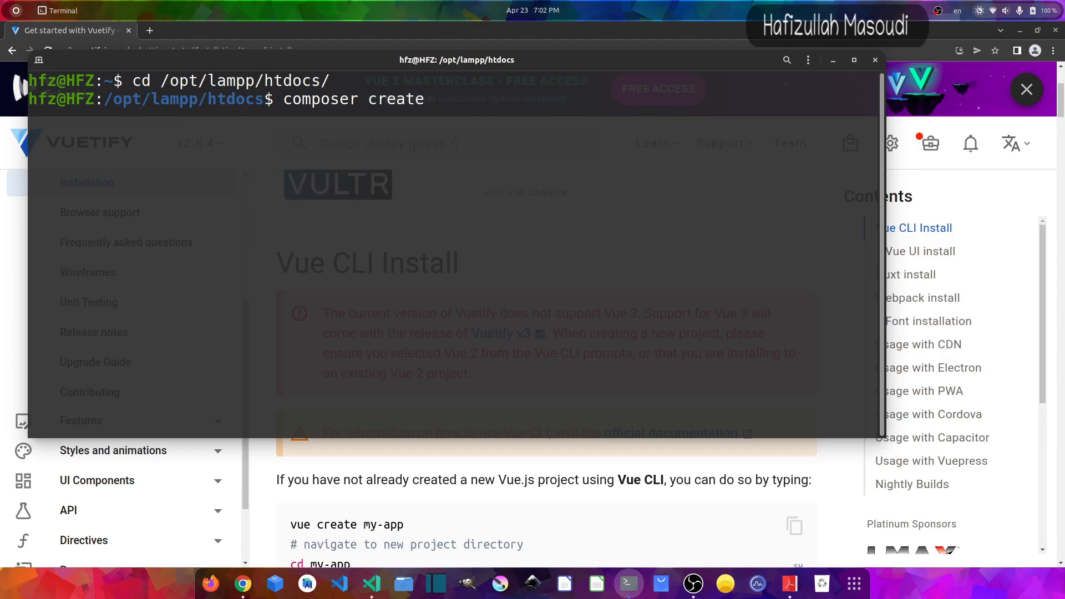
{"action": "type", "text": "-project la"}
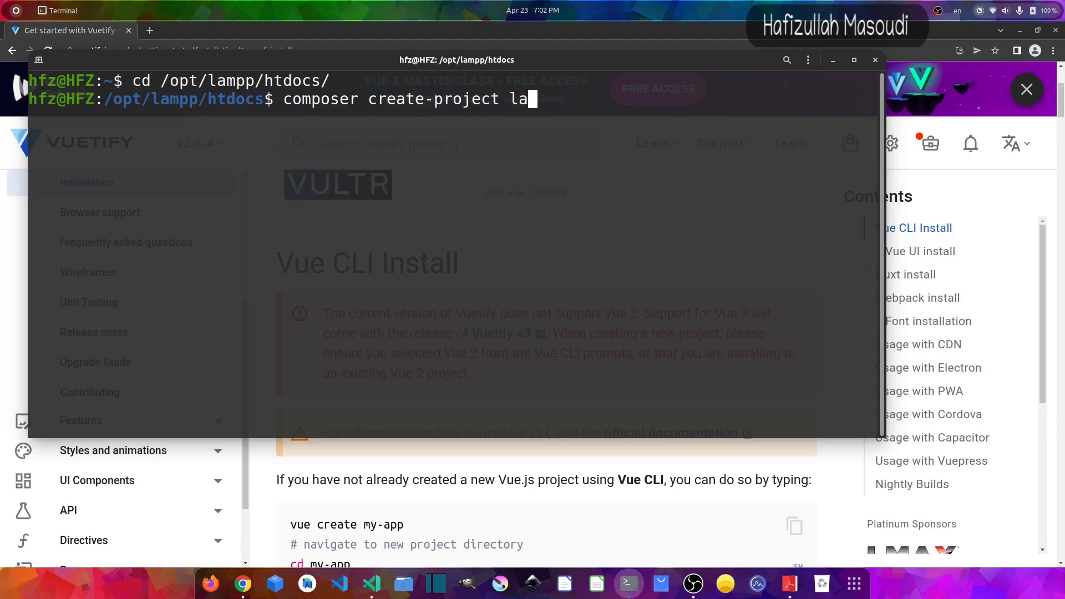
{"action": "type", "text": "ravel/laravel"}
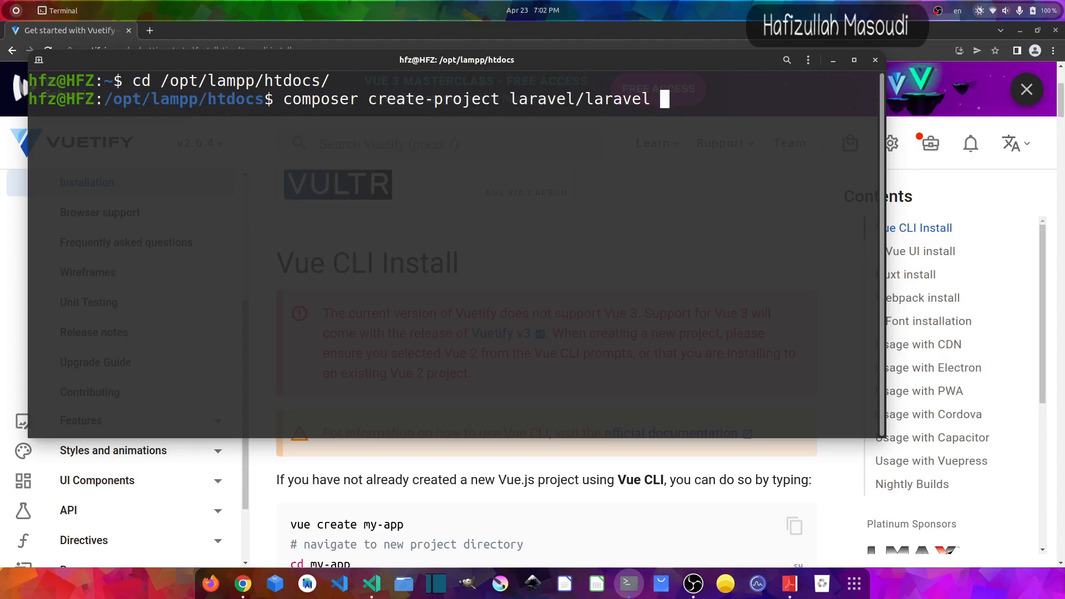
{"action": "type", "text": "laravu"}
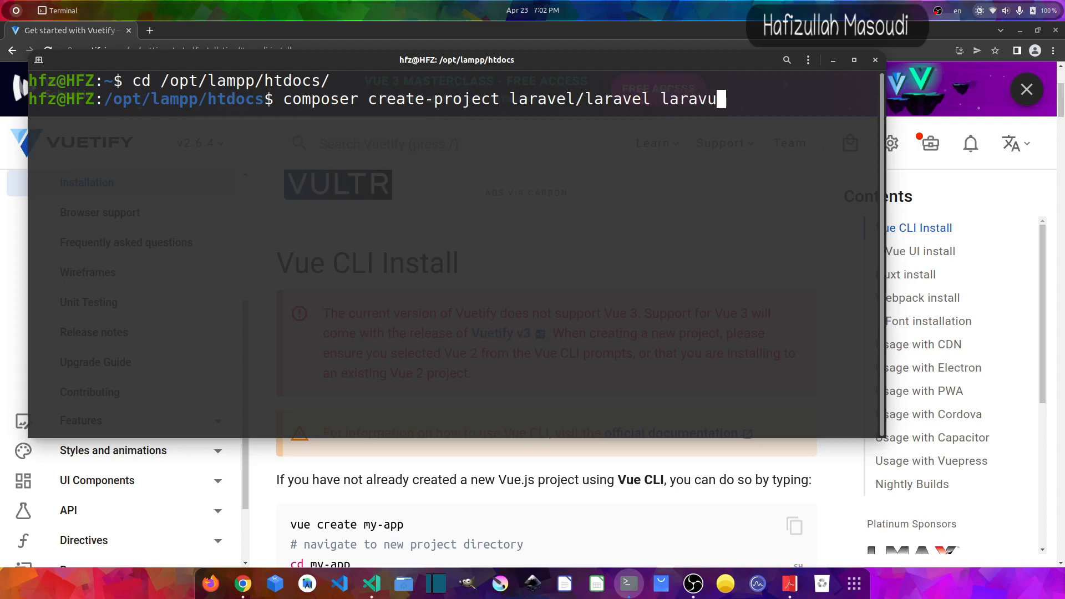
{"action": "type", "text": "etify"}
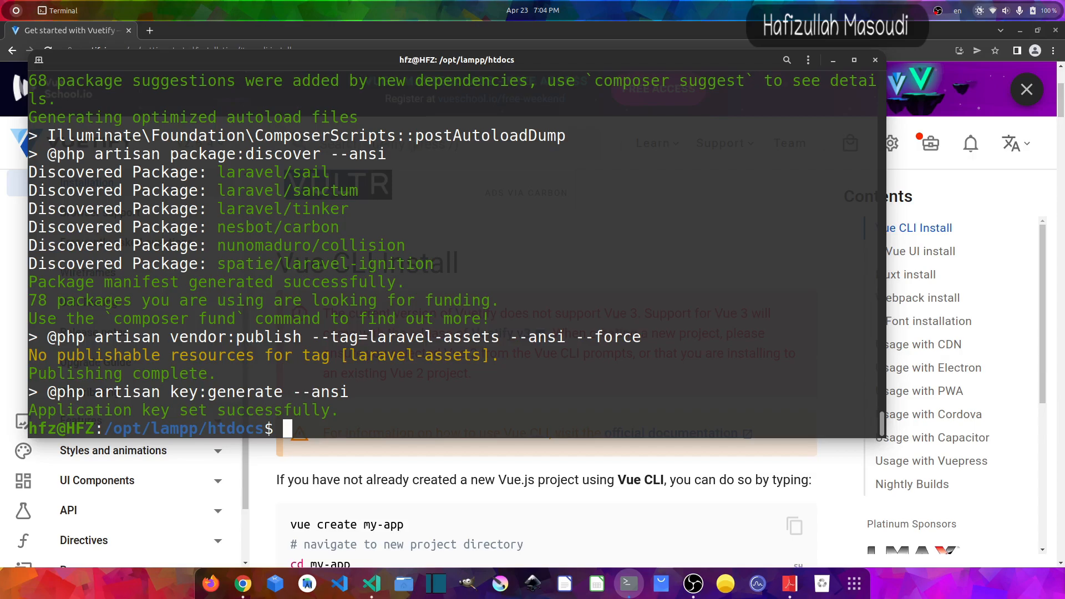
Run sudo chmod -R 757 laravuetify/ and clear the terminal.
{"action": "type", "text": "sudo"}
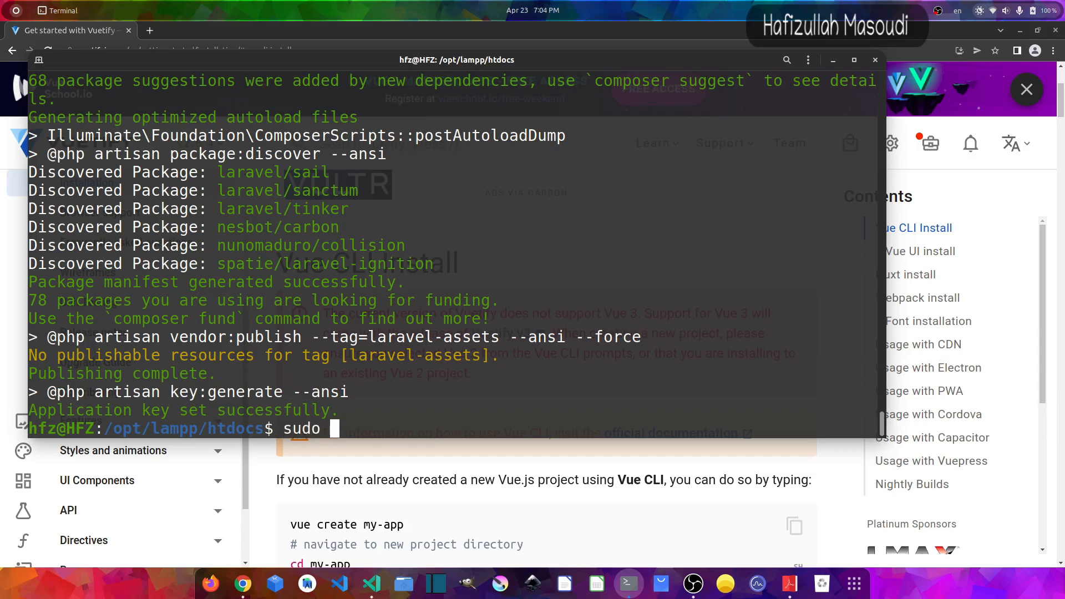
{"action": "type", "text": "chmod"}
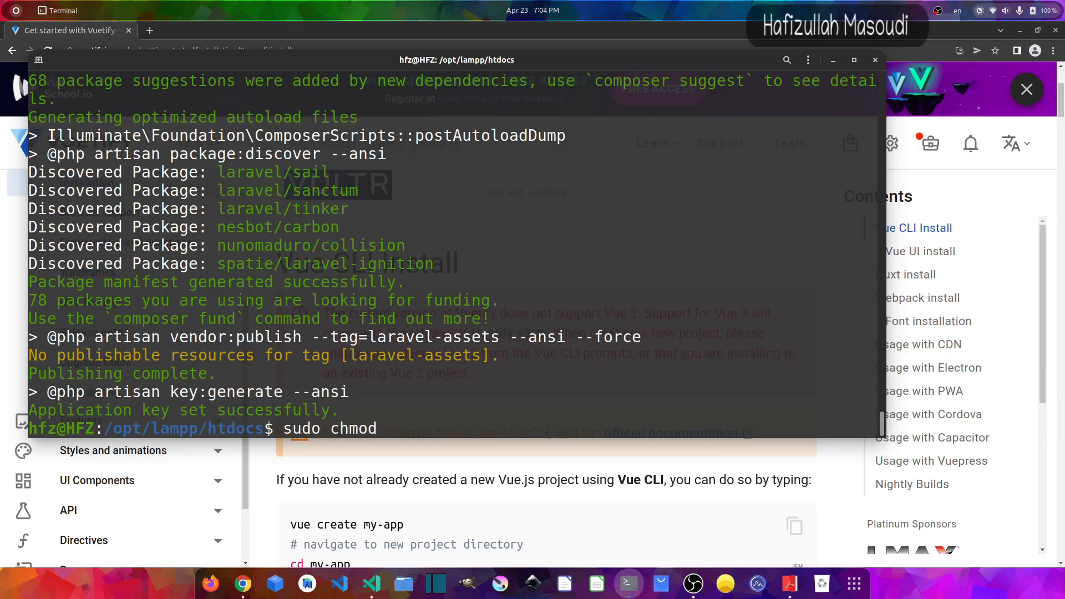
{"action": "type", "text": "-R 7"}
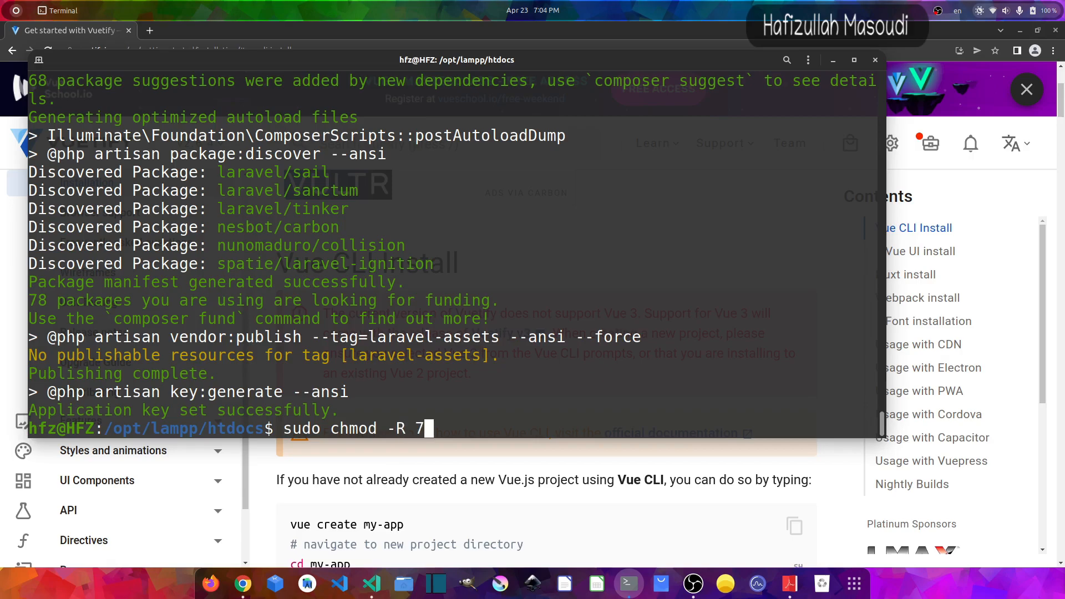
{"action": "type", "text": "57"}
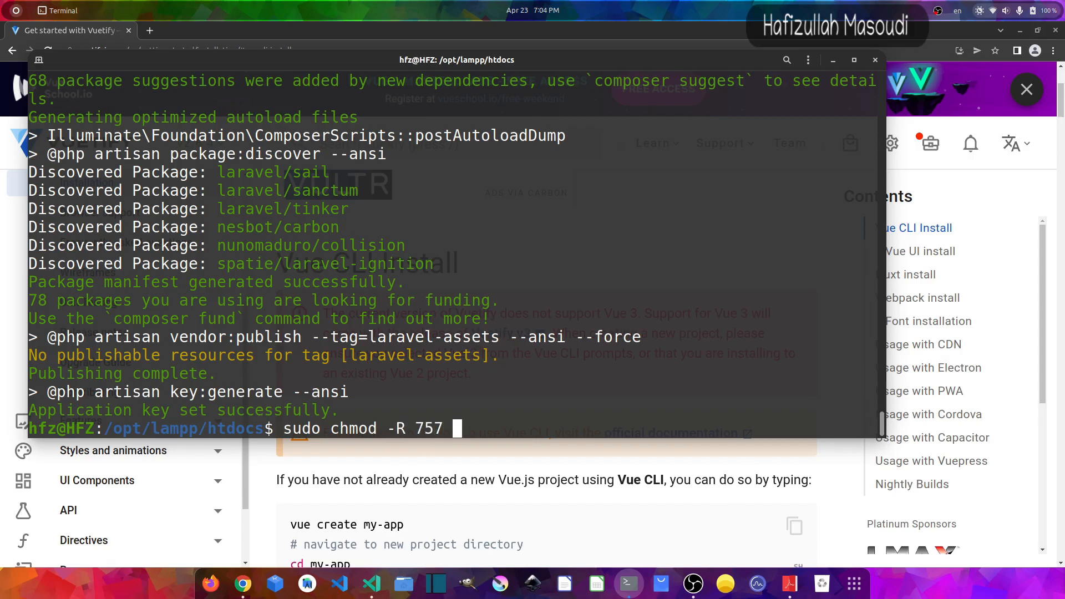
{"action": "type", "text": "laravue"}
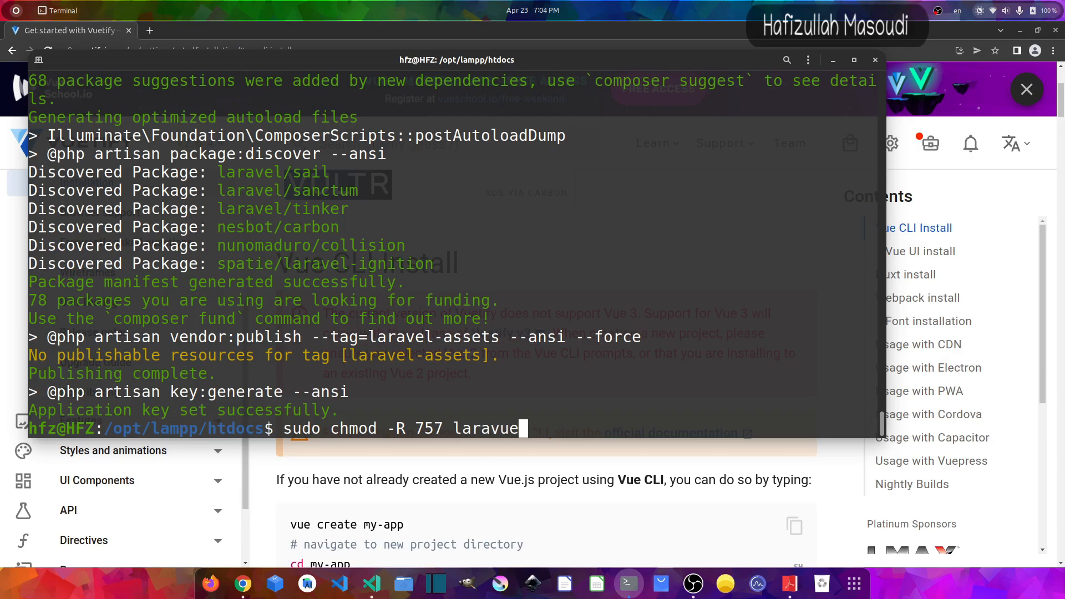
{"action": "type", "text": "tify/"}
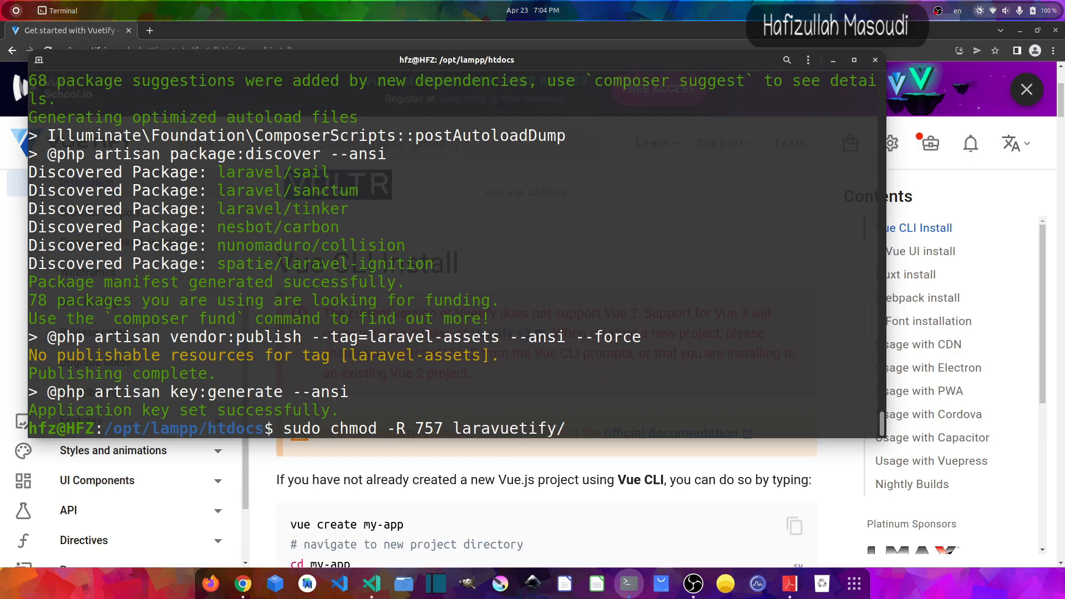
{"action": "key", "text": "Return"}
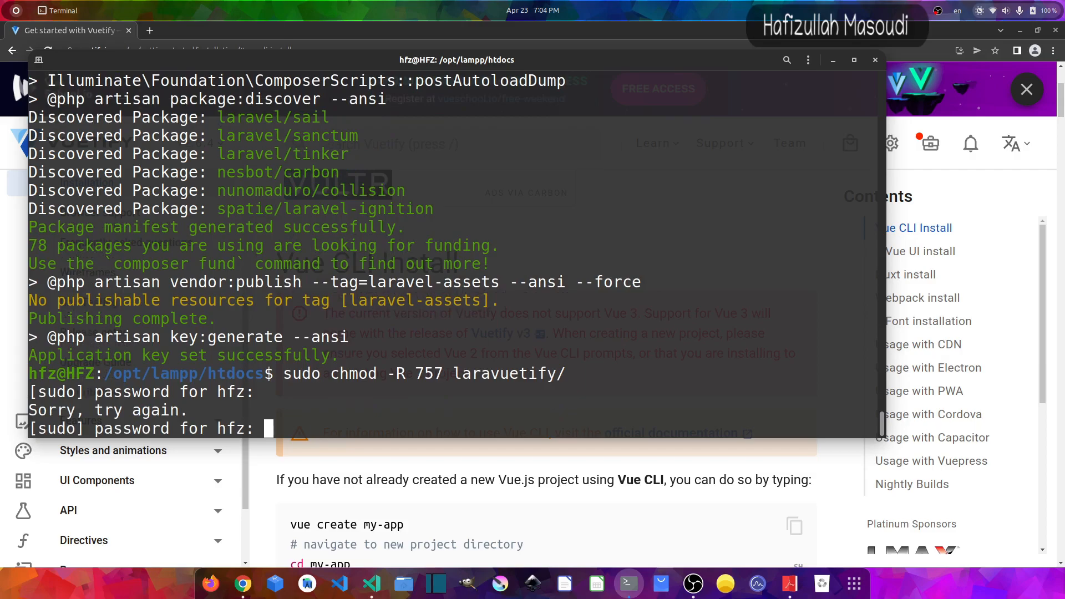
{"action": "type", "text": "cl"}
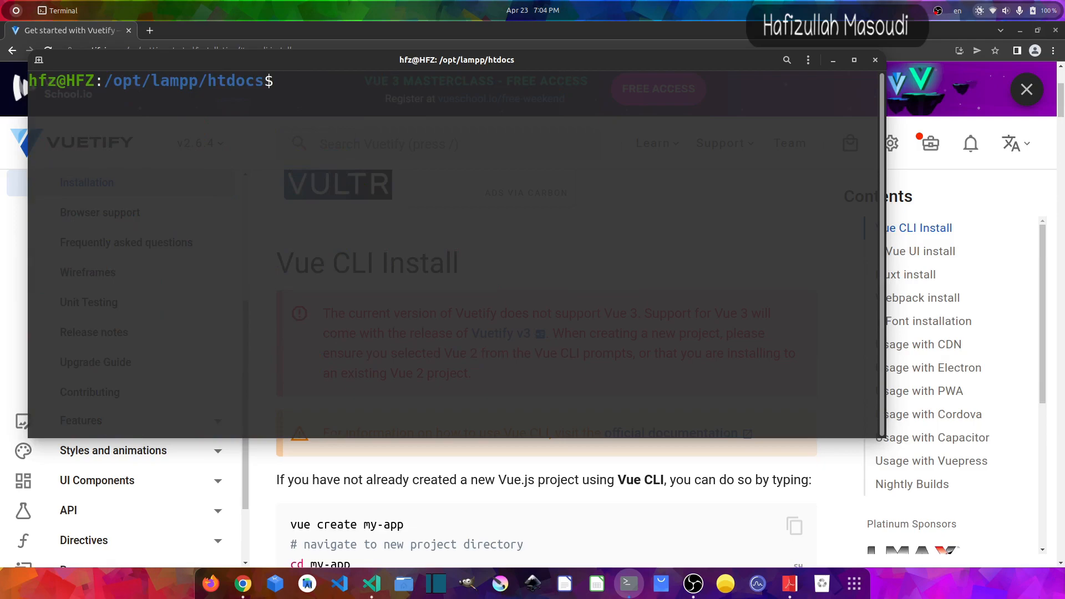
Enter the laravuetify folder and begin yarn add vue@^2.6.14.
{"action": "type", "text": "cd"}
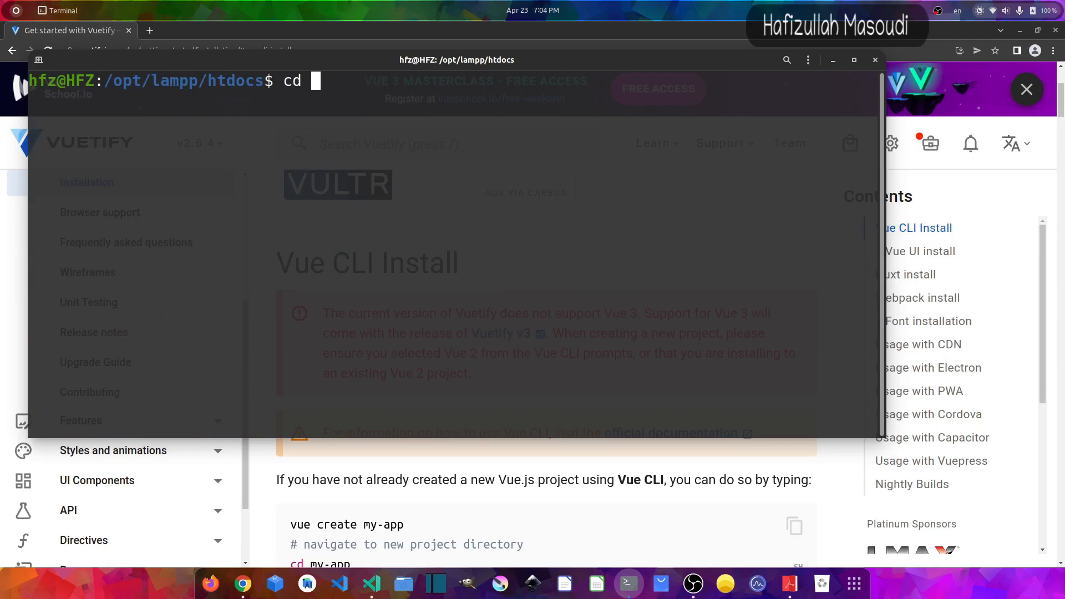
{"action": "type", "text": "laravuetify/"}
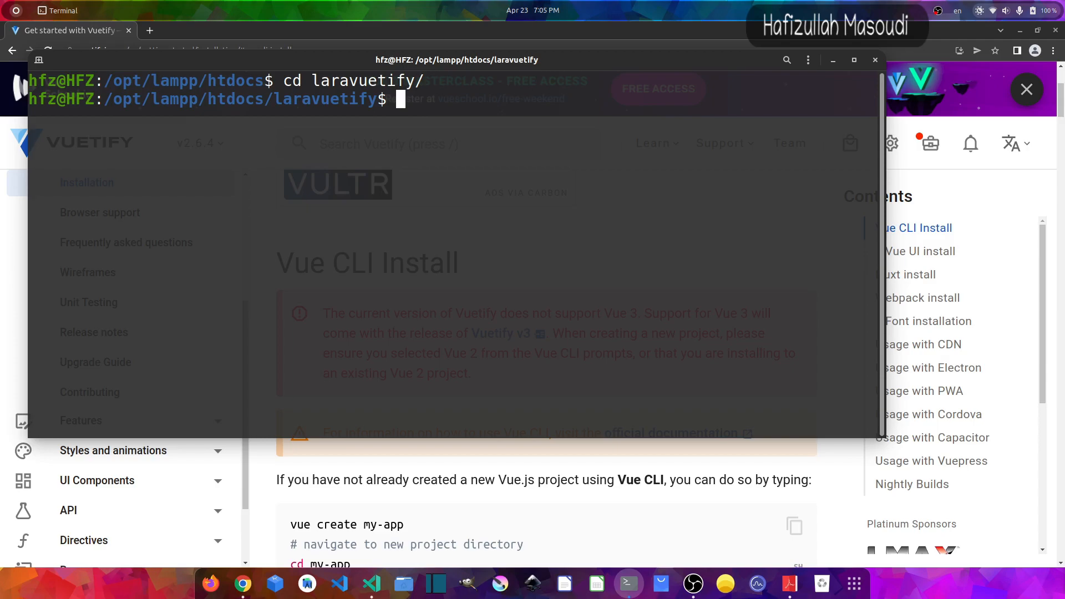
{"action": "type", "text": "yarn"}
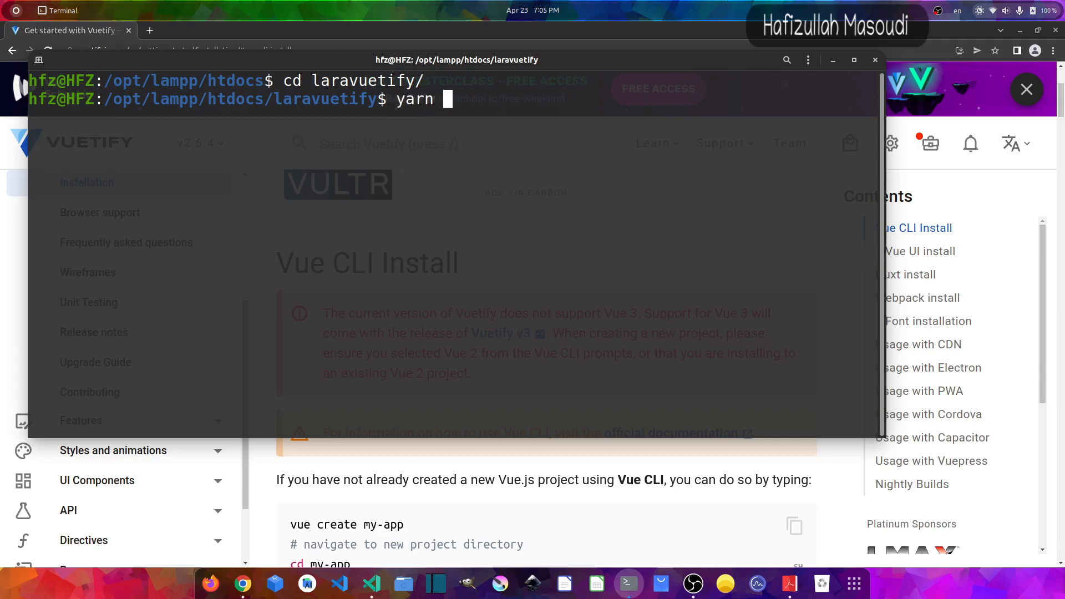
{"action": "type", "text": "add vue"}
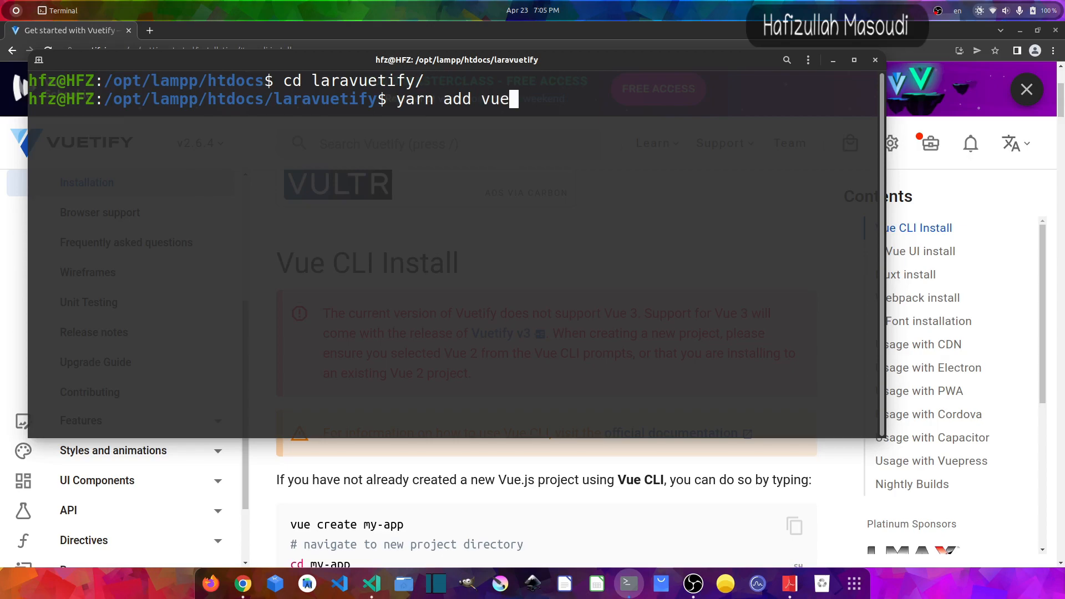
{"action": "type", "text": "@^"}
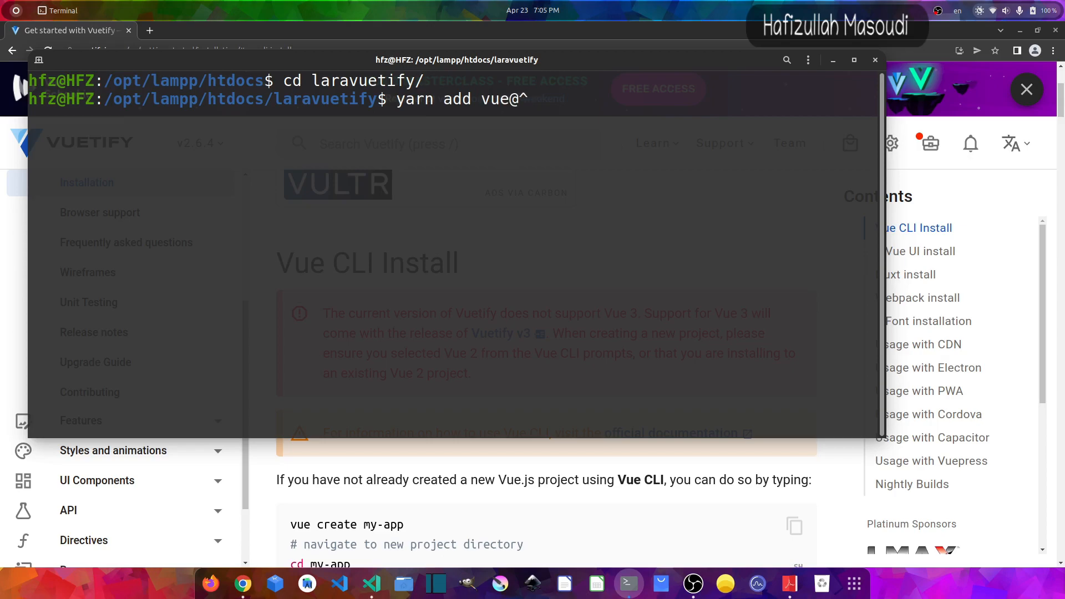
{"action": "type", "text": "2.6."}
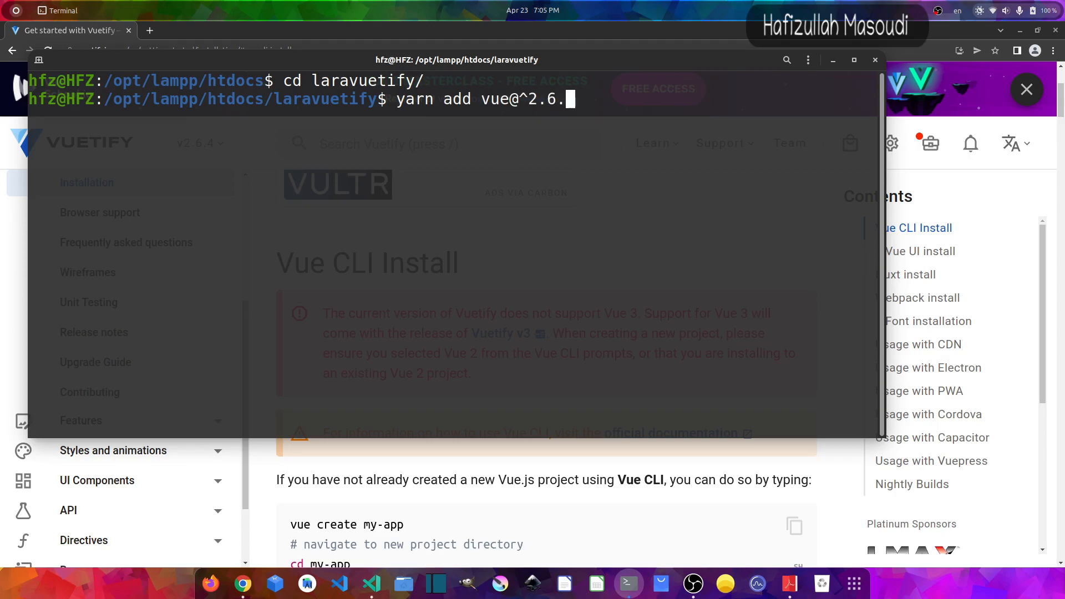
{"action": "type", "text": "14"}
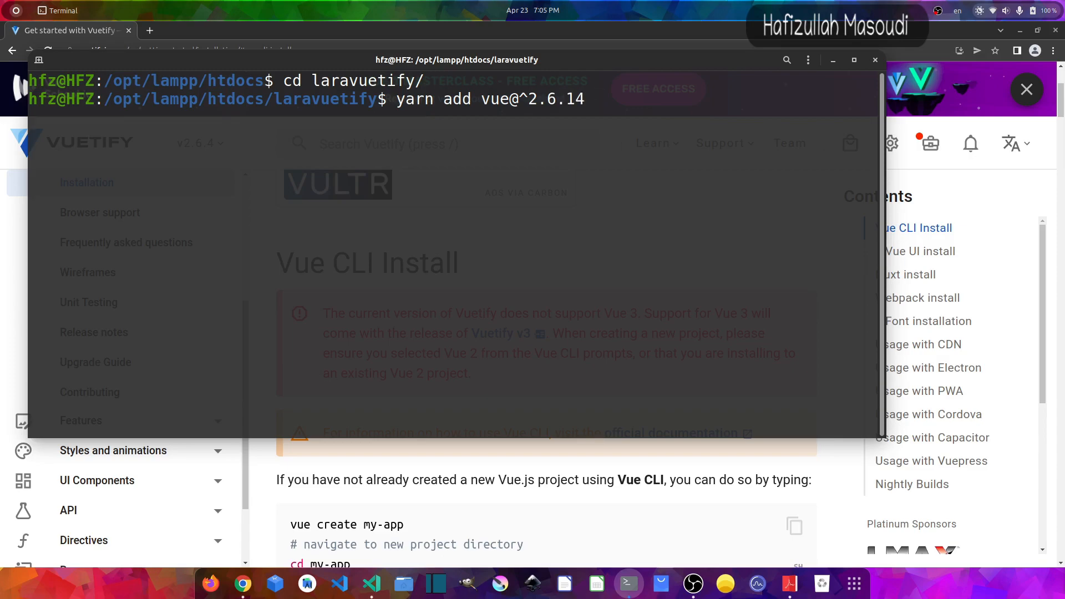
Complete the command with vue-template-compiler@^2.6.14 --dev and run the install.
{"action": "type", "text": "vue-"}
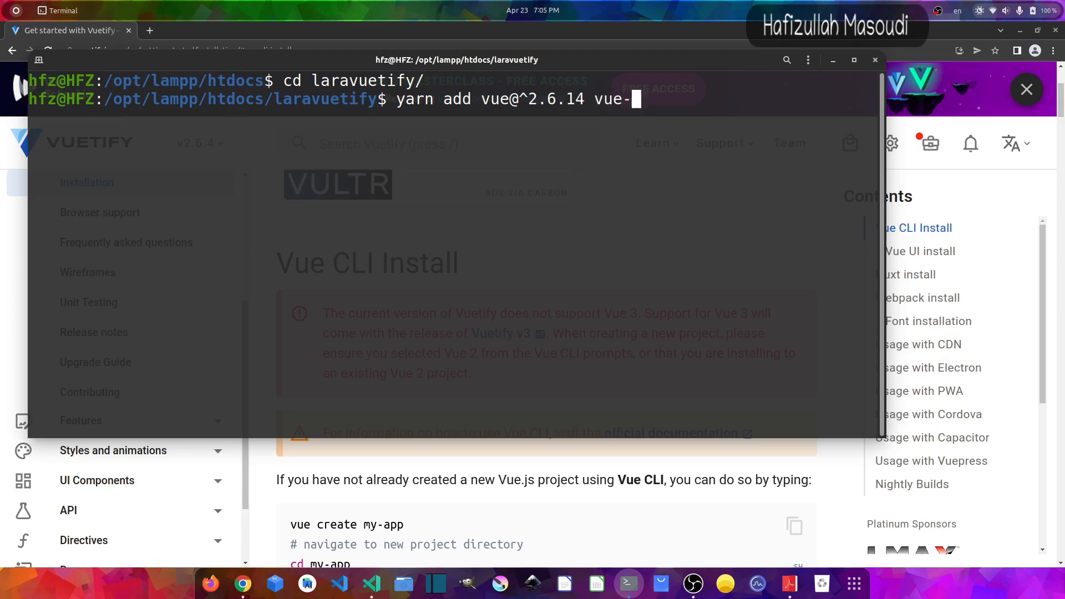
{"action": "type", "text": "template-"}
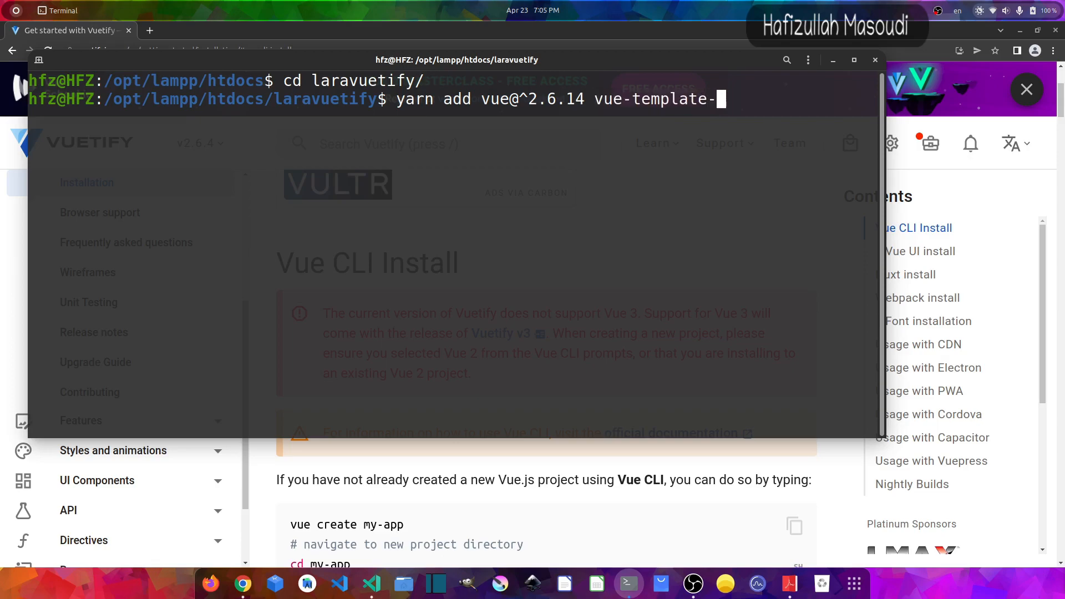
{"action": "type", "text": "compiler"}
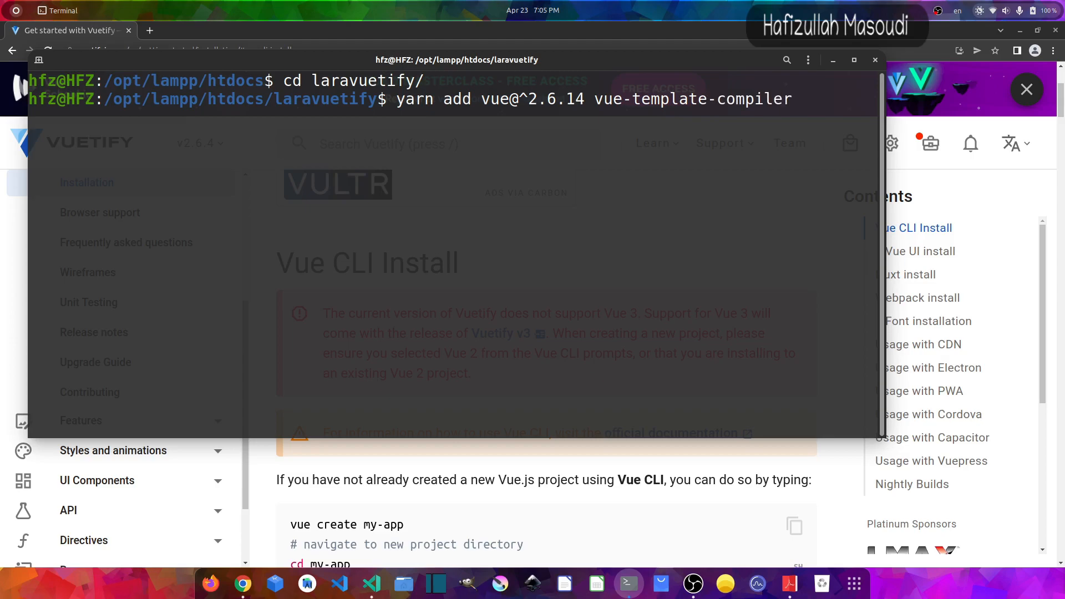
{"action": "type", "text": "@"}
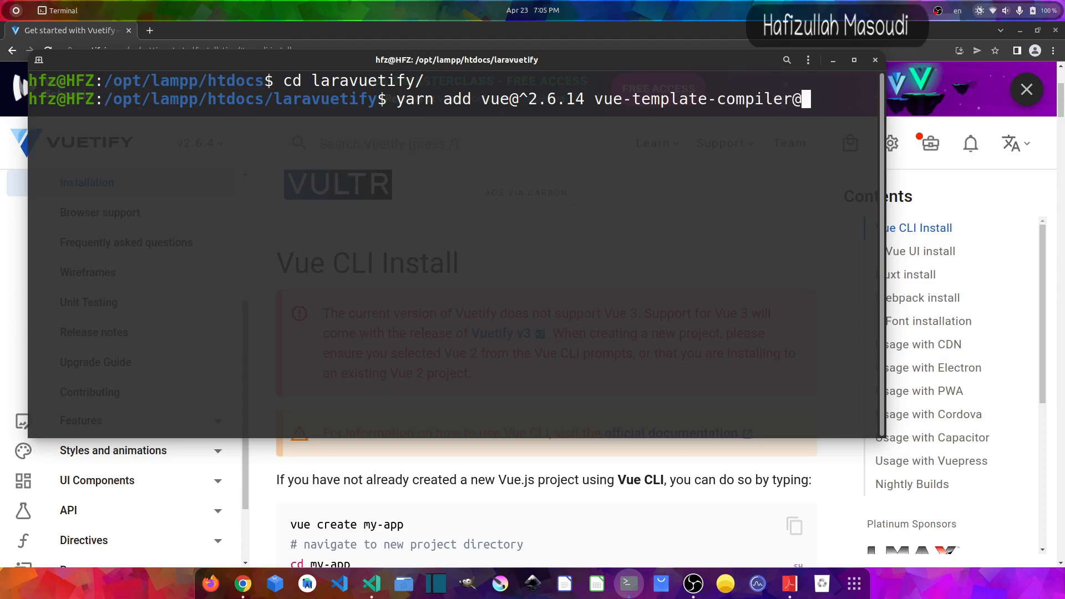
{"action": "type", "text": "^"}
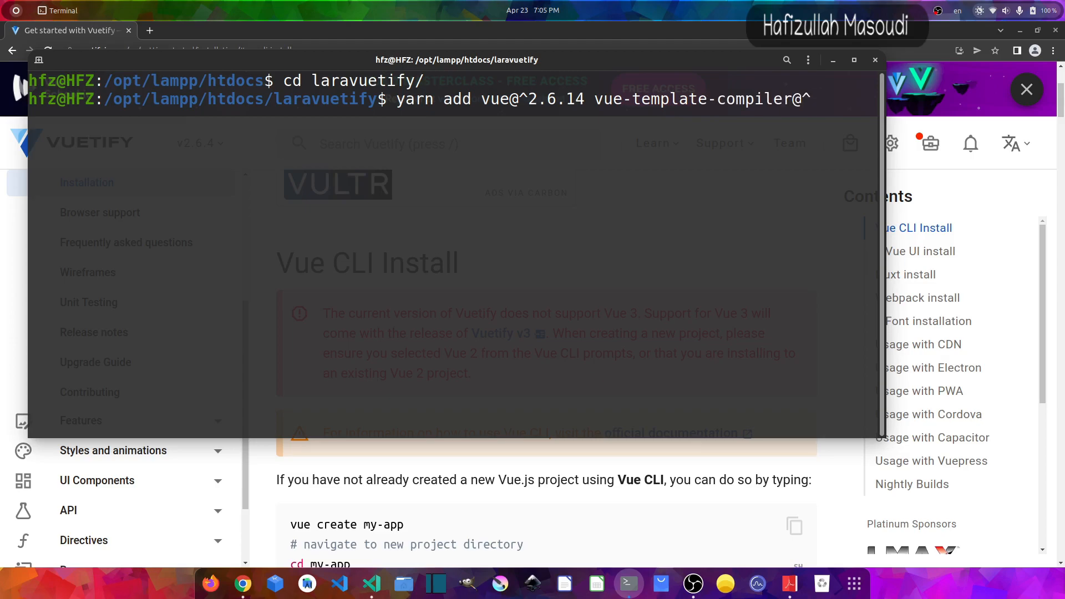
{"action": "type", "text": "2.6.14"}
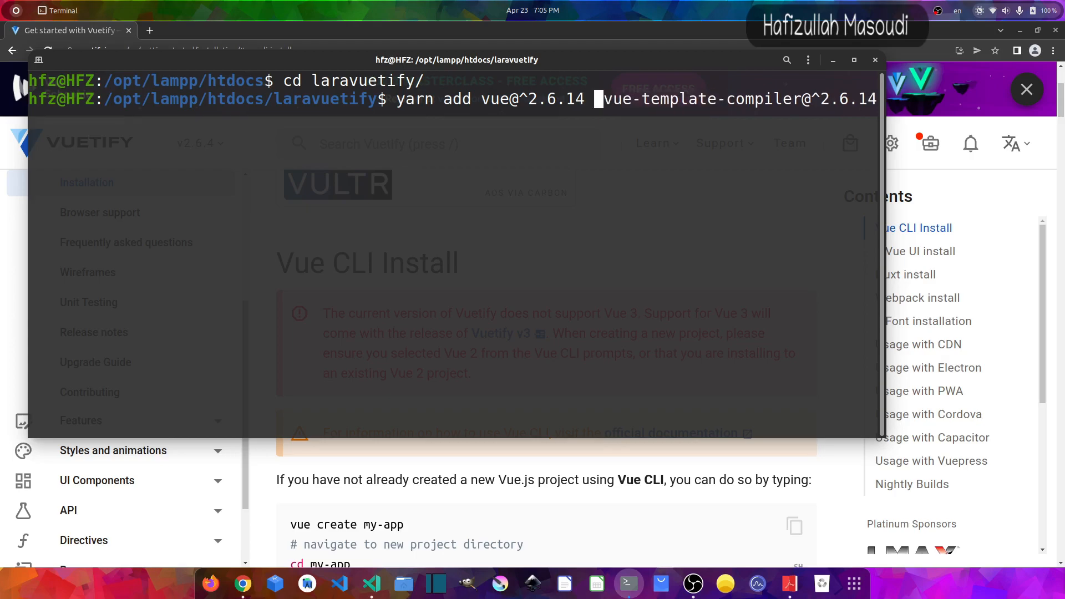
{"action": "type", "text": "--"}
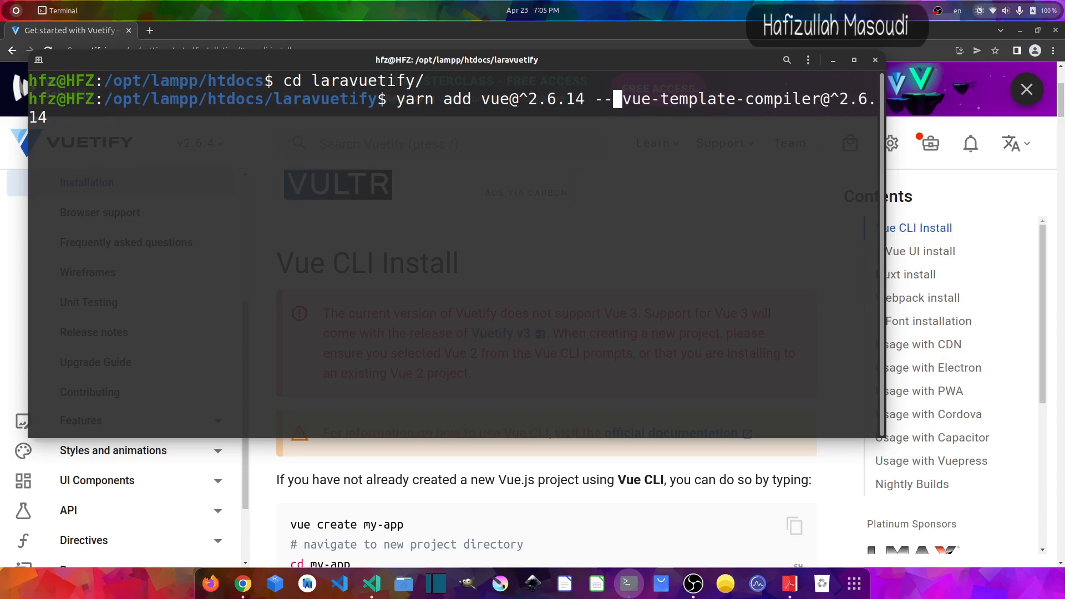
{"action": "type", "text": "dev"}
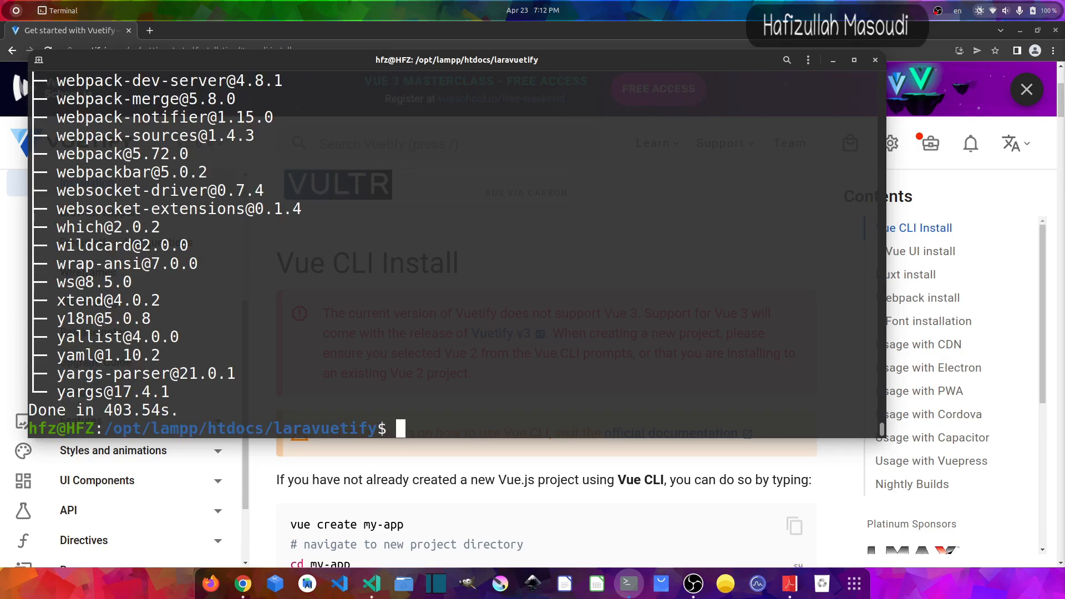
Run yarn add --dev vuetify to install Vuetify 2.6.4, then begin a code command.
{"action": "type", "text": "yarn add"}
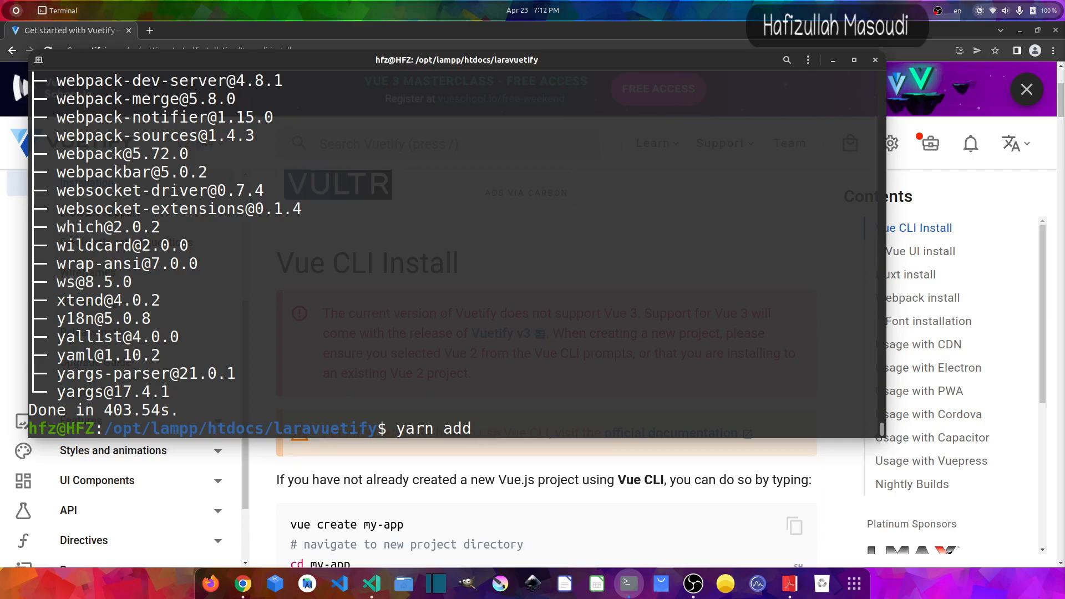
{"action": "type", "text": "--dev v"}
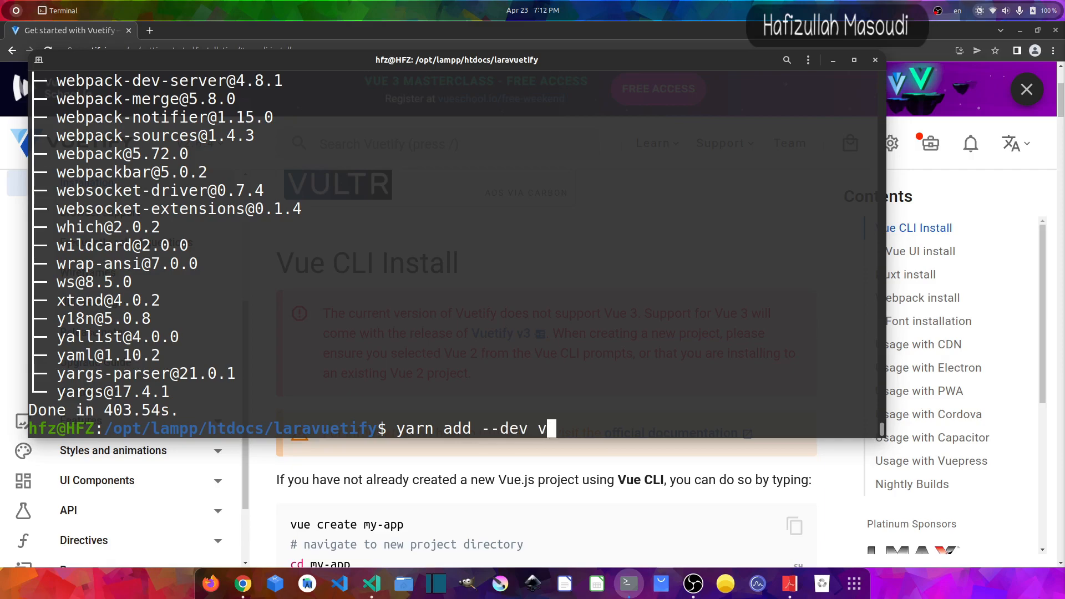
{"action": "type", "text": "uetify"}
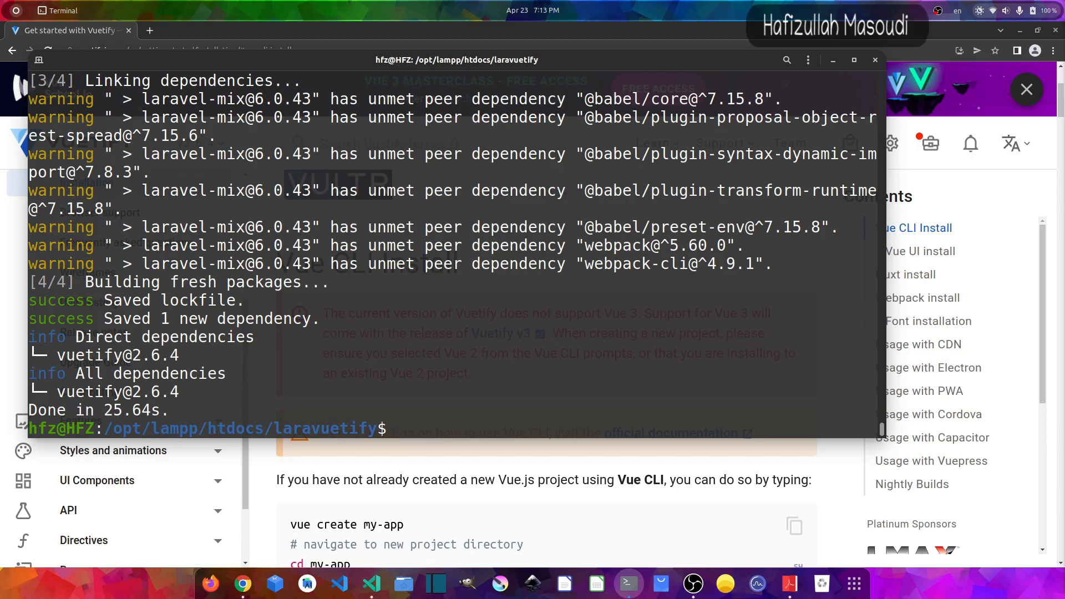
{"action": "type", "text": "code"}
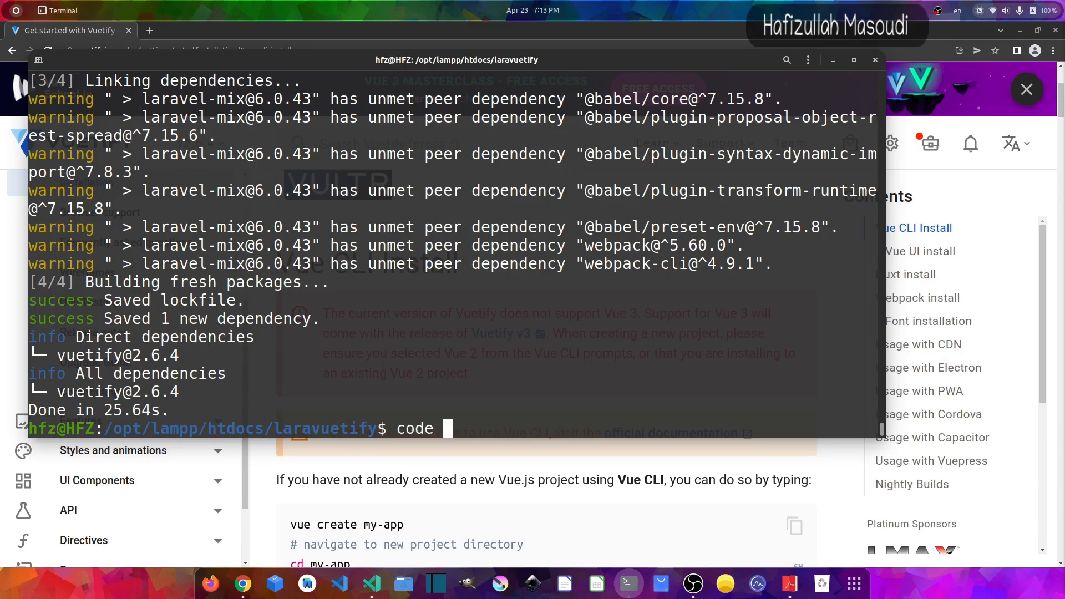
Open the project with code . and chain .vue() onto the app.js line in webpack.mix.js.
{"action": "type", "text": "."}
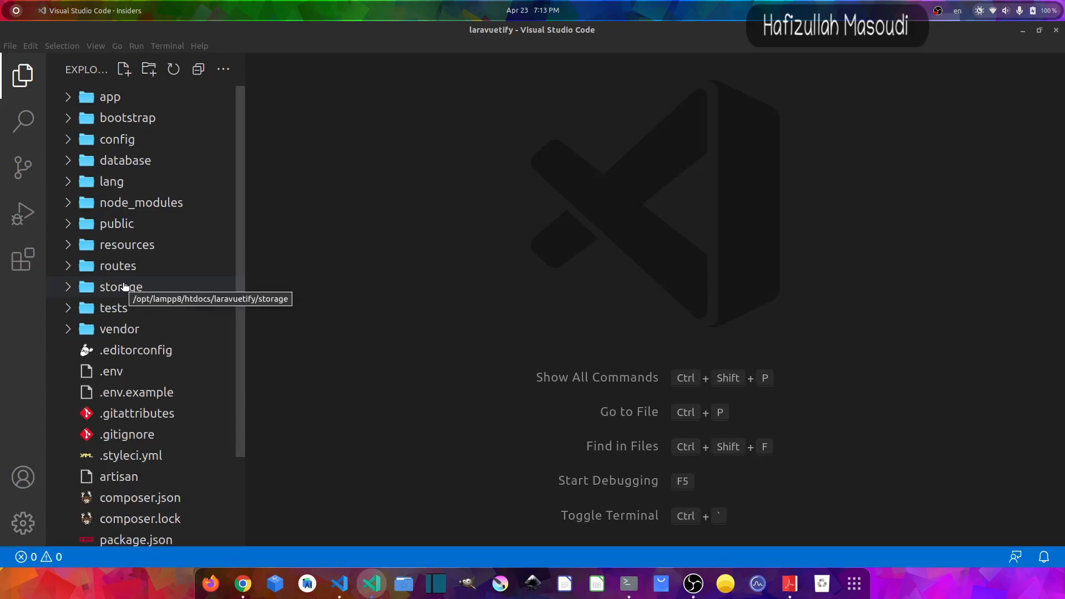
{"action": "scroll", "scroll_direction": "down", "scroll_amount": 3}
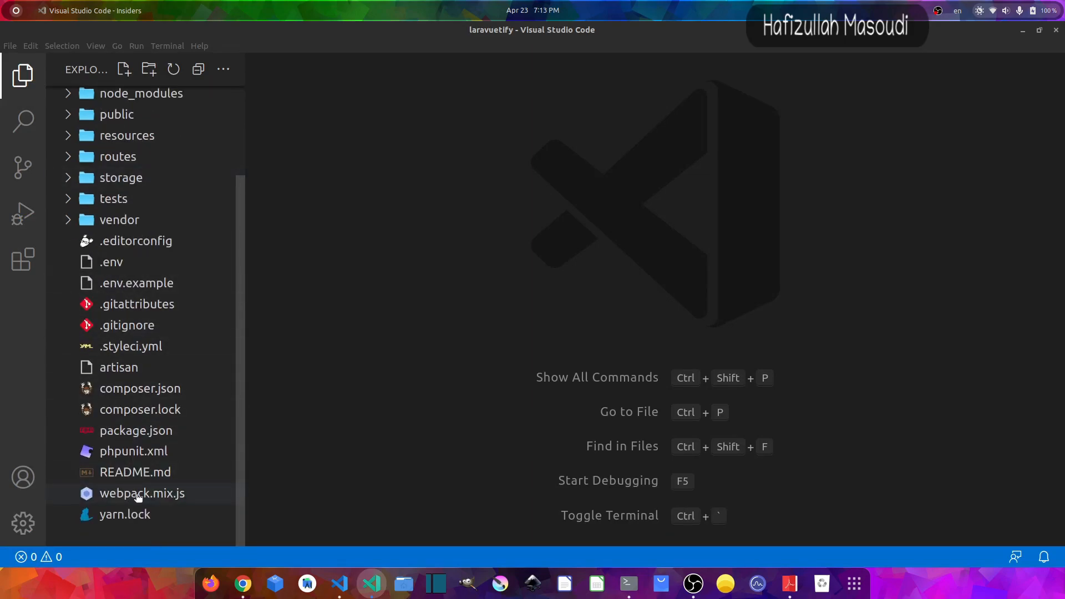
{"action": "double_click", "coordinate": [142, 492]}
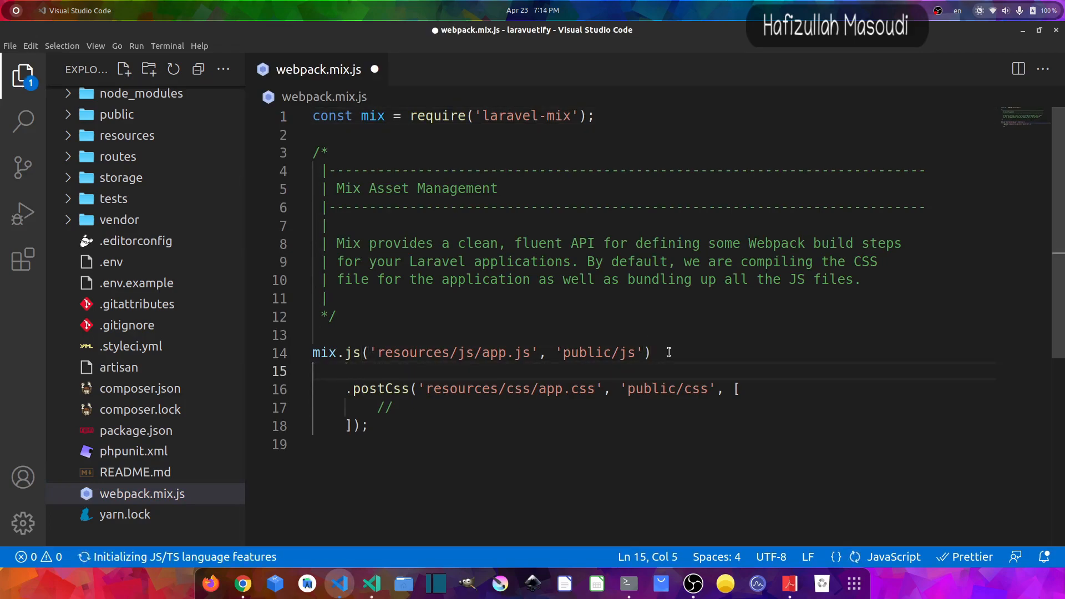
{"action": "type", "text": ".vue()"}
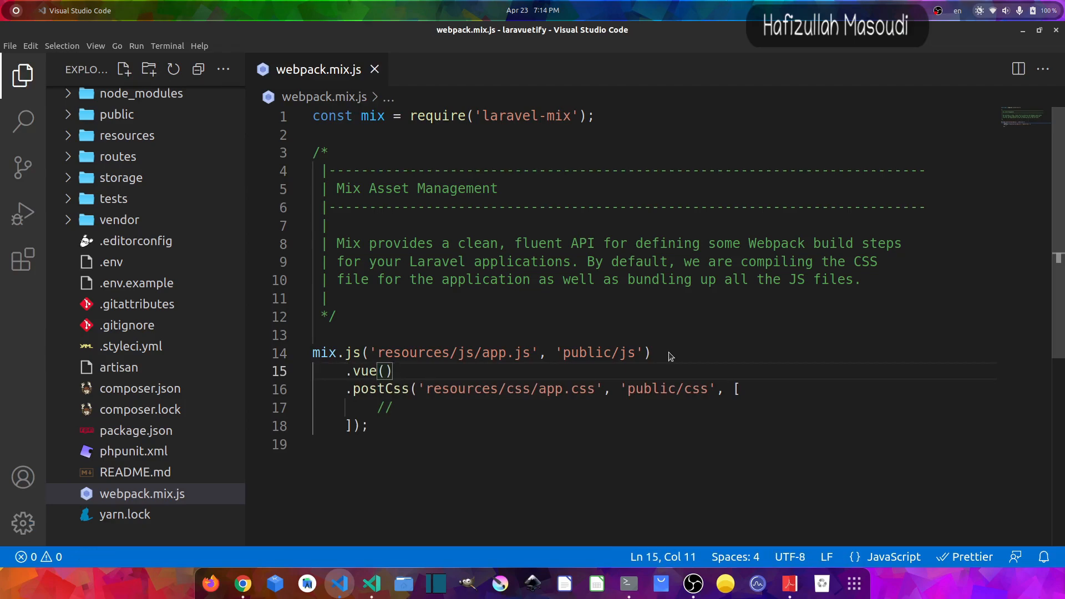
Start yarn run watch in the integrated terminal.
{"action": "key", "text": "ctrl+`"}
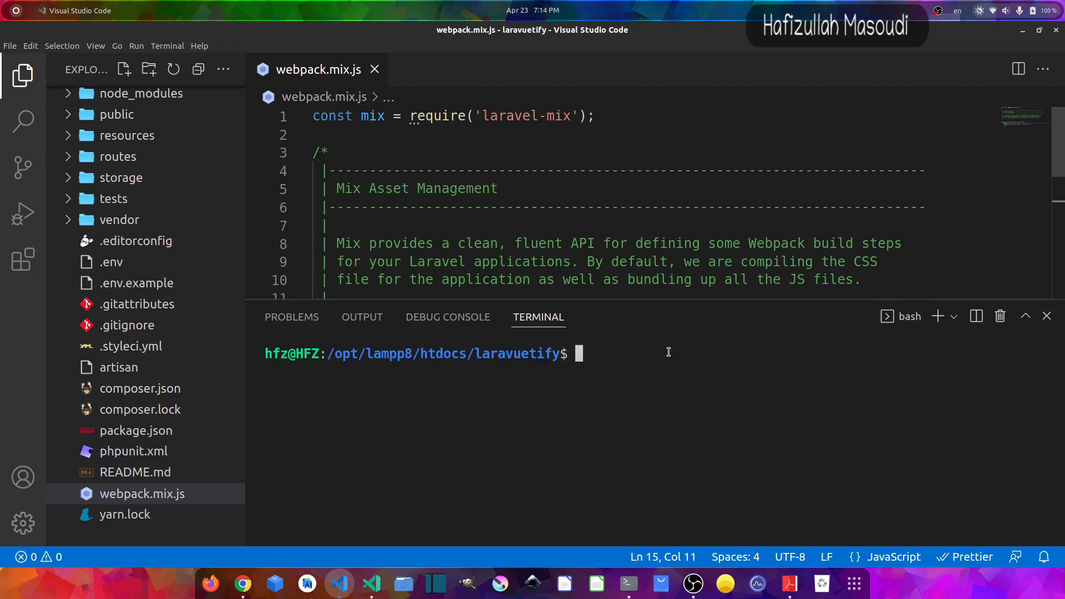
{"action": "type", "text": "yarn run watch"}
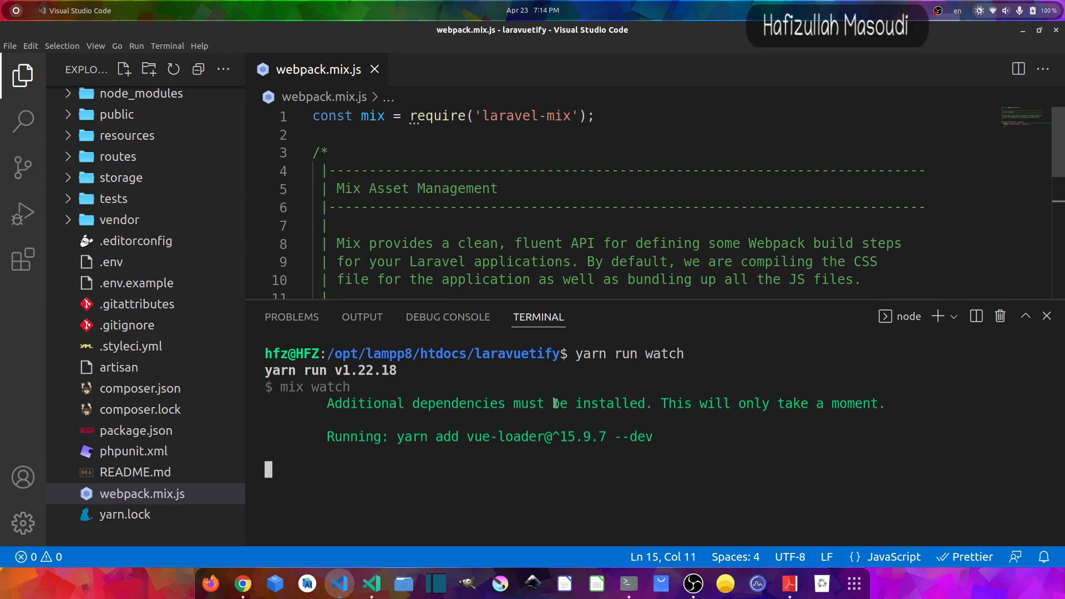
{"action": "mouse_move", "coordinate": [465, 412]}
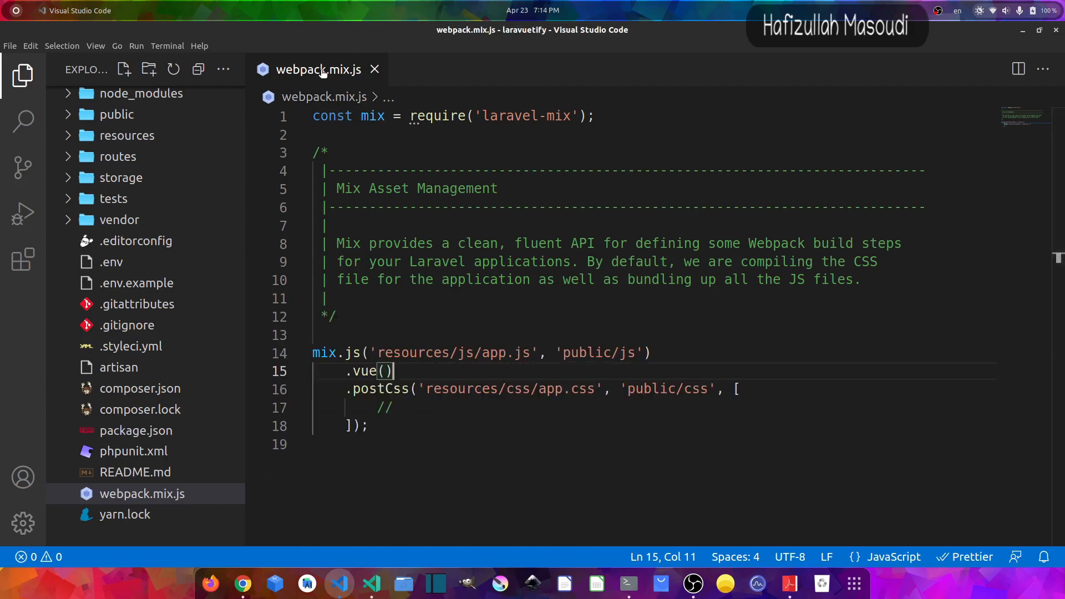
In resources/js/app.js add import lines for Vue and Vuetify below the bootstrap require.
{"action": "left_click", "coordinate": [374, 69]}
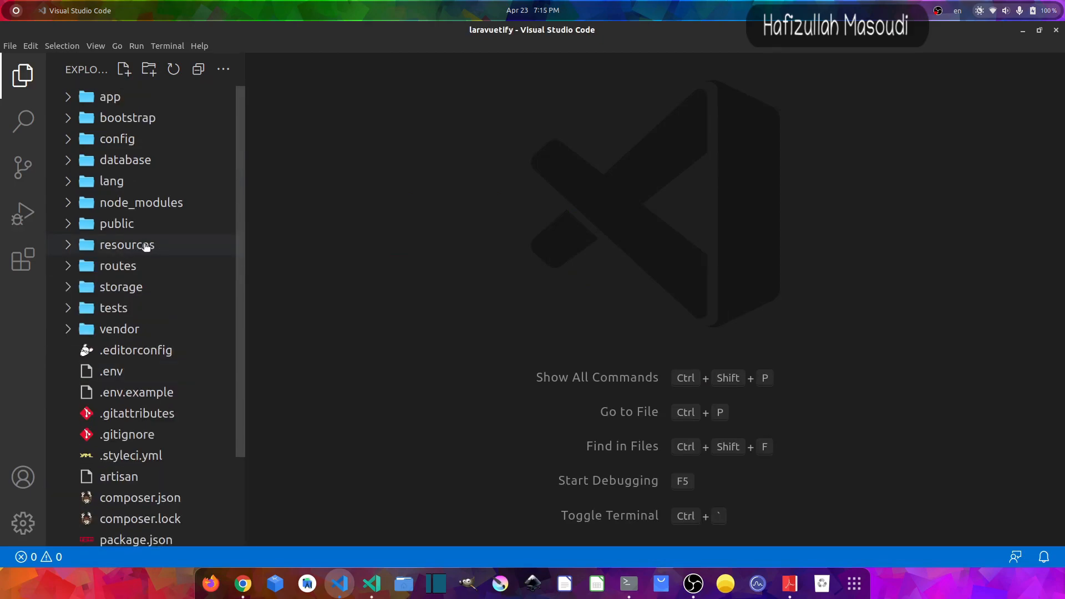
{"action": "left_click", "coordinate": [127, 244]}
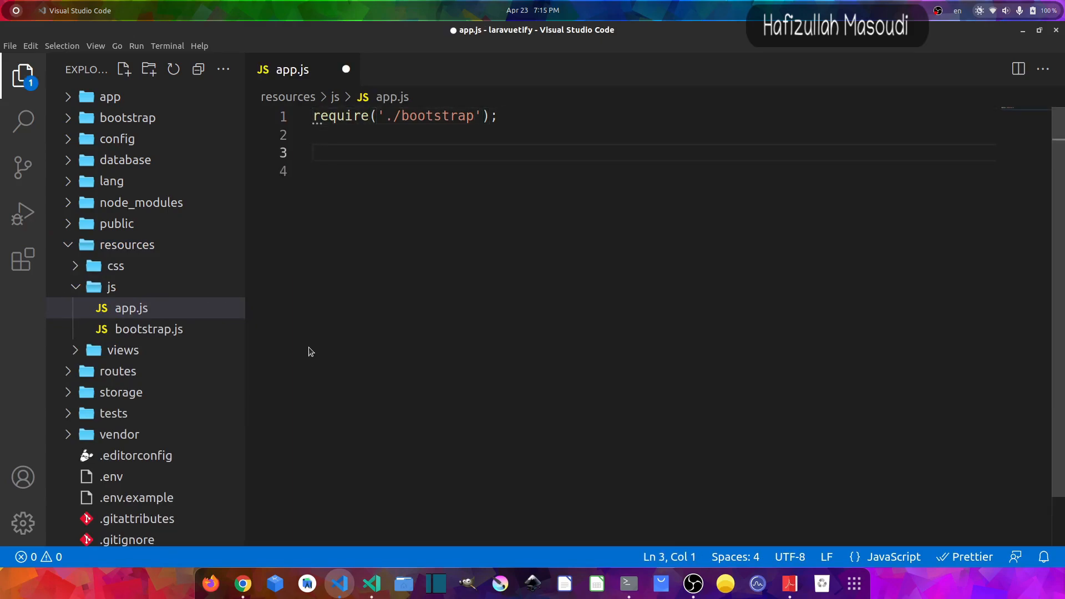
{"action": "type", "text": "import Vue from 'vue"}
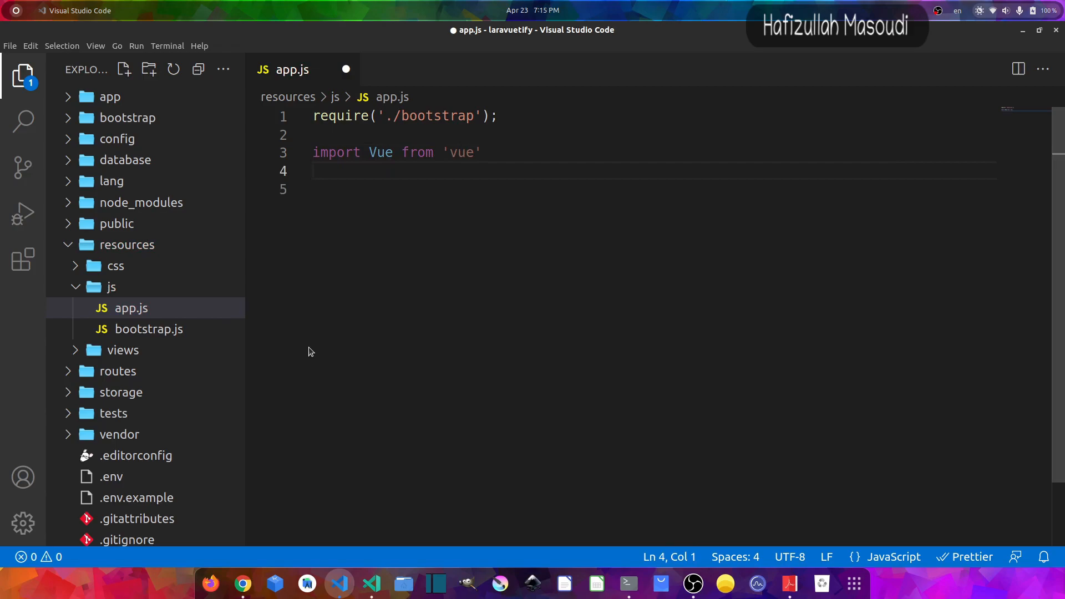
{"action": "type", "text": "impor"}
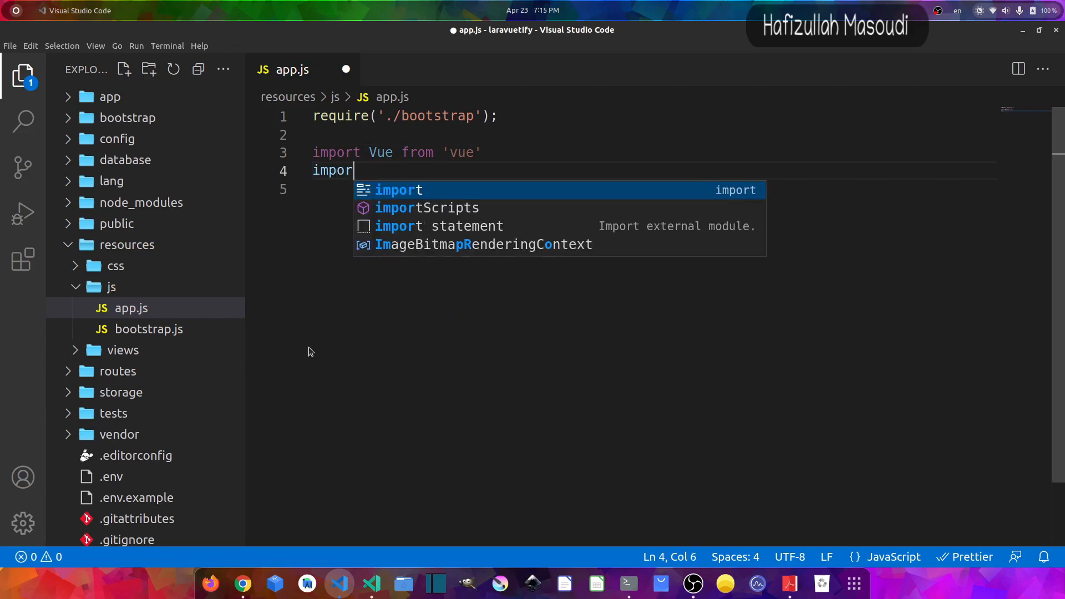
{"action": "type", "text": "t Vuetify"}
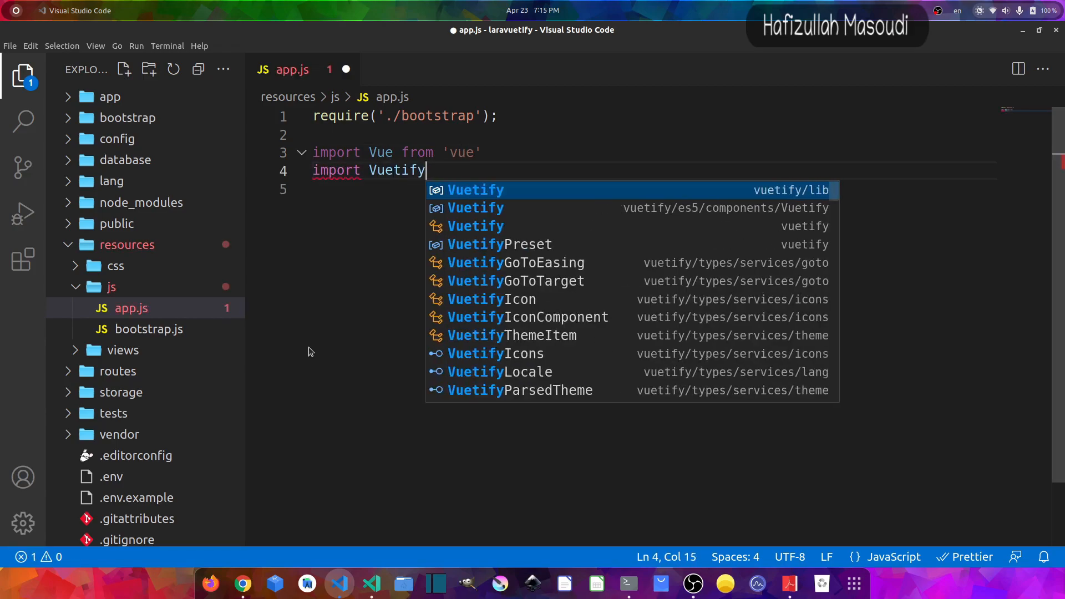
{"action": "type", "text": "from 'vuetify"}
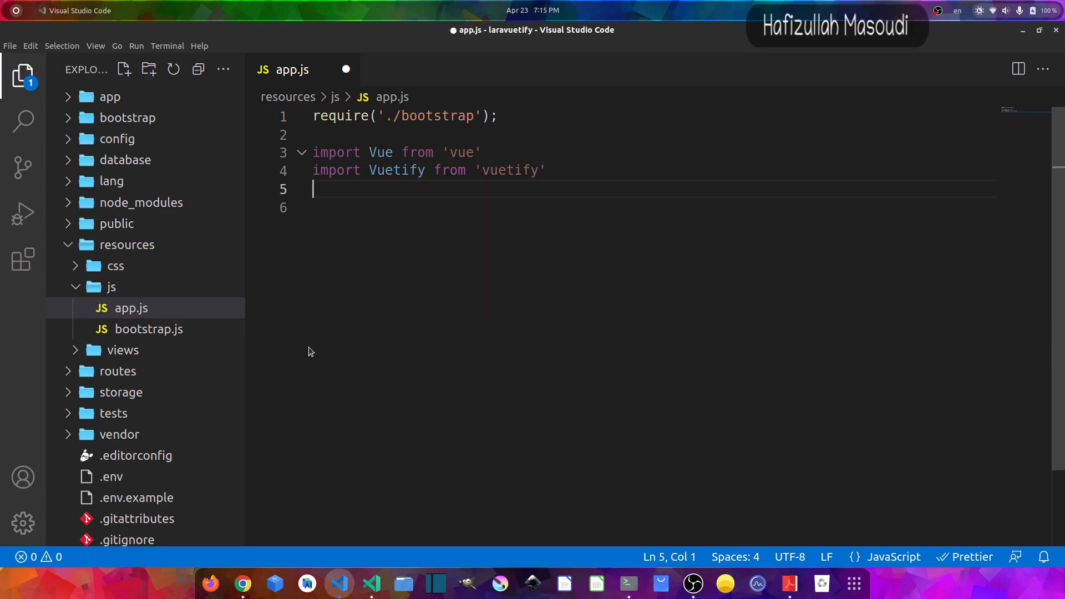
Add import 'vuetify/dist/vuetify.min.css' and start a new line.
{"action": "type", "text": "import"}
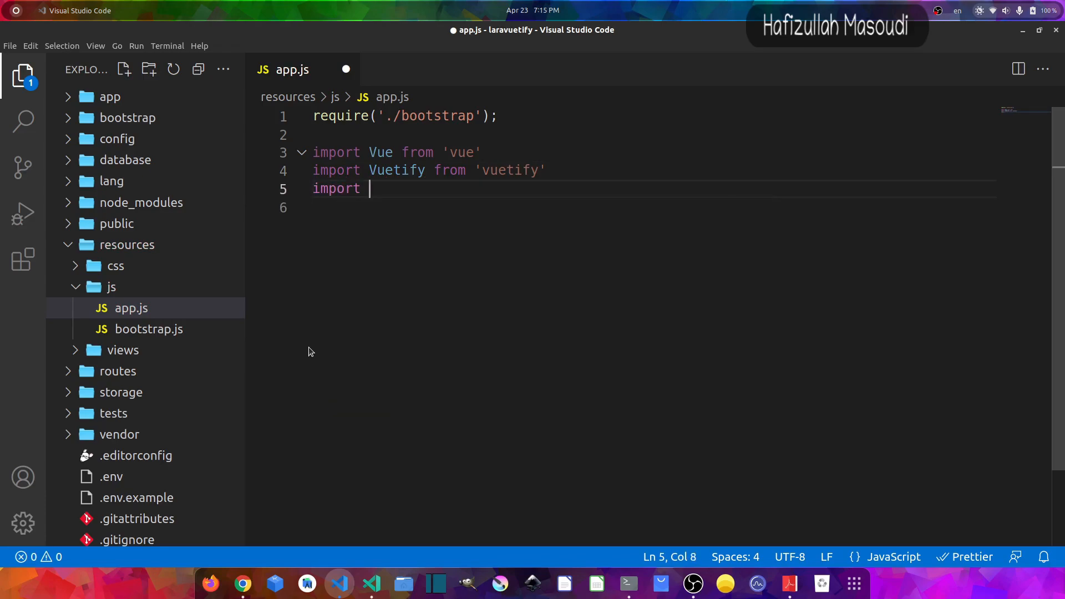
{"action": "type", "text": "''"}
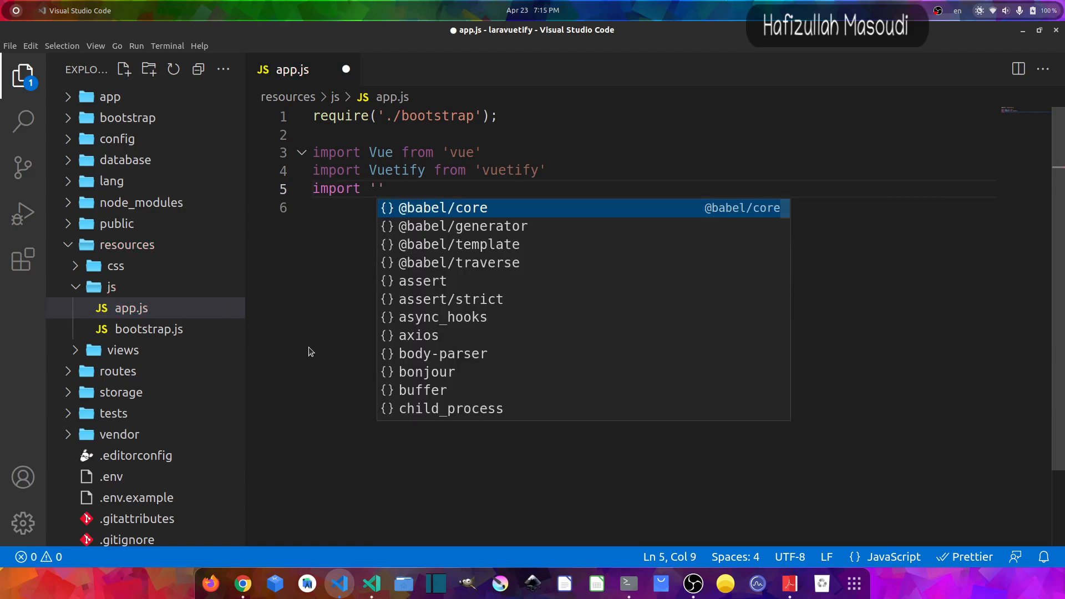
{"action": "type", "text": "vuetify/dis"}
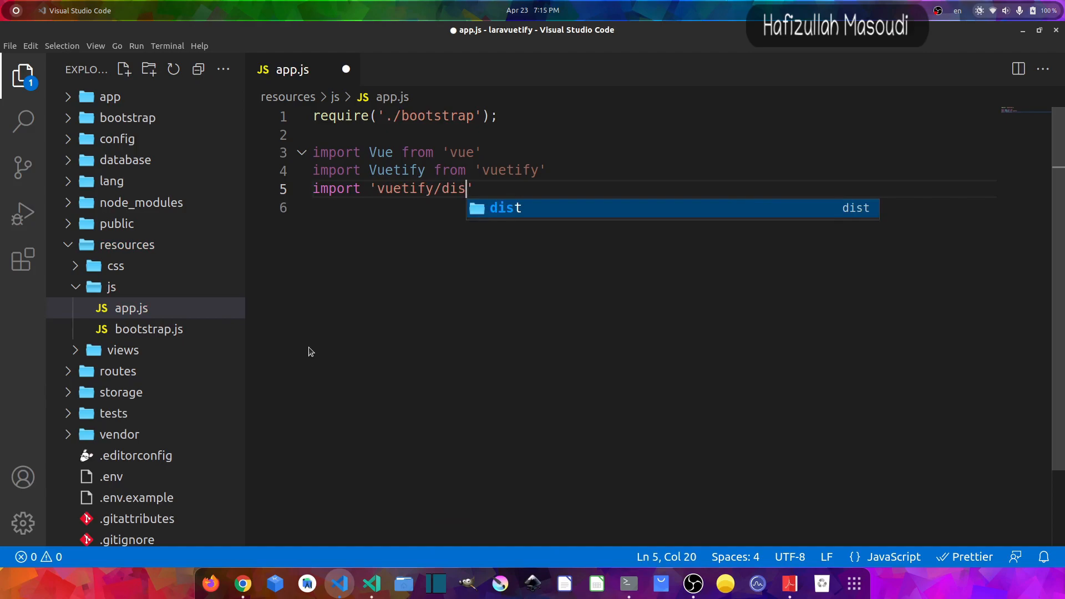
{"action": "type", "text": "/"}
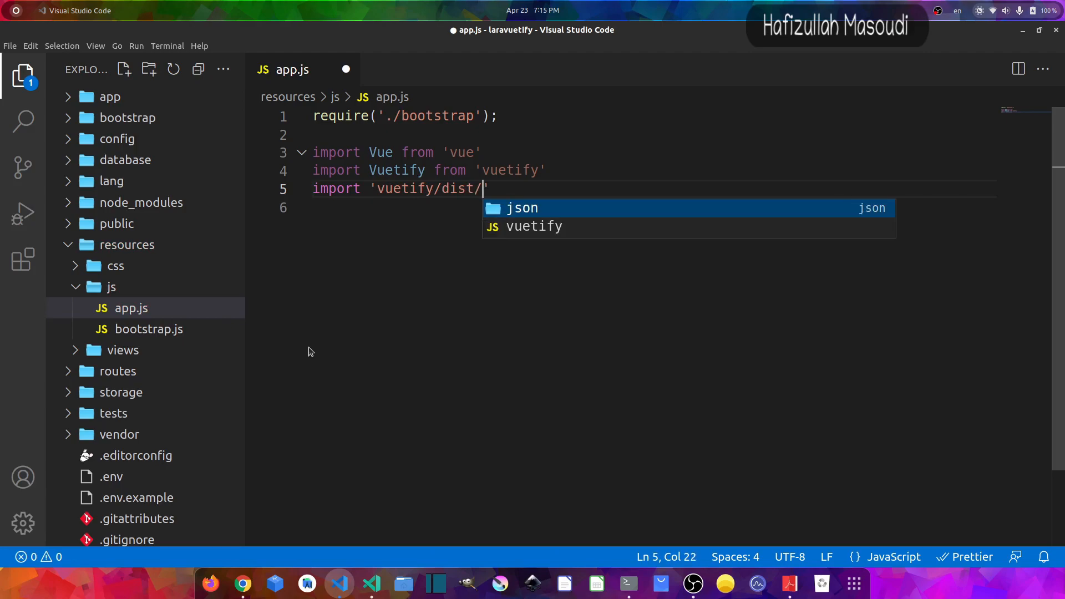
{"action": "type", "text": "vuetif"}
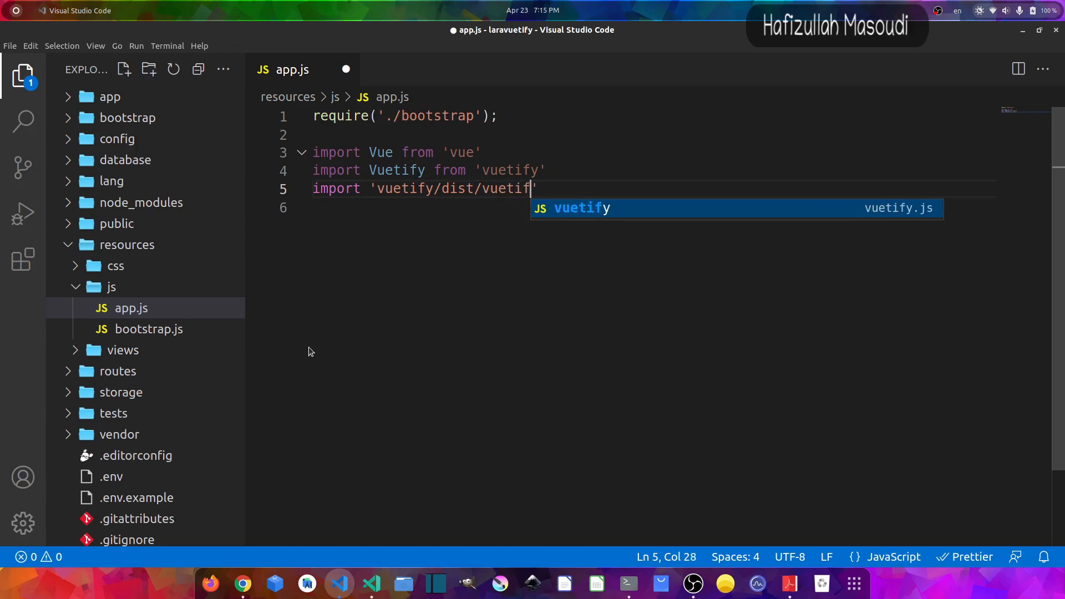
{"action": "type", "text": ".min.css"}
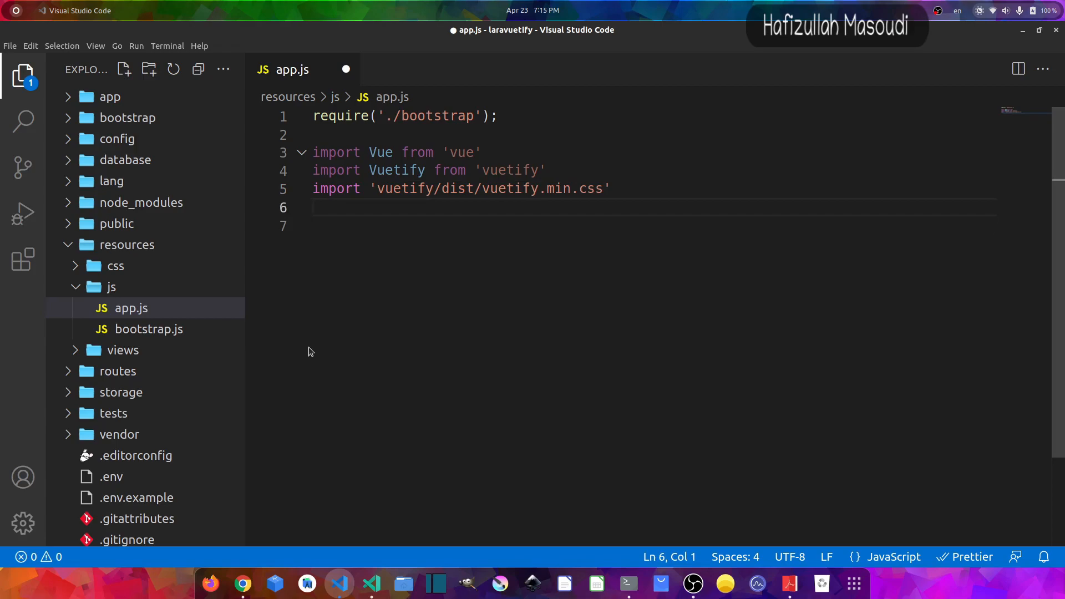
{"action": "key", "text": "Enter"}
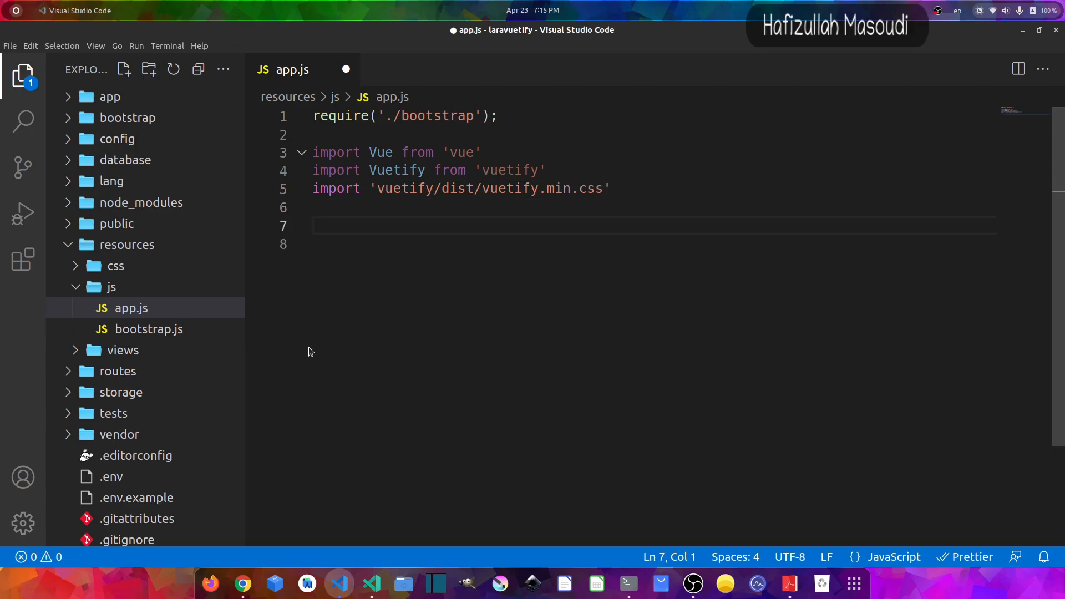
Write Vue.use(Vuetify) and begin Vue.component('welcome-component', ...).
{"action": "type", "text": "Vue.use("}
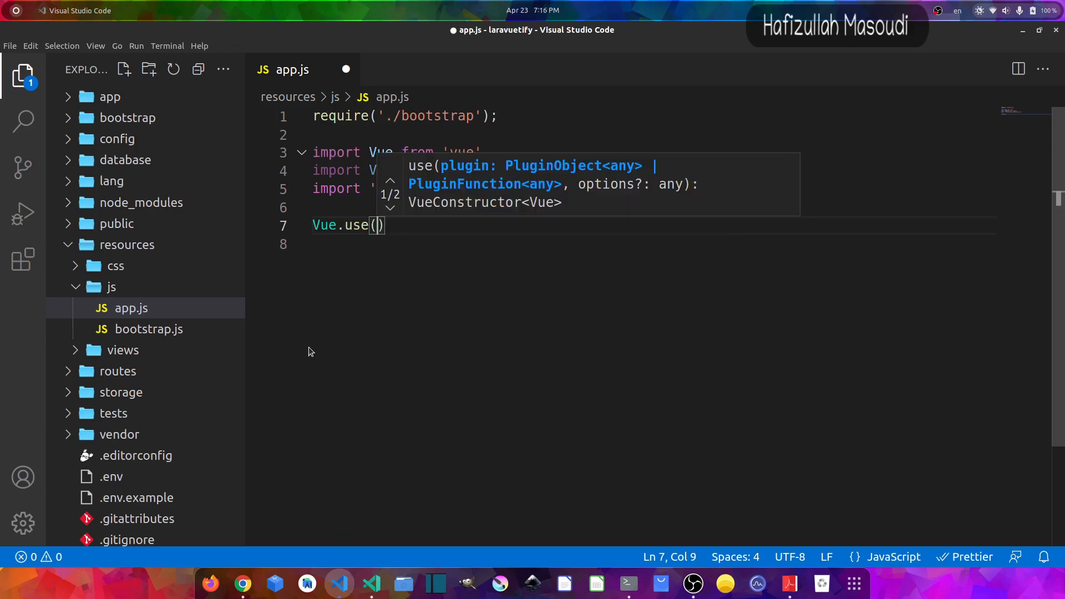
{"action": "type", "text": "Vuetify"}
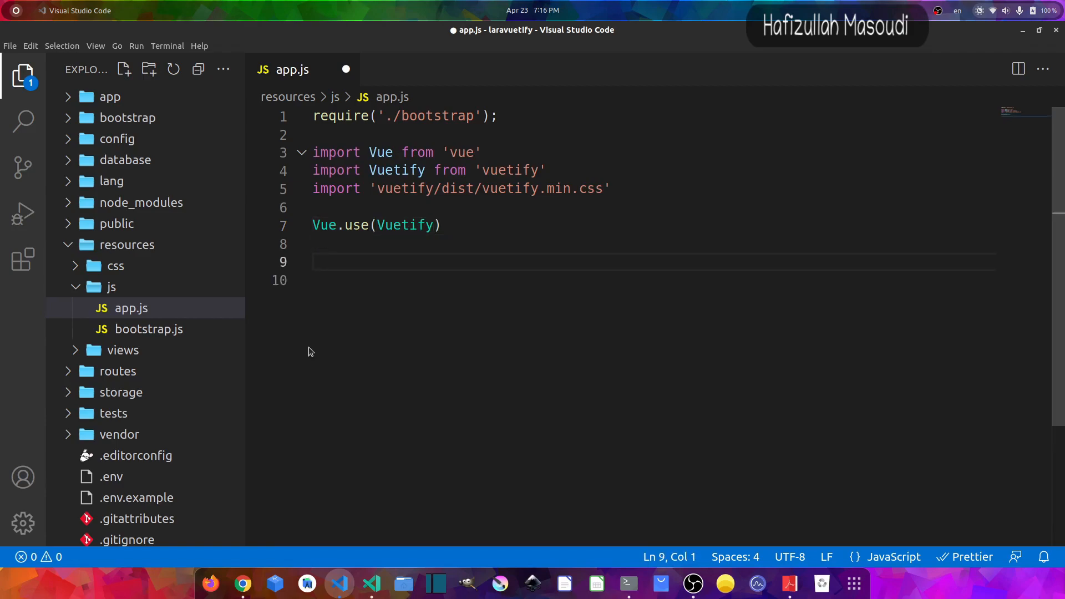
{"action": "type", "text": "Vue.component('"}
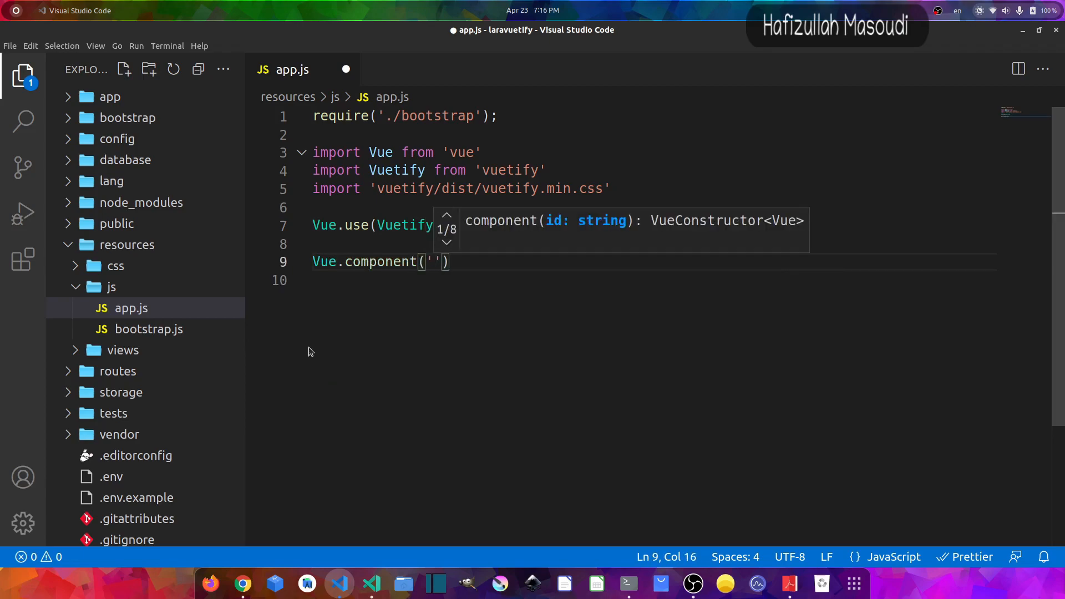
{"action": "type", "text": "welcome-compo"}
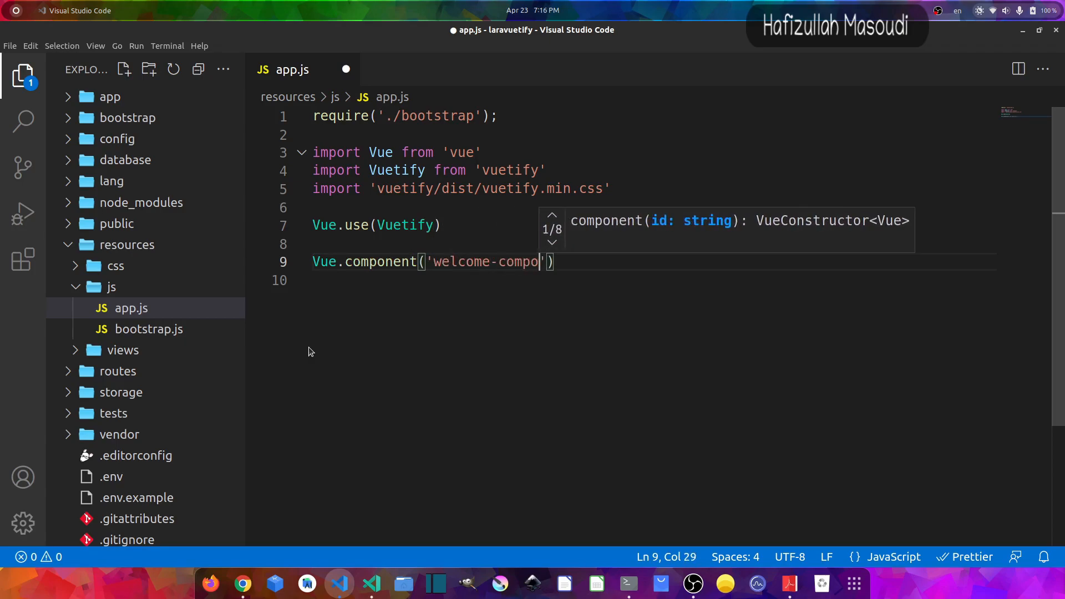
{"action": "type", "text": "nent',"}
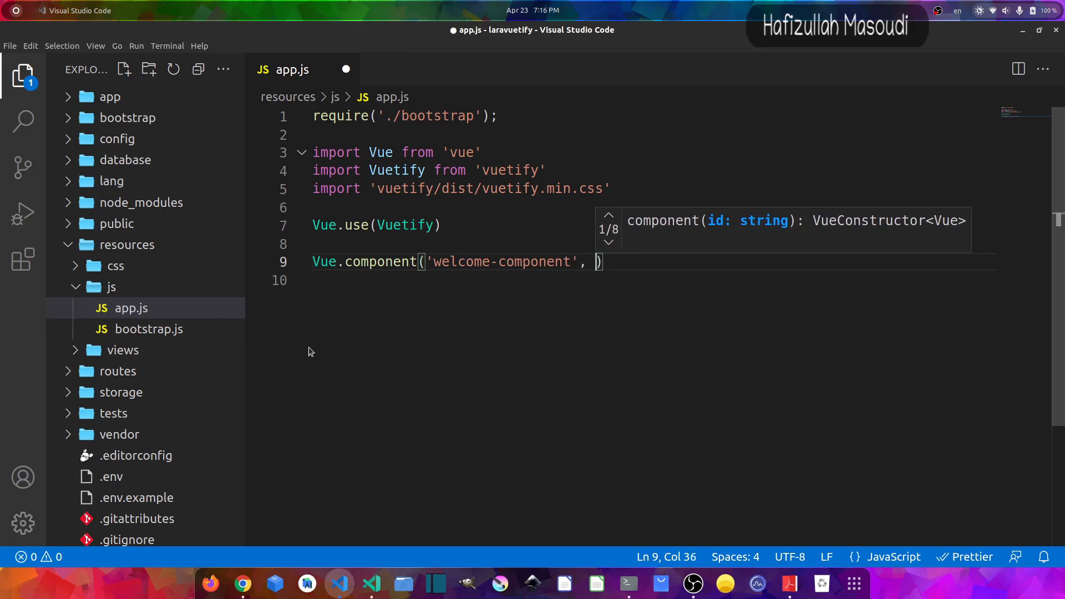
Require './components/WelcomeComponent.vue' with .default for the component.
{"action": "type", "text": "require()"}
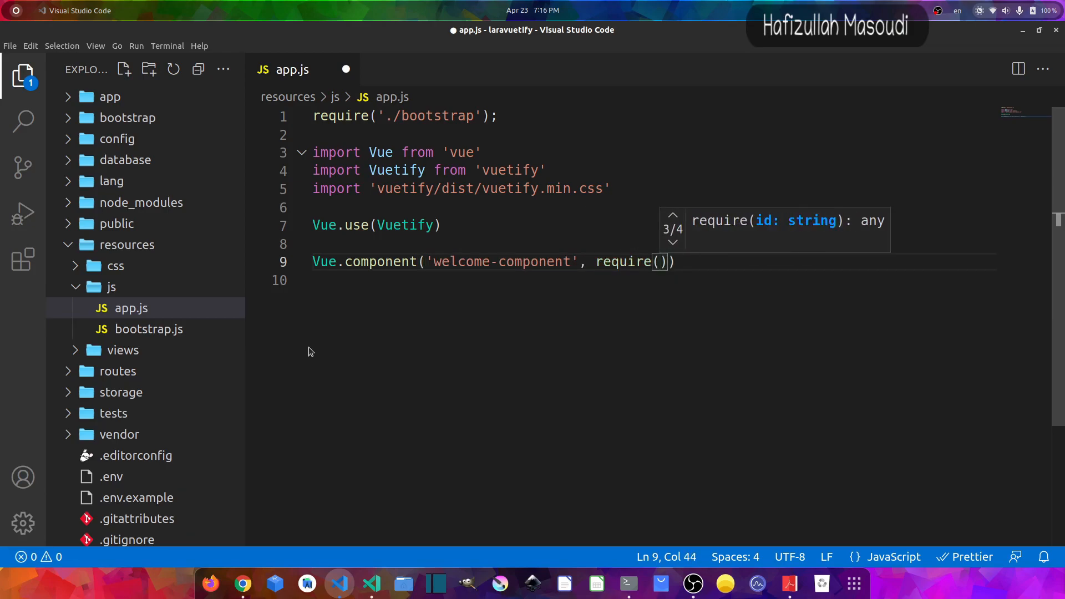
{"action": "type", "text": "'./comp'"}
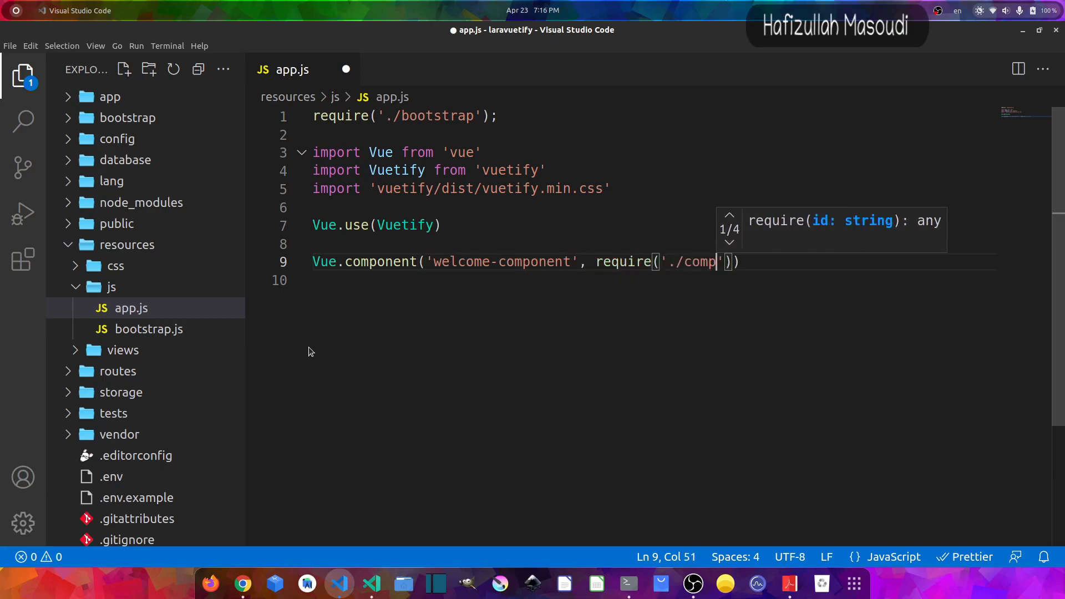
{"action": "type", "text": "onents/"}
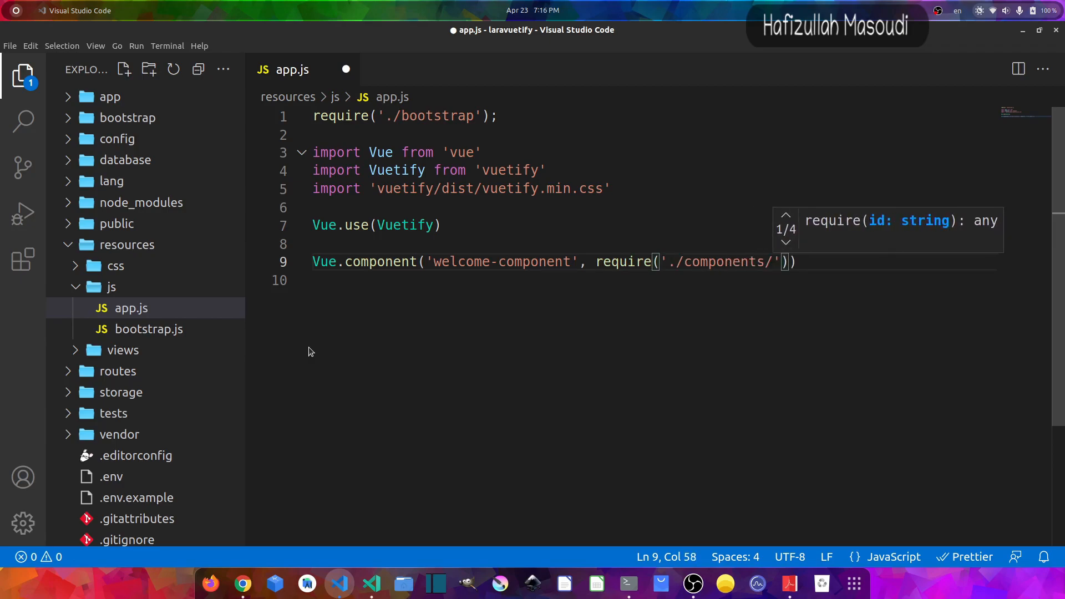
{"action": "type", "text": "WelcomeC"}
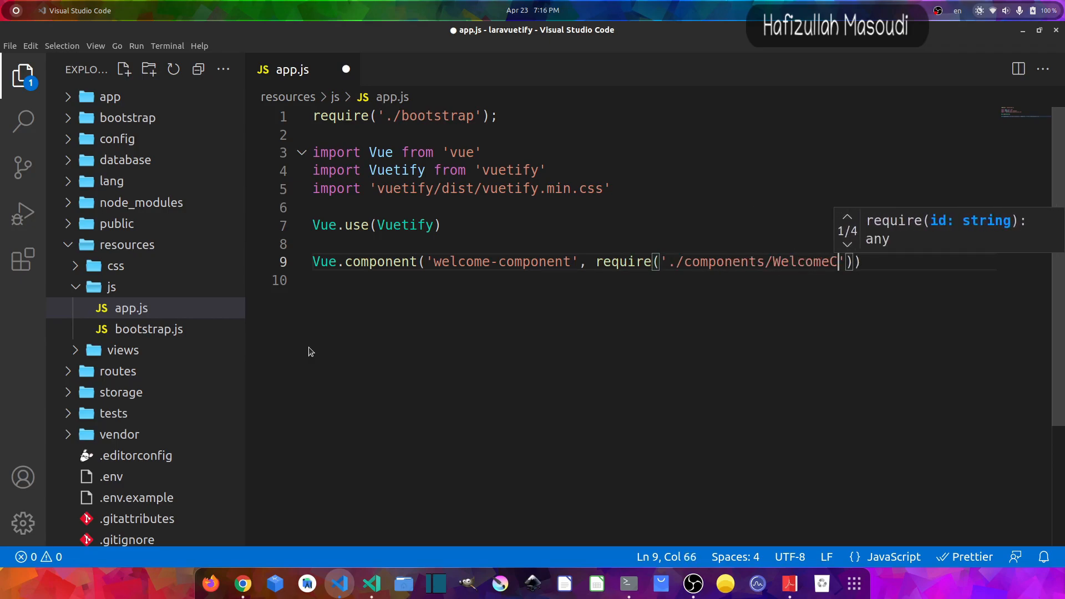
{"action": "type", "text": "omponent.vue"}
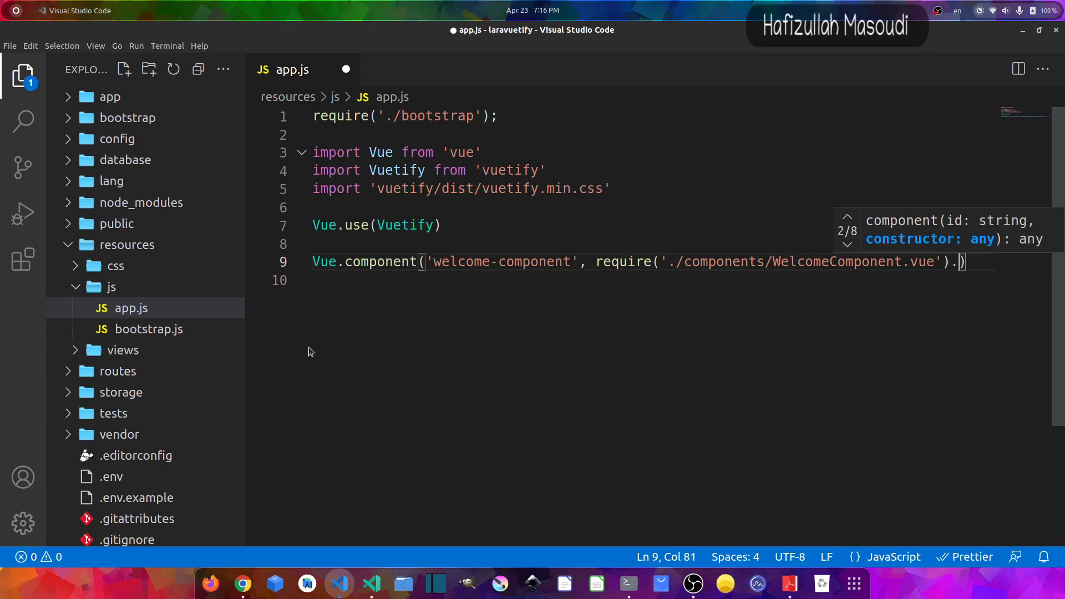
{"action": "type", "text": "d"}
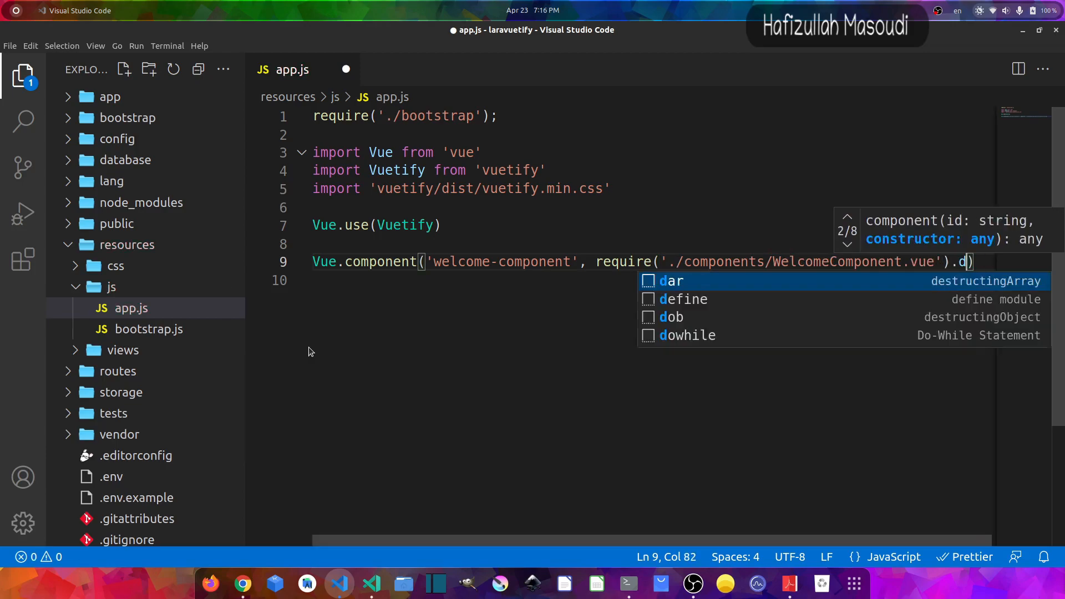
{"action": "type", "text": "e"}
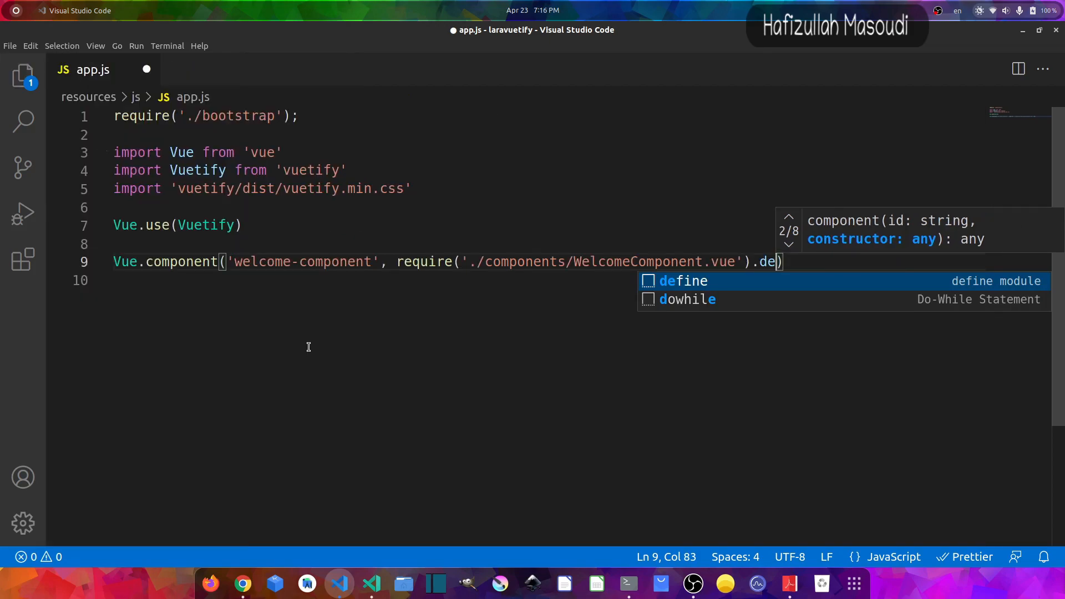
{"action": "type", "text": "fault"}
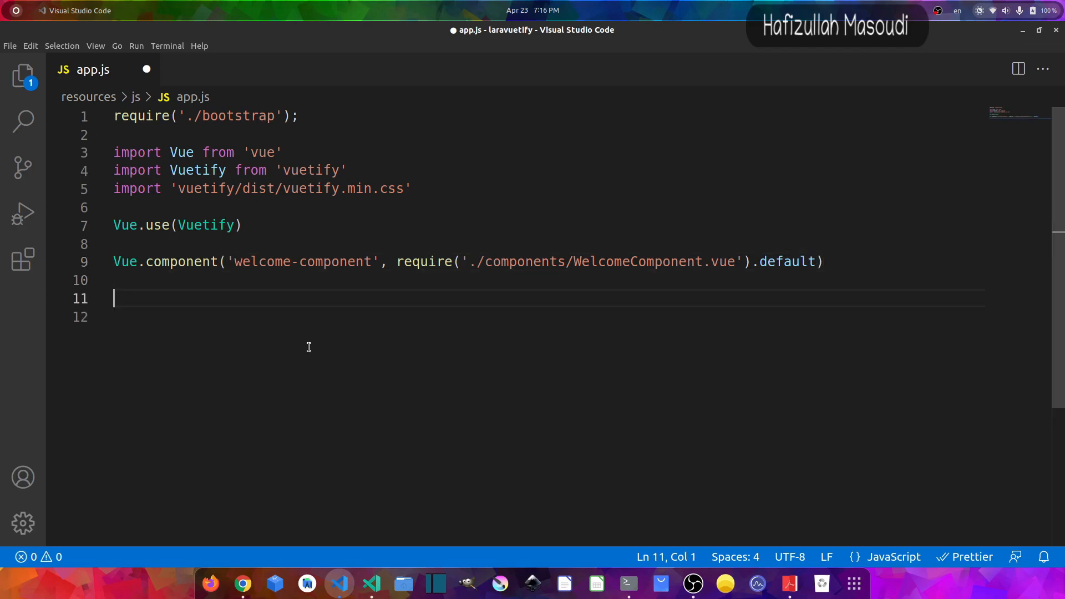
Write const app = new Vue({ el: '#app', vuetify: new Vuetify() }) and save app.js.
{"action": "type", "text": "const app ="}
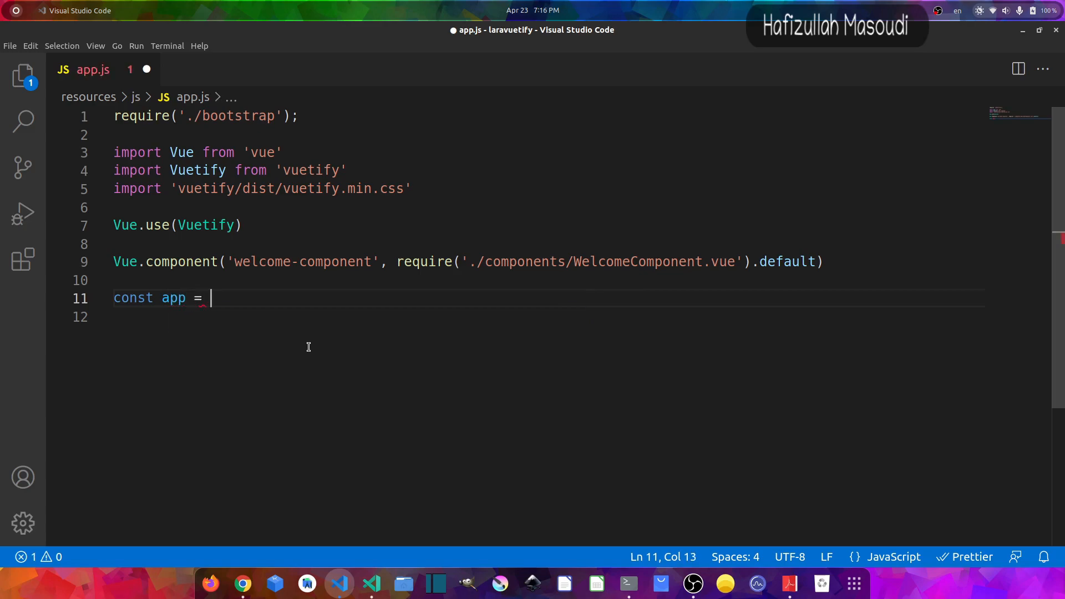
{"action": "type", "text": "new Vue()"}
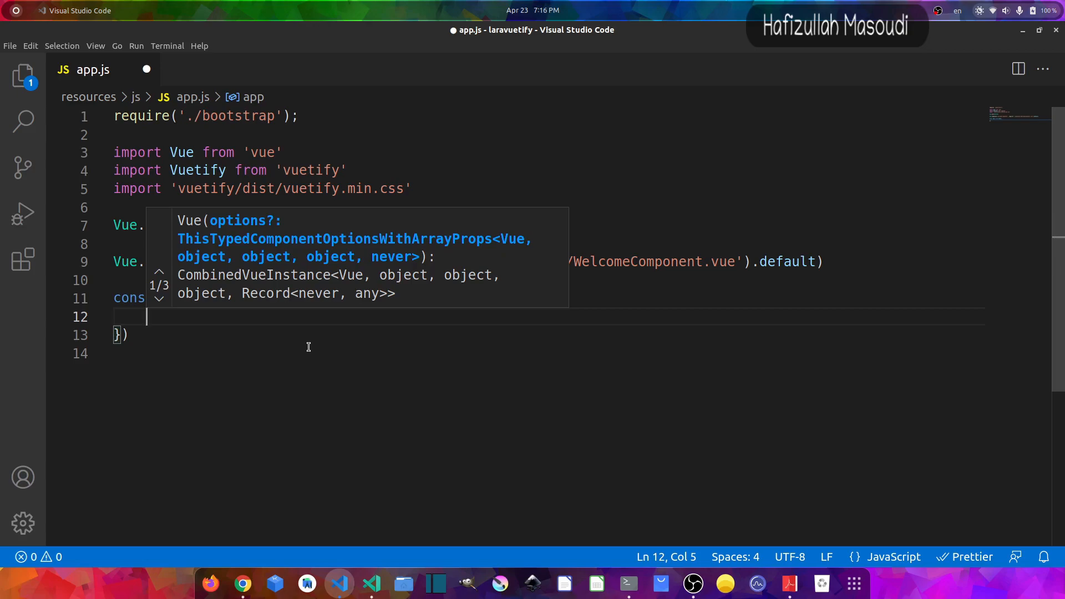
{"action": "type", "text": "el: '"}
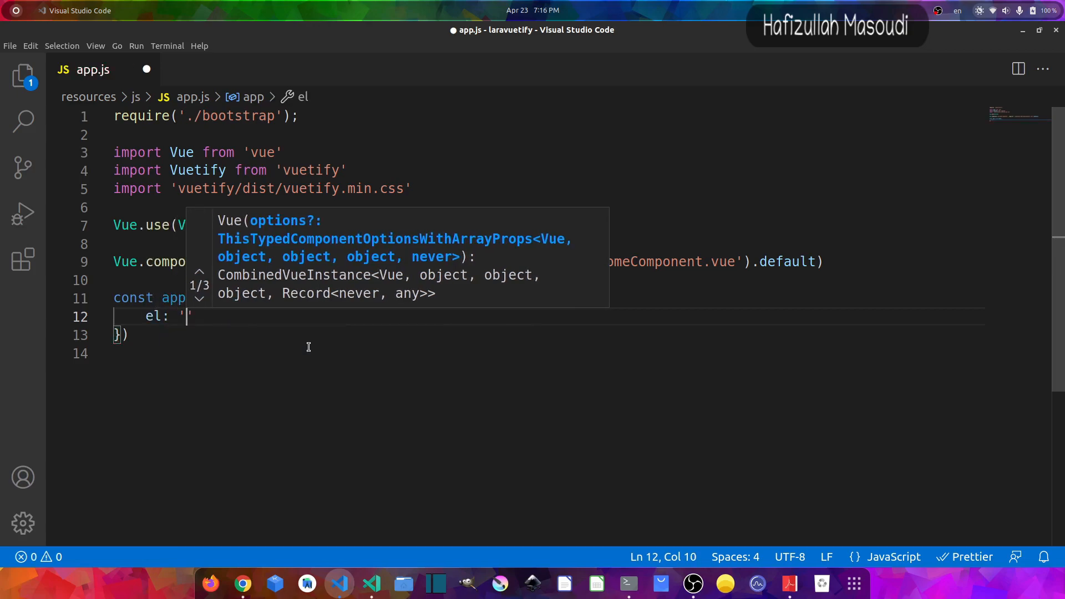
{"action": "type", "text": "#app"}
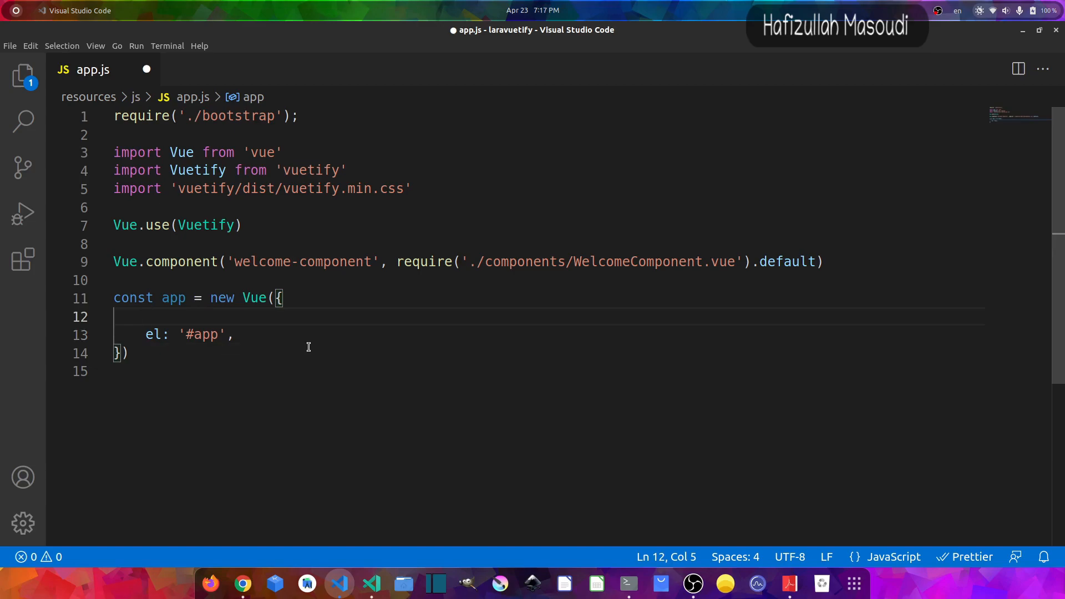
{"action": "type", "text": "vuet"}
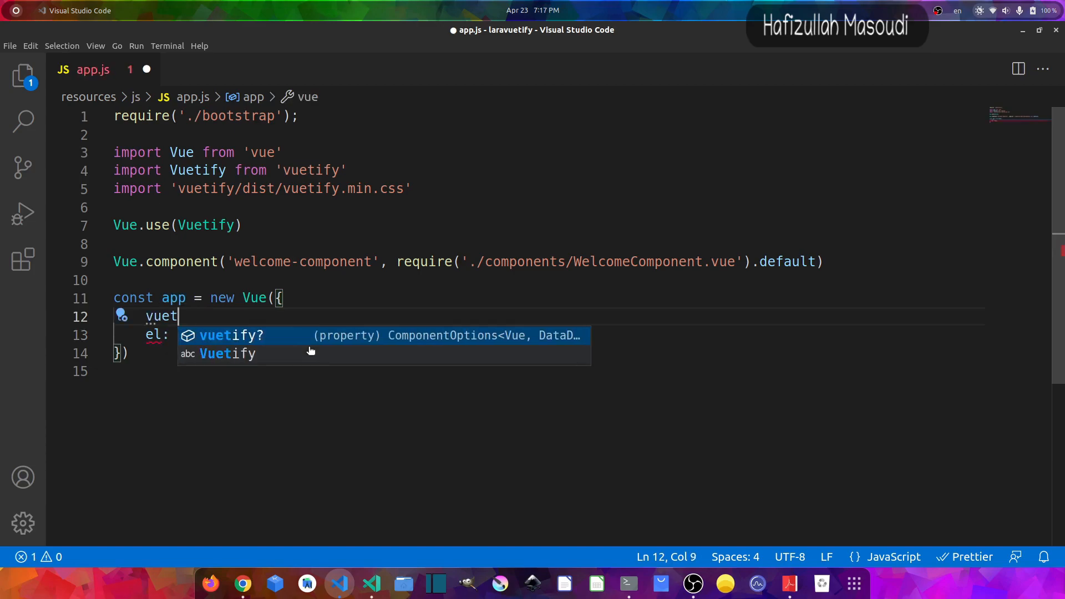
{"action": "type", "text": "ify: new"}
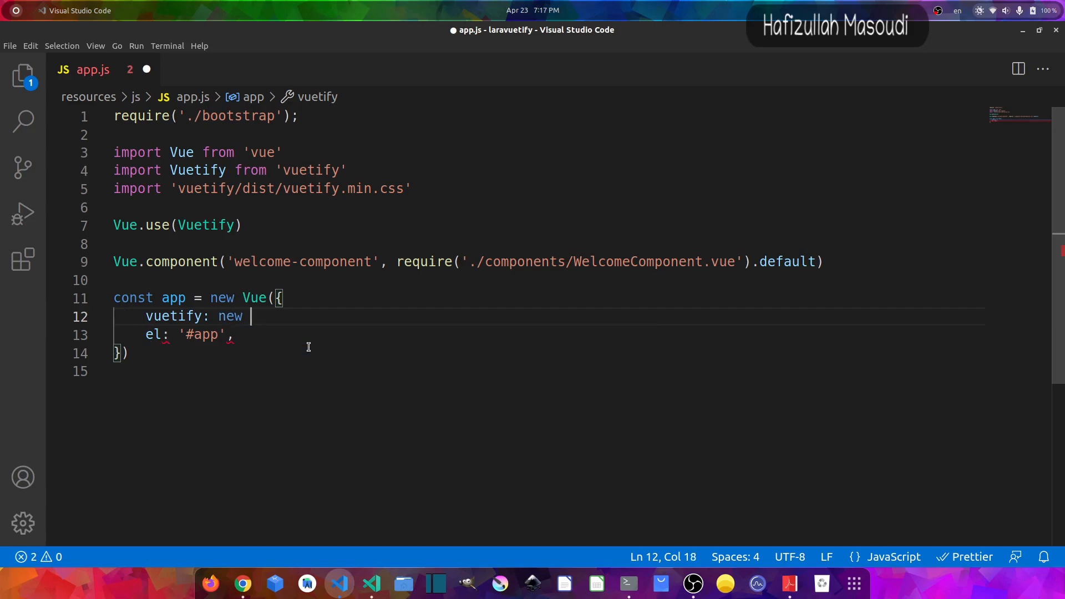
{"action": "type", "text": "Vuetify"}
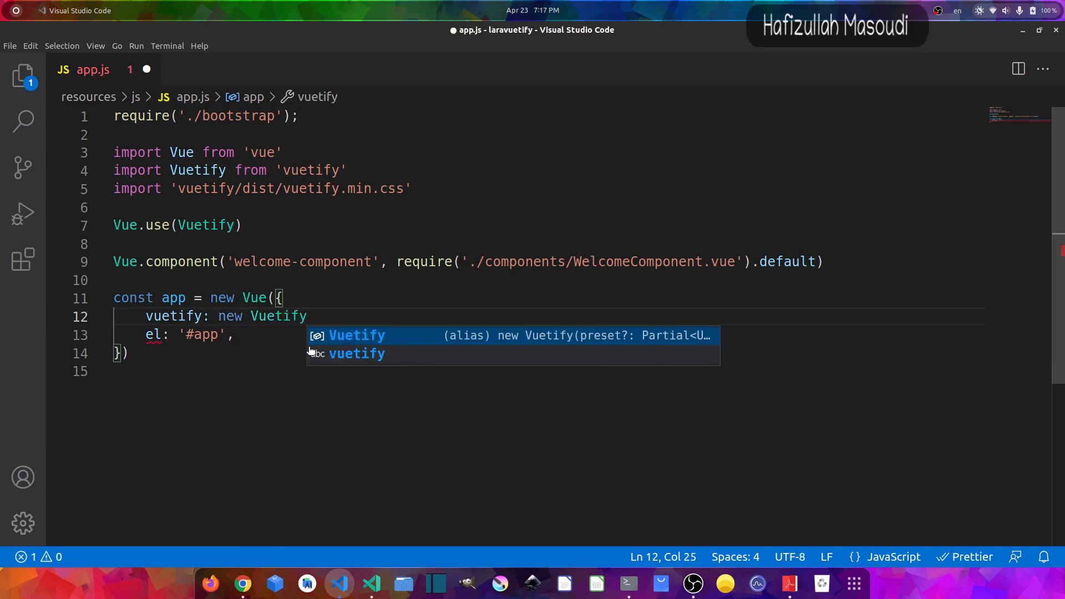
{"action": "type", "text": "(),"}
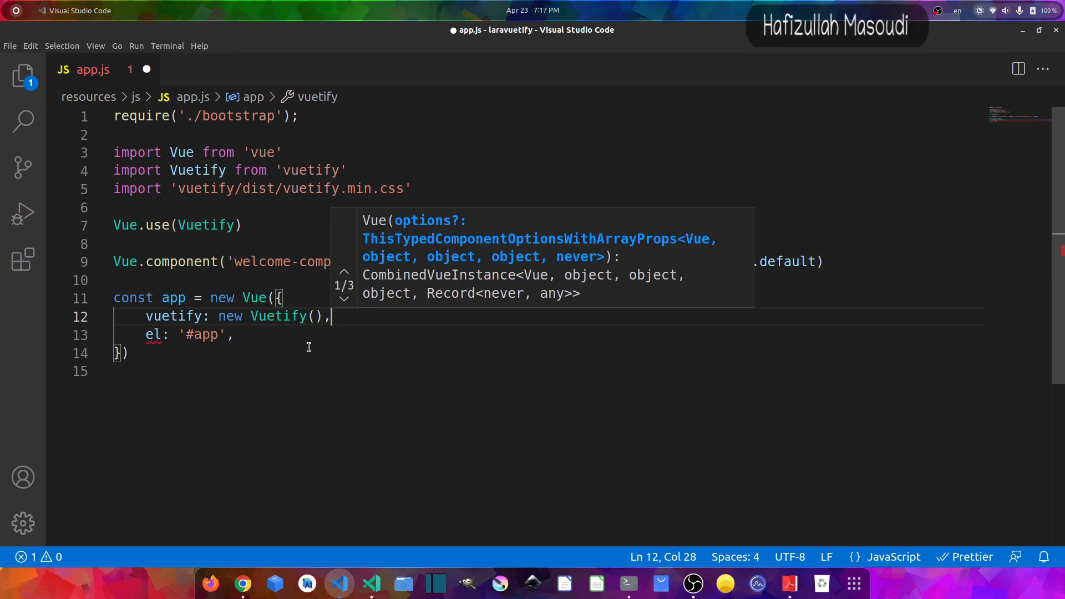
{"action": "key", "text": "ctrl+s"}
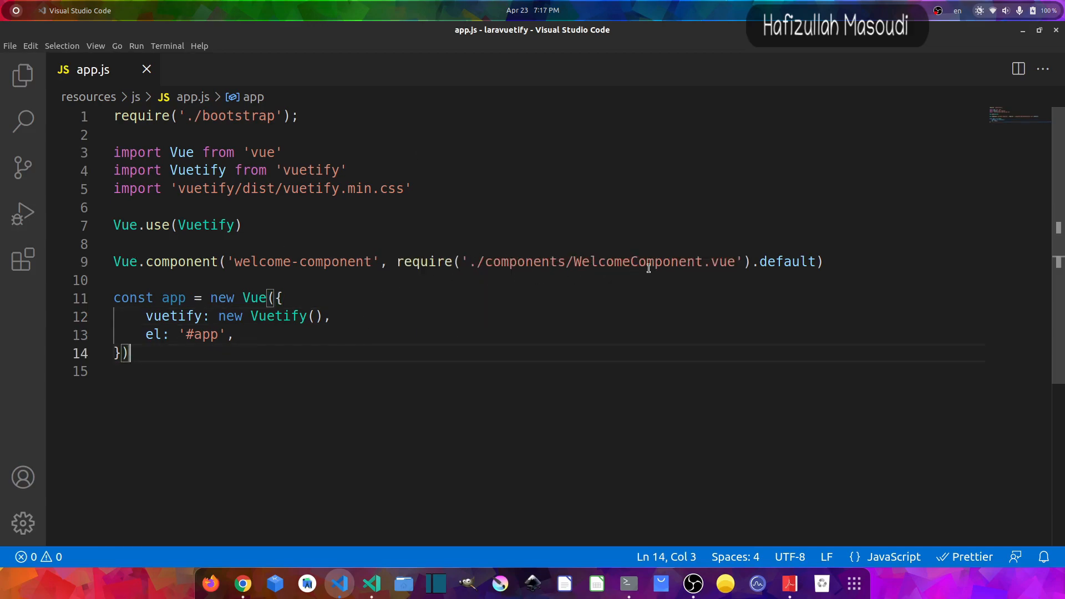
Create a components folder under resources/js and a WelcomeComponent.vue file inside it.
{"action": "left_click", "coordinate": [24, 75]}
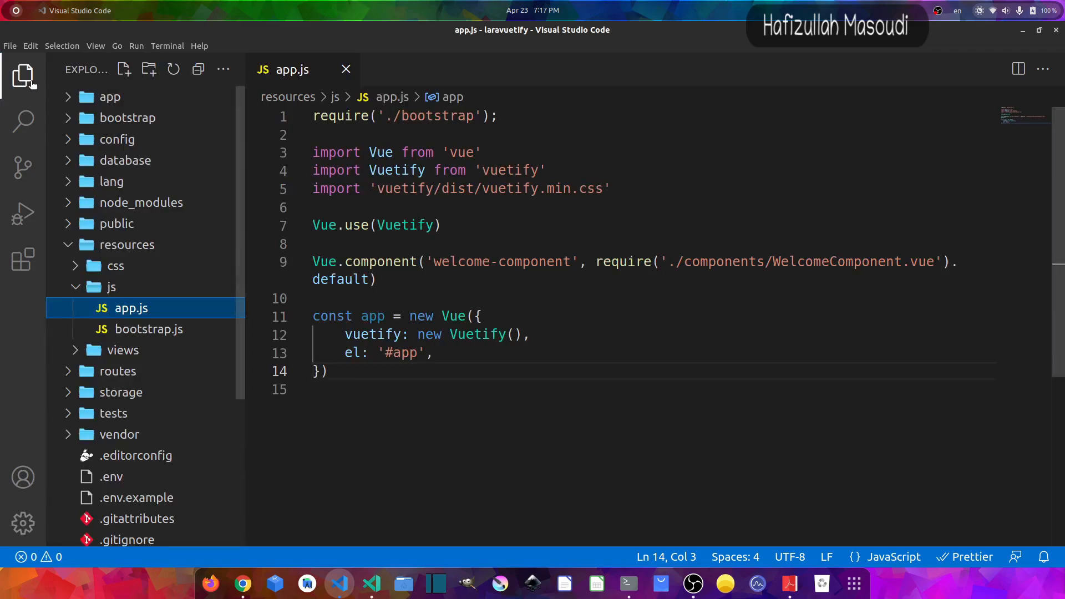
{"action": "right_click", "coordinate": [111, 286]}
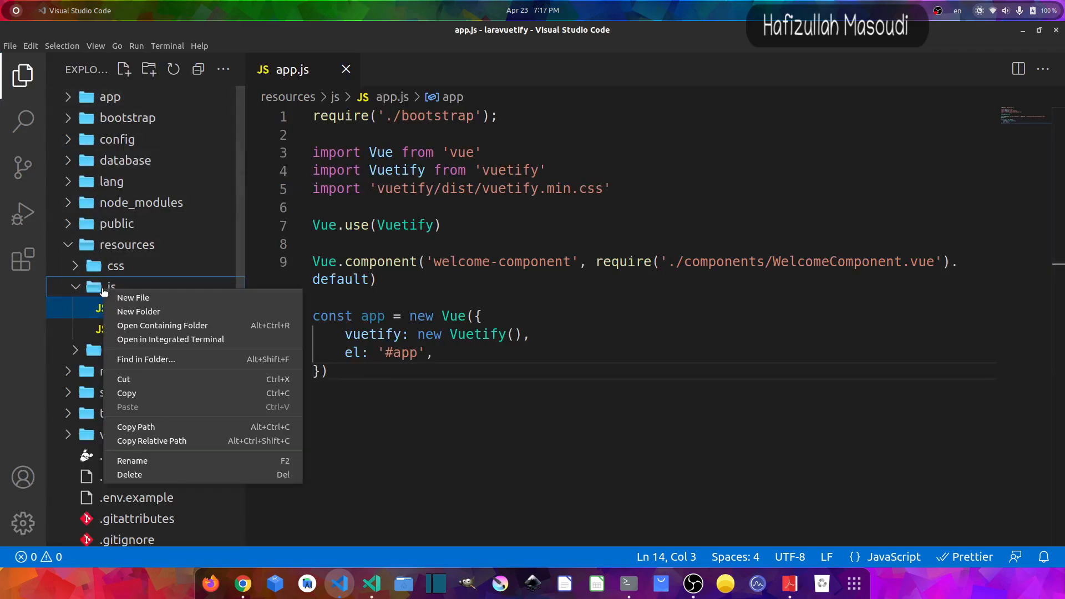
{"action": "left_click", "coordinate": [139, 311]}
{"action": "type", "text": "components"}
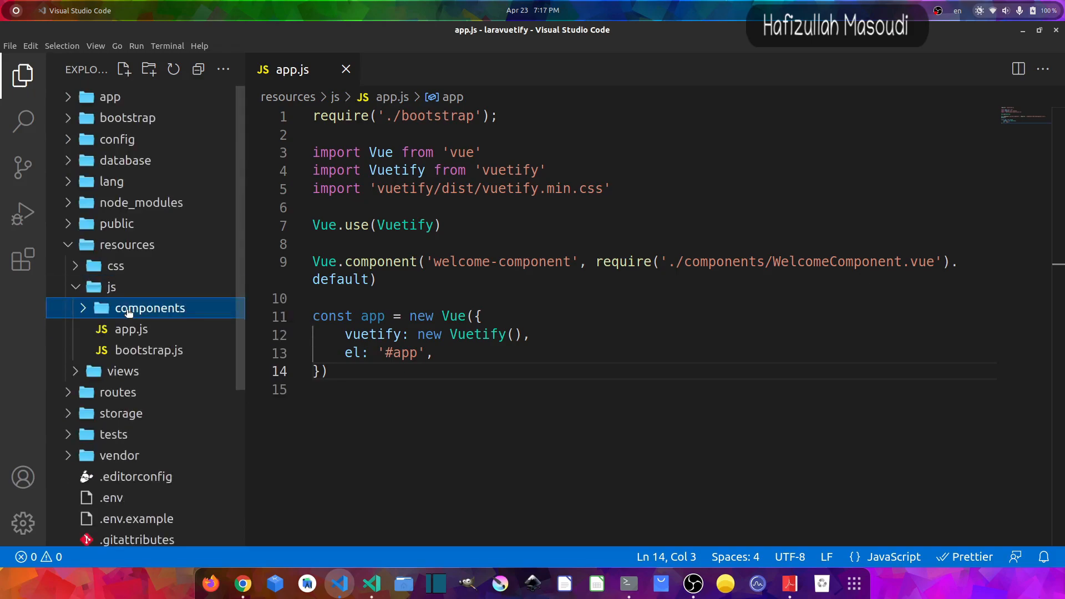
{"action": "right_click", "coordinate": [150, 307]}
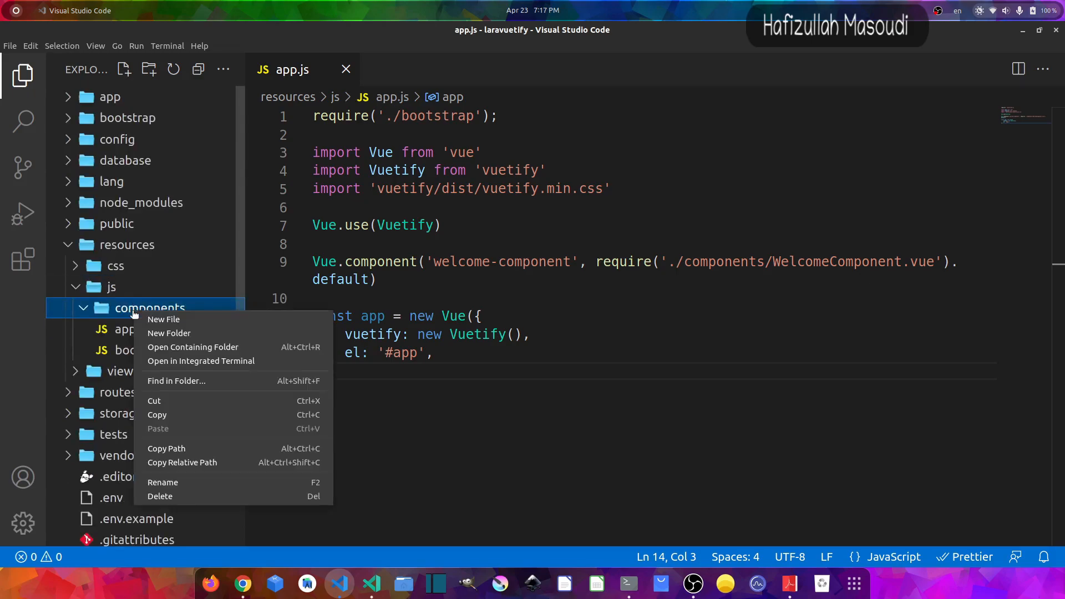
{"action": "left_click", "coordinate": [164, 320]}
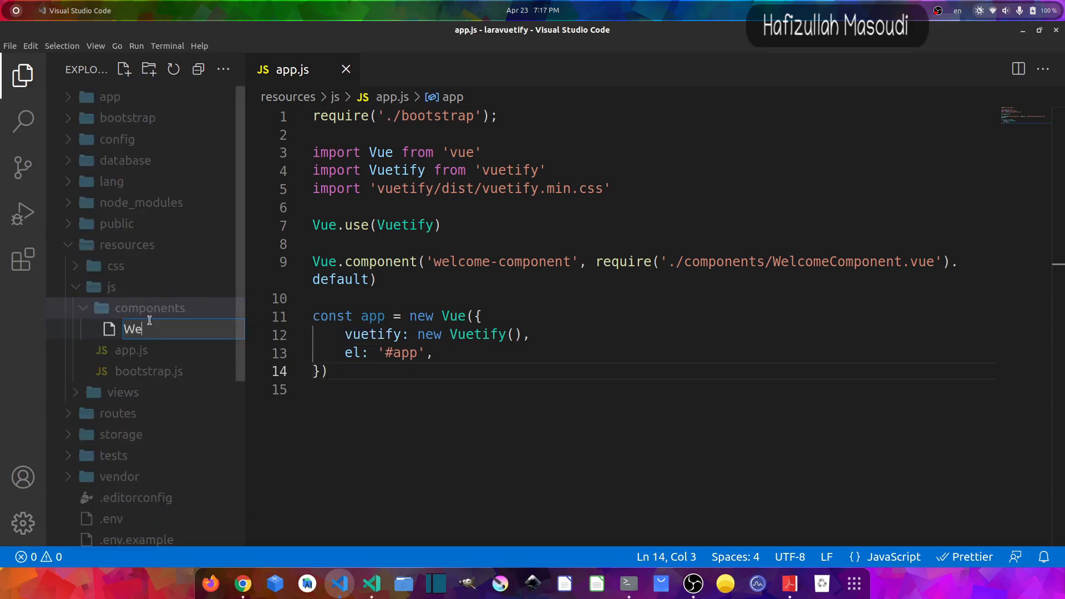
{"action": "type", "text": "lcomeCompo"}
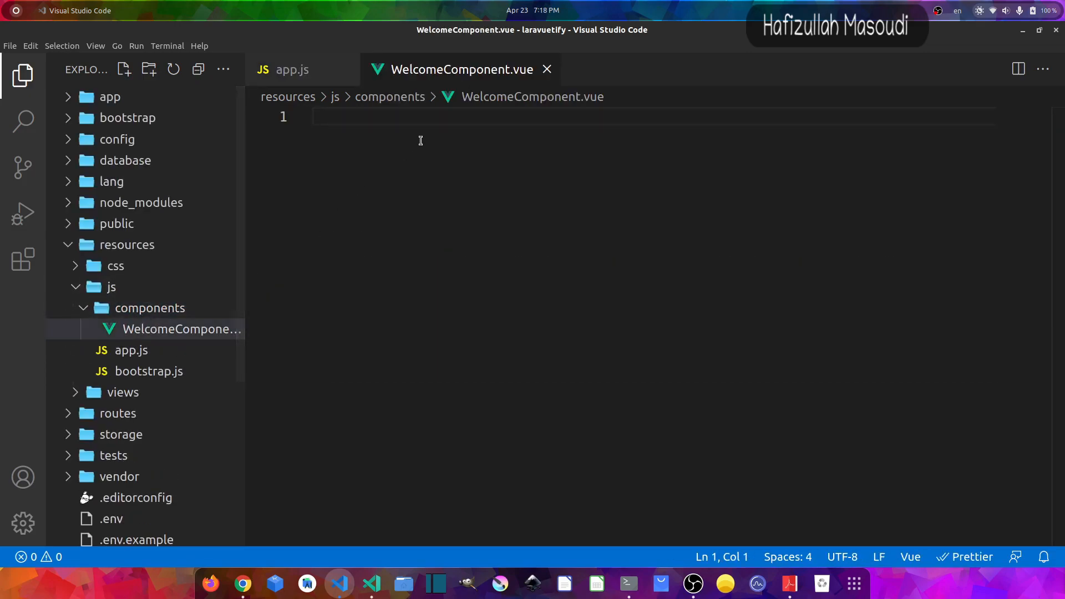
Write a template with a div holding an h1 Welcome heading and a primary v-btn 'Button' with class my-2.
{"action": "type", "text": "te"}
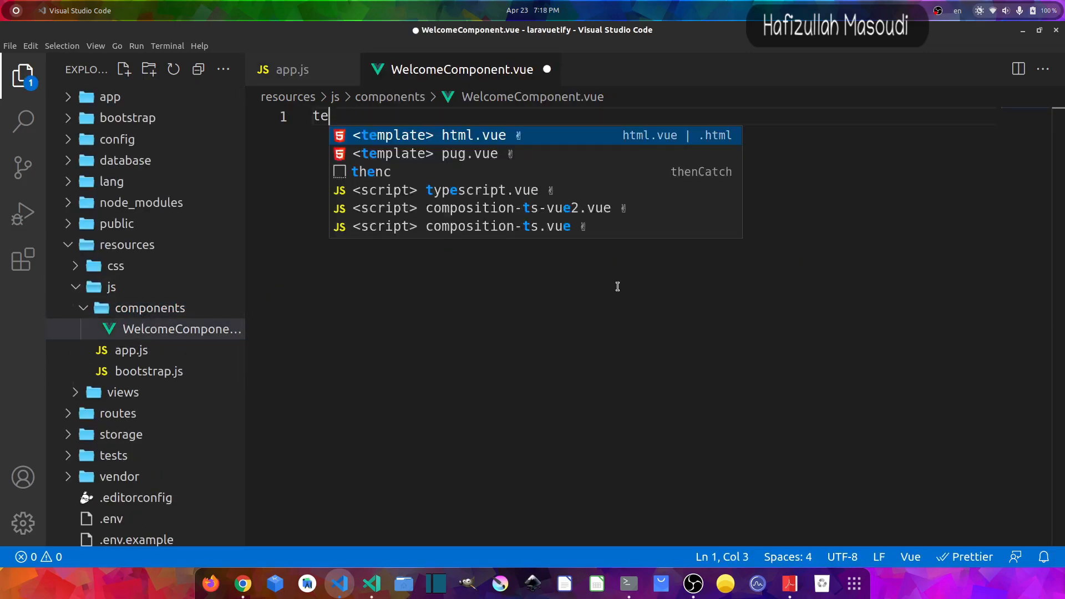
{"action": "key", "text": "Enter"}
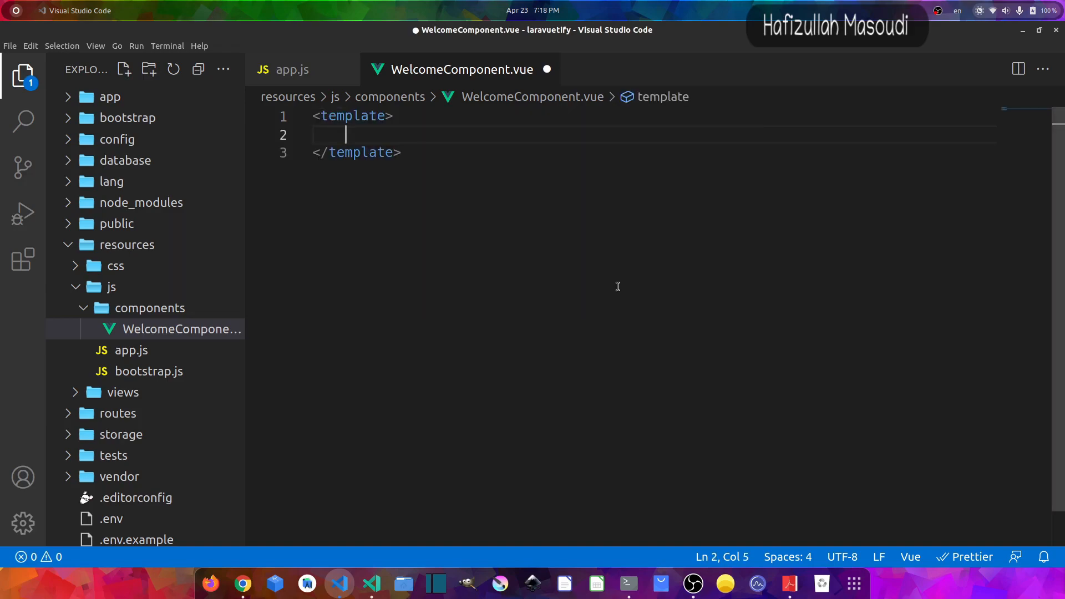
{"action": "type", "text": "<div>"}
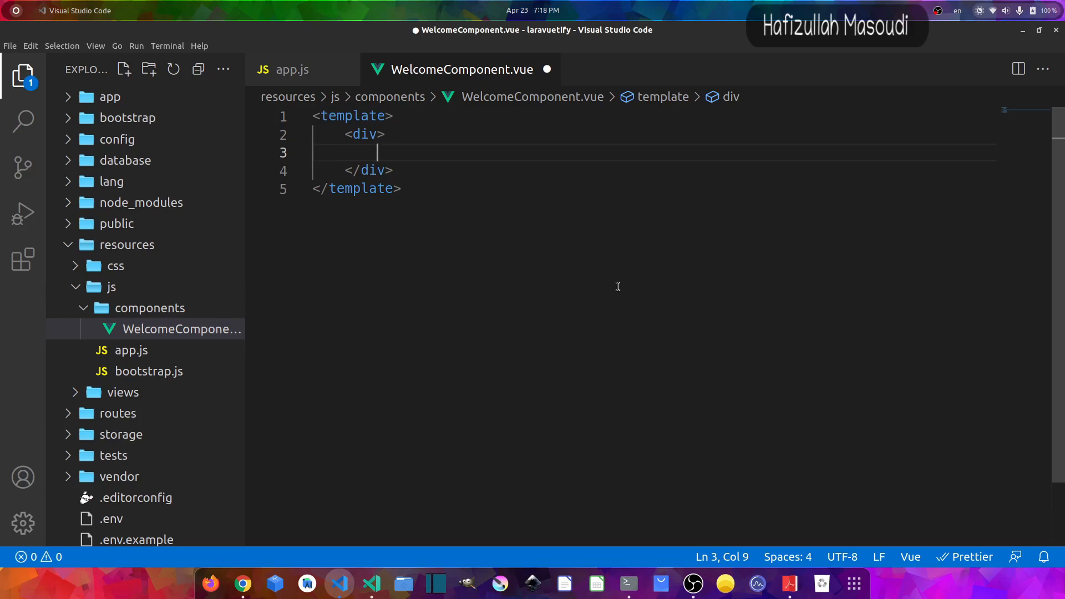
{"action": "type", "text": "<h1>Welcome</h1>"}
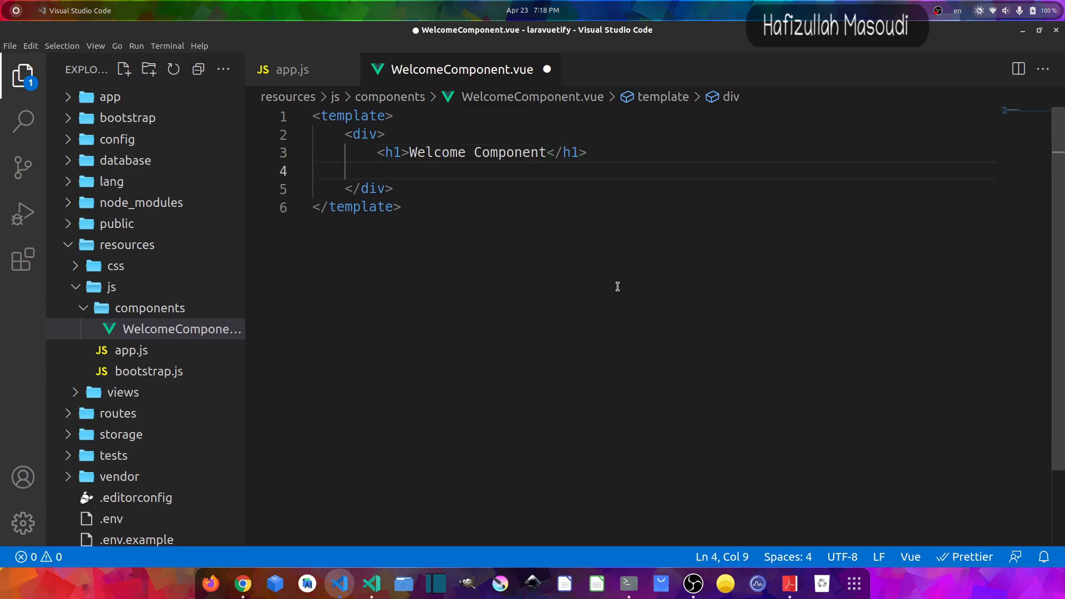
{"action": "type", "text": "v-btn></v-btn>"}
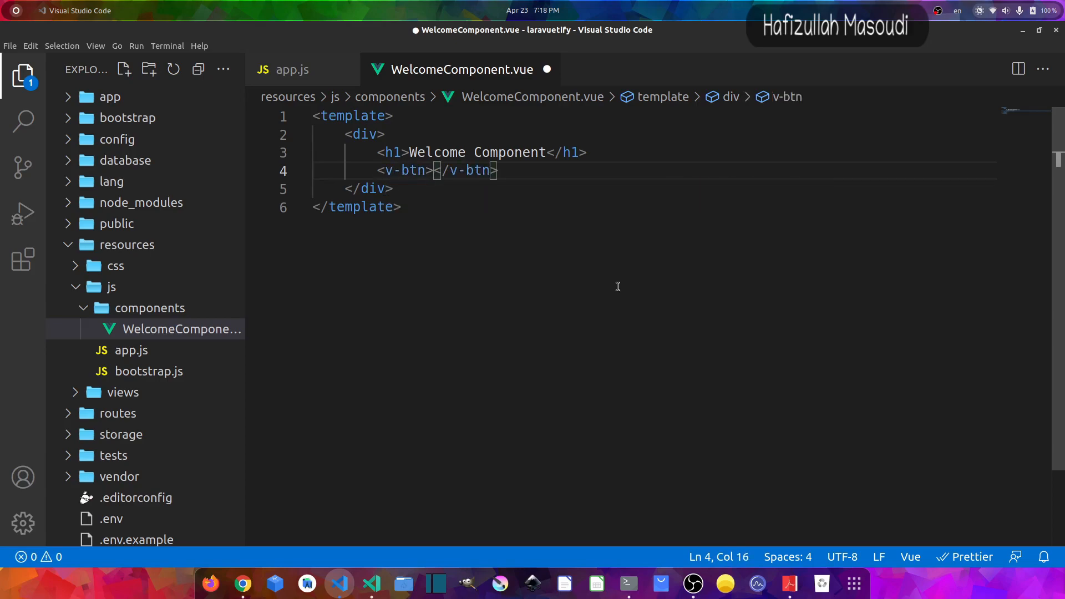
{"action": "type", "text": "Button"}
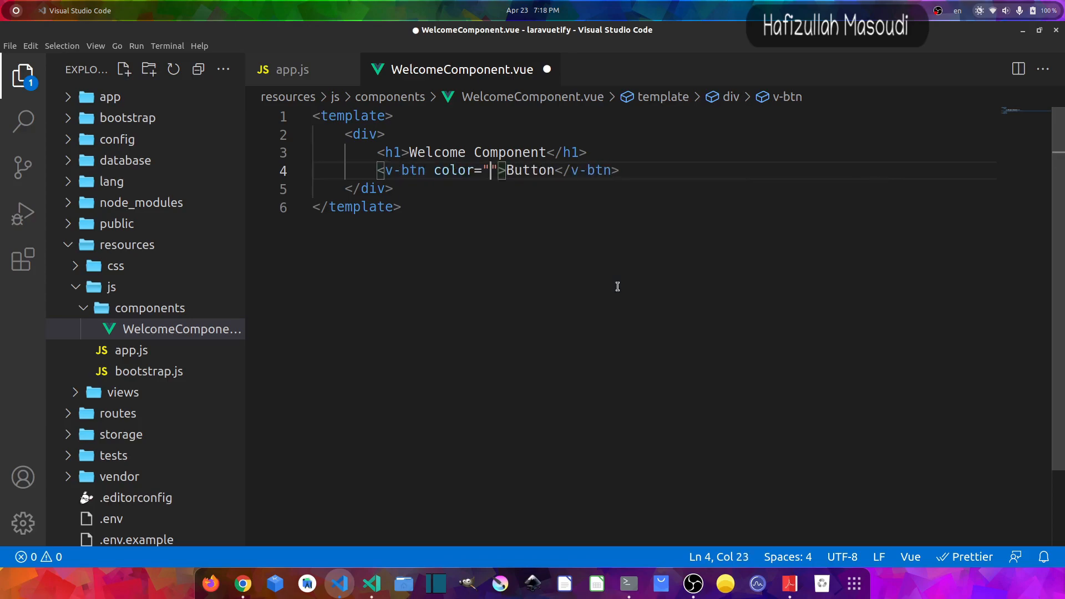
{"action": "type", "text": "primary\" class=\"m"}
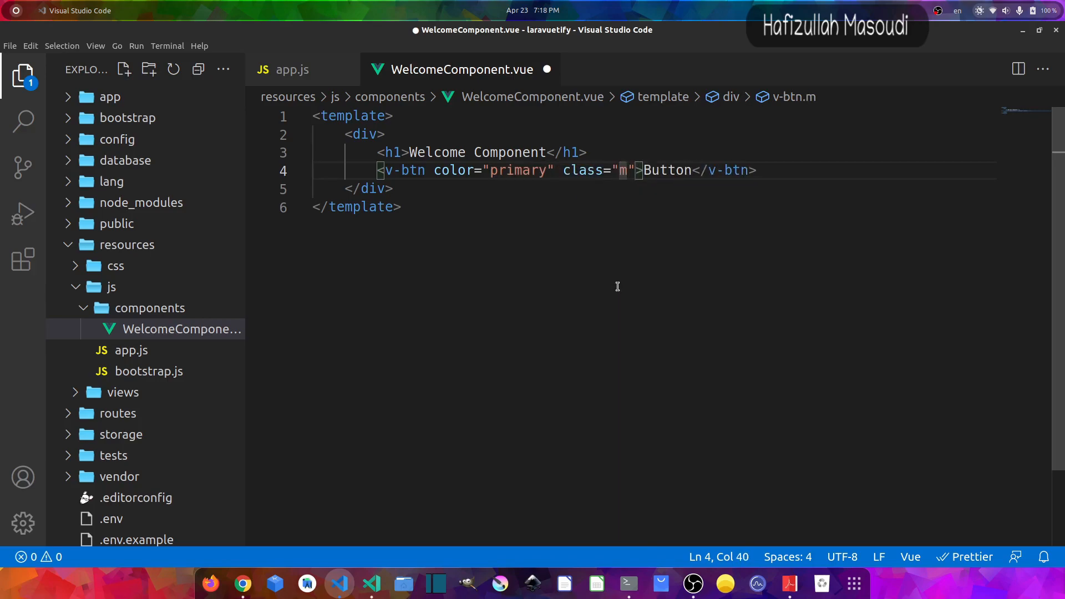
{"action": "type", "text": "y-2"}
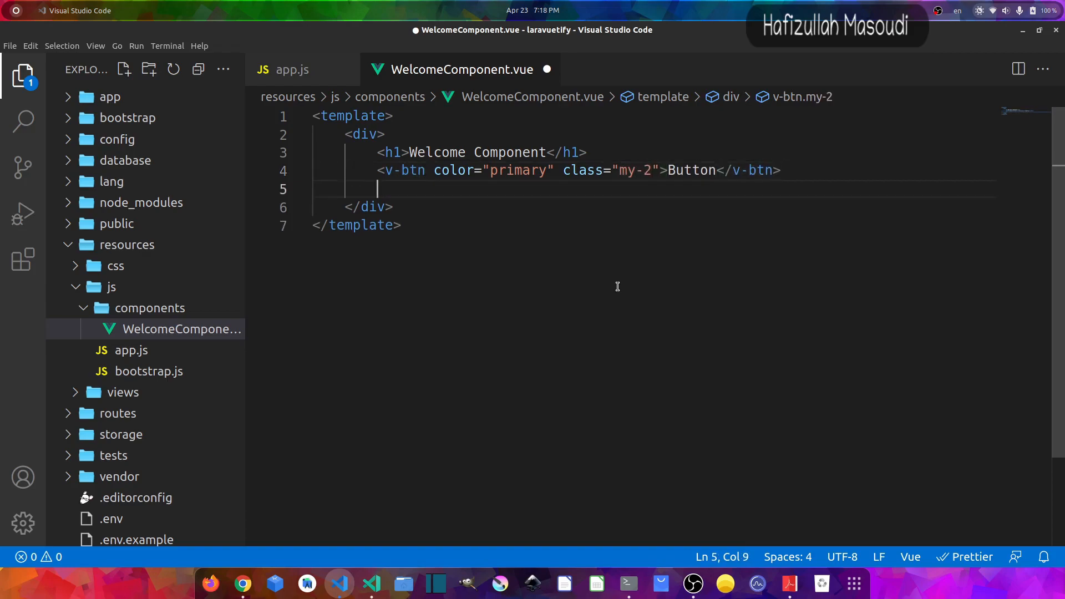
Add a dismissible success v-alert reading 'Vueitfy installed successfully!'.
{"action": "type", "text": "v"}
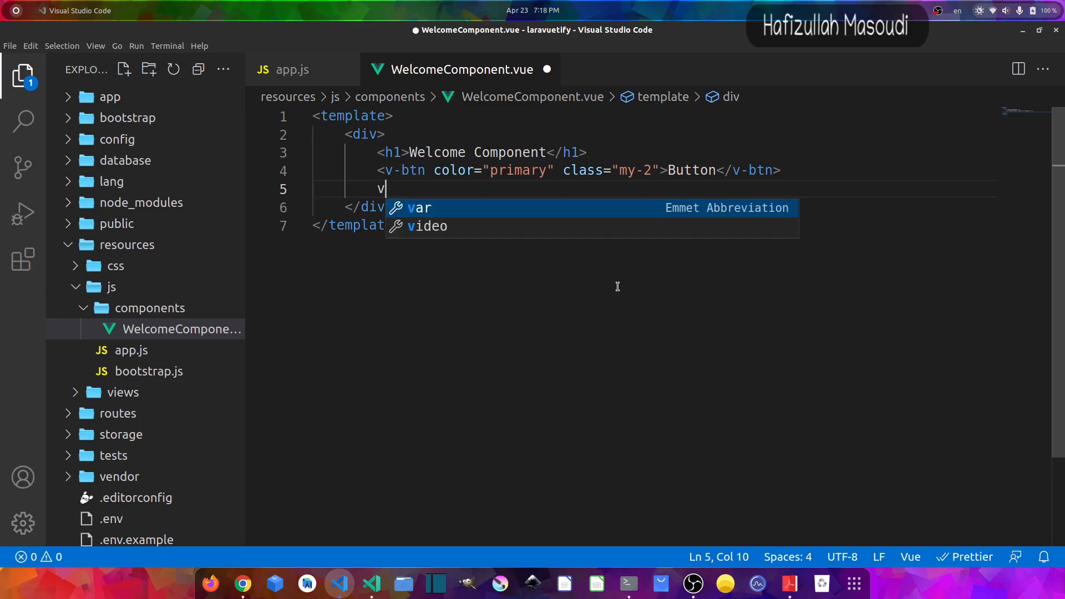
{"action": "type", "text": "-alert></v-alert>"}
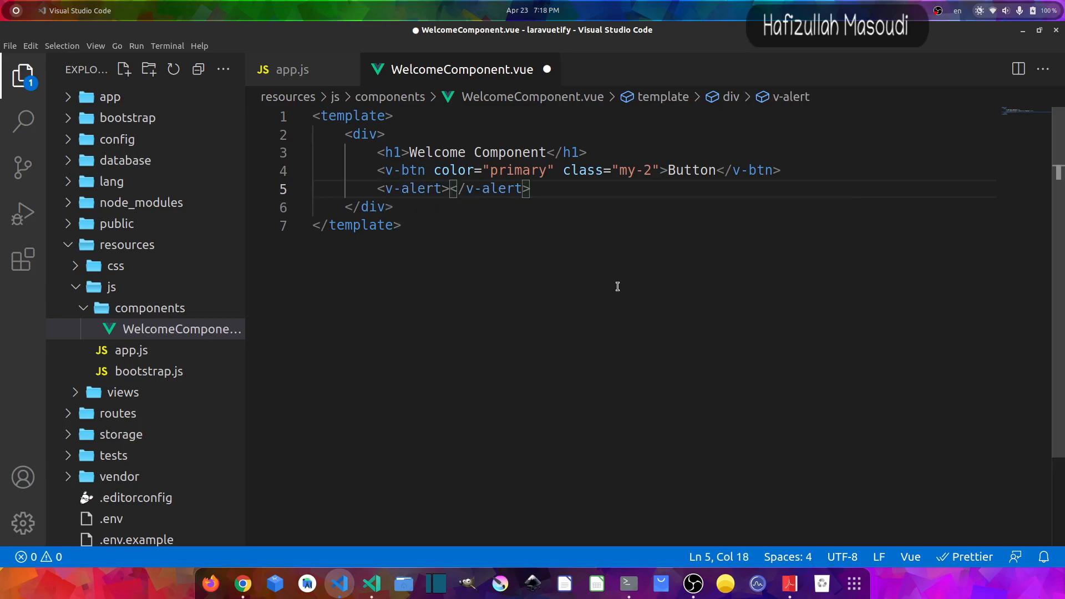
{"action": "type", "text": "Vueitfy"}
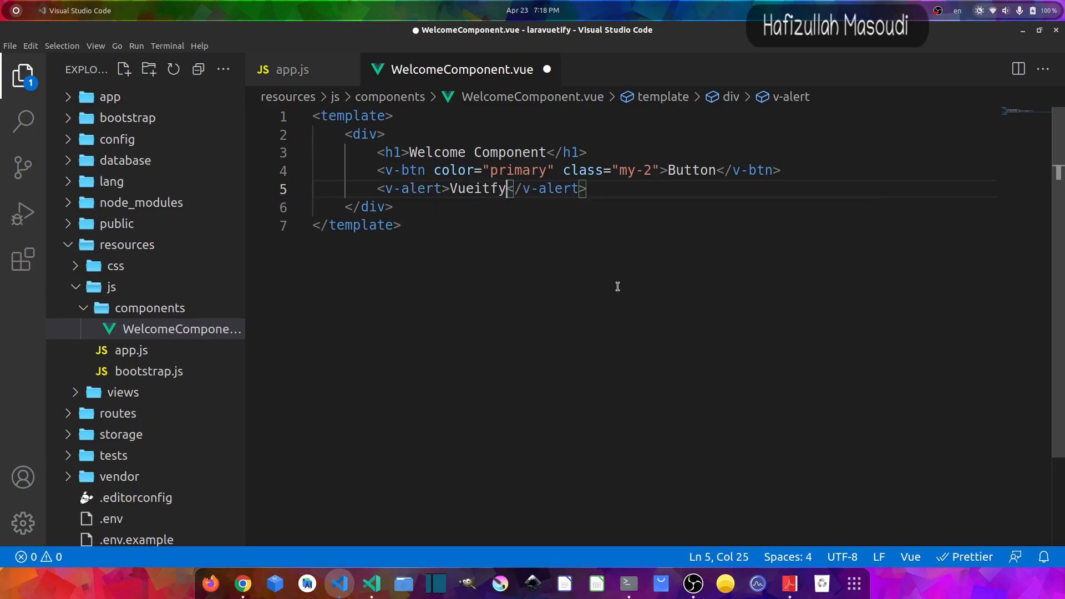
{"action": "type", "text": "installe"}
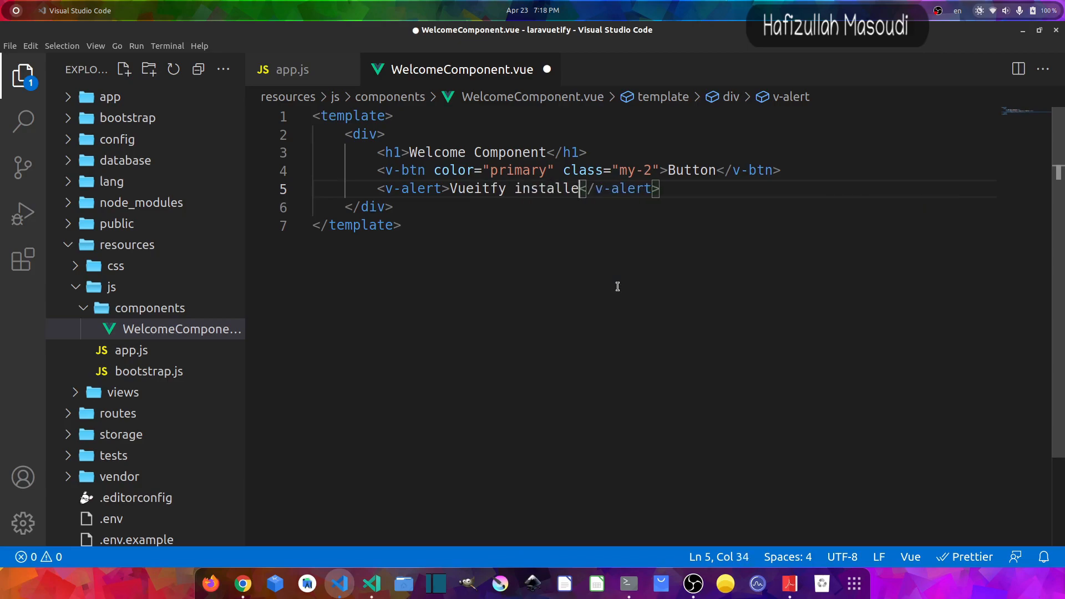
{"action": "type", "text": "d succe"}
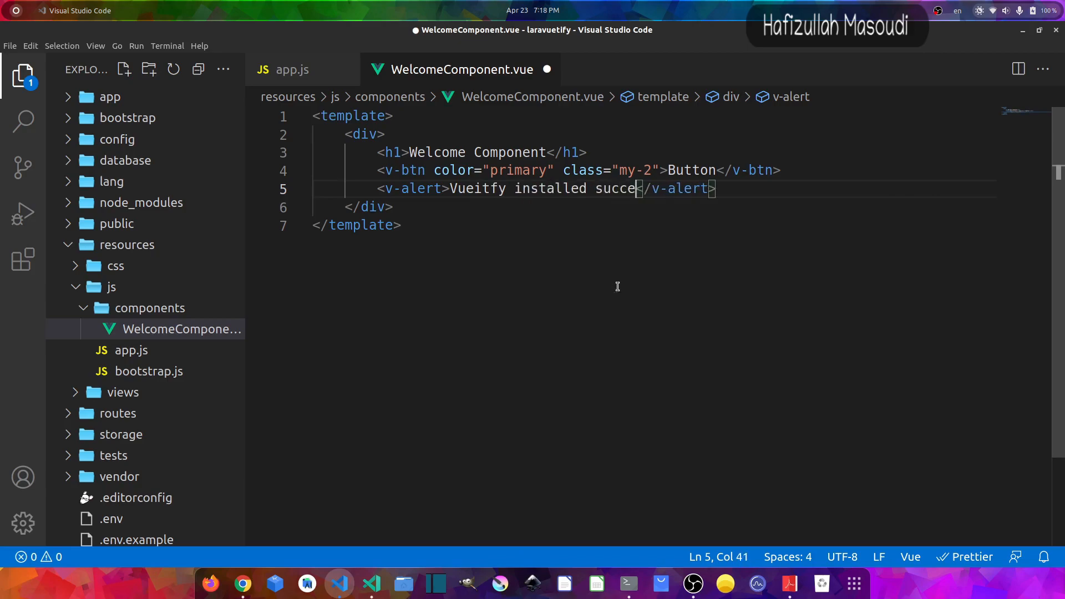
{"action": "type", "text": "ssfully!"}
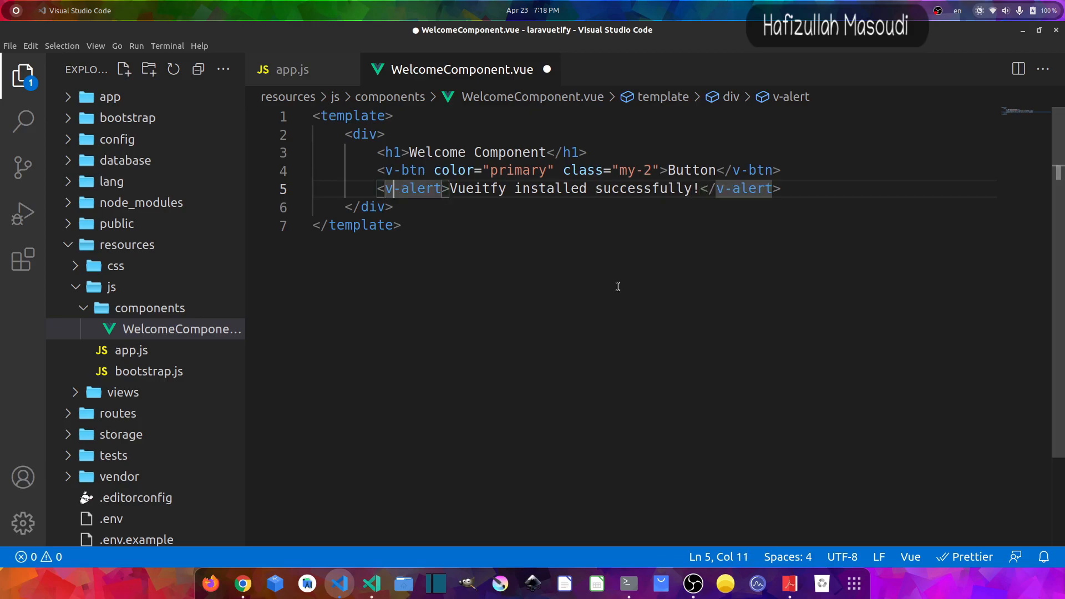
{"action": "type", "text": "dismissible"}
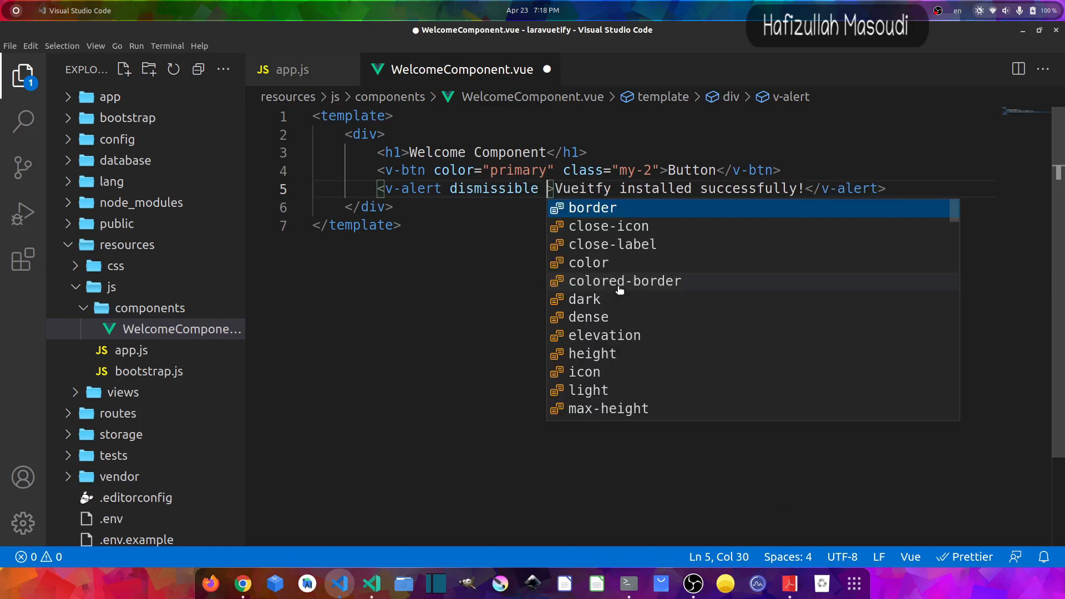
{"action": "type", "text": "type=\"success"}
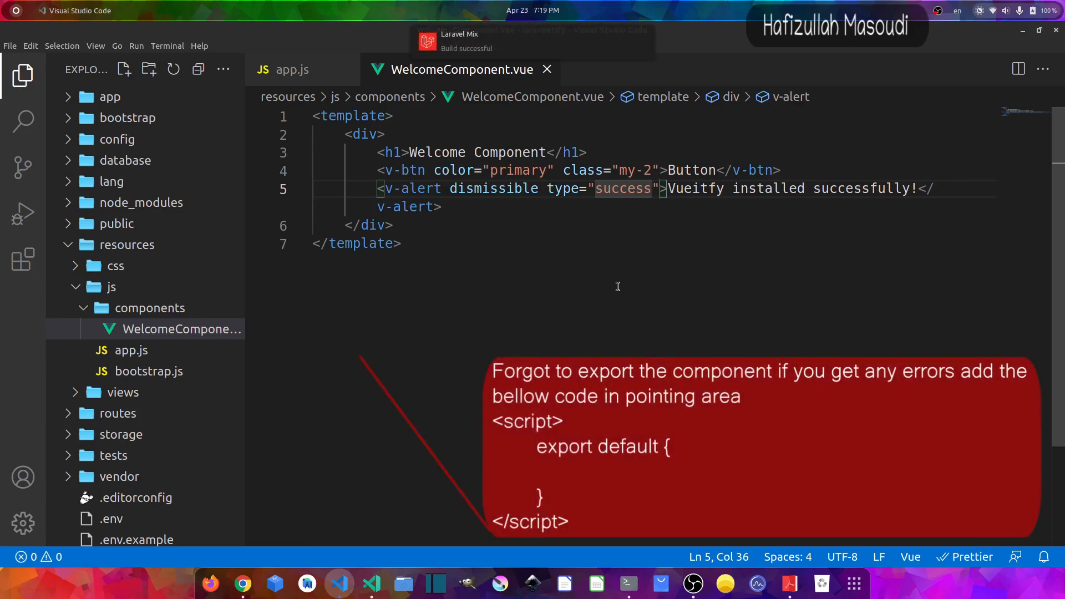
{"action": "mouse_move", "coordinate": [575, 268]}
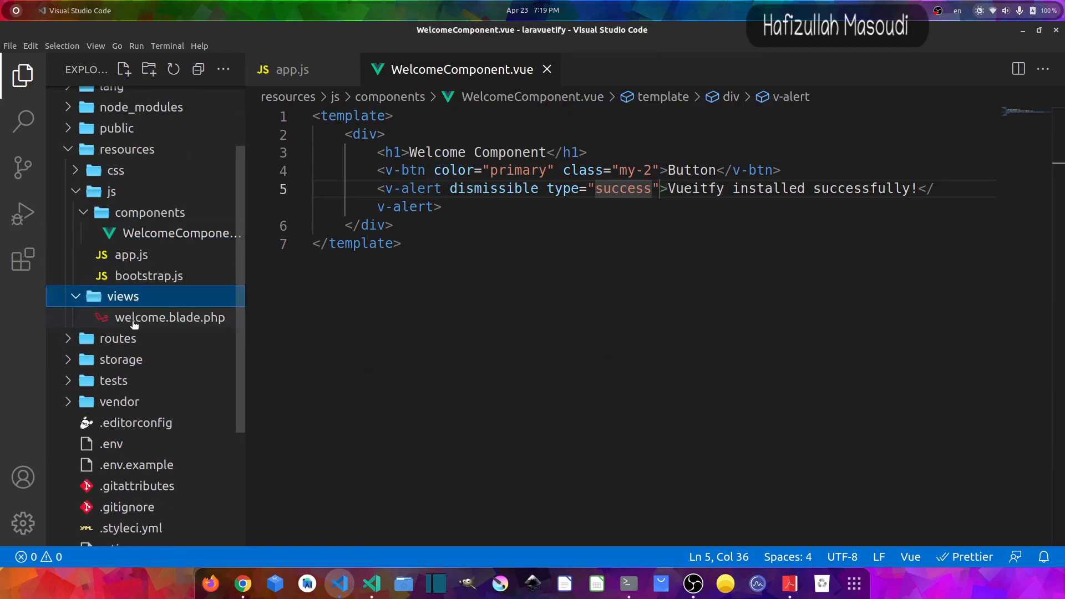
Replace welcome.blade.php's markup with a fresh page titled Laravel 9 With Vue JS 2.
{"action": "double_click", "coordinate": [168, 317]}
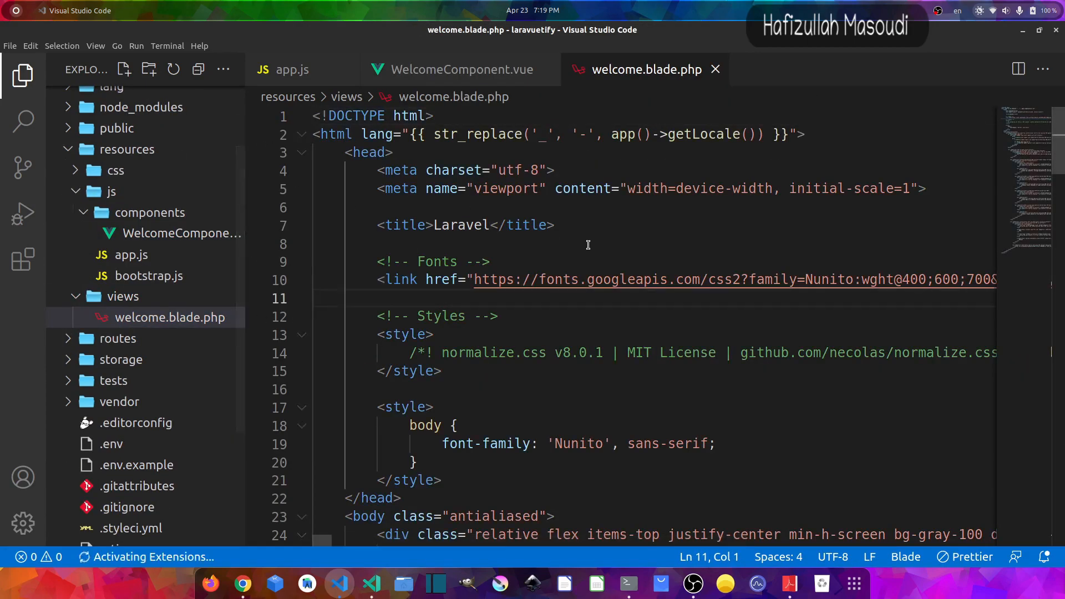
{"action": "left_click", "coordinate": [22, 74]}
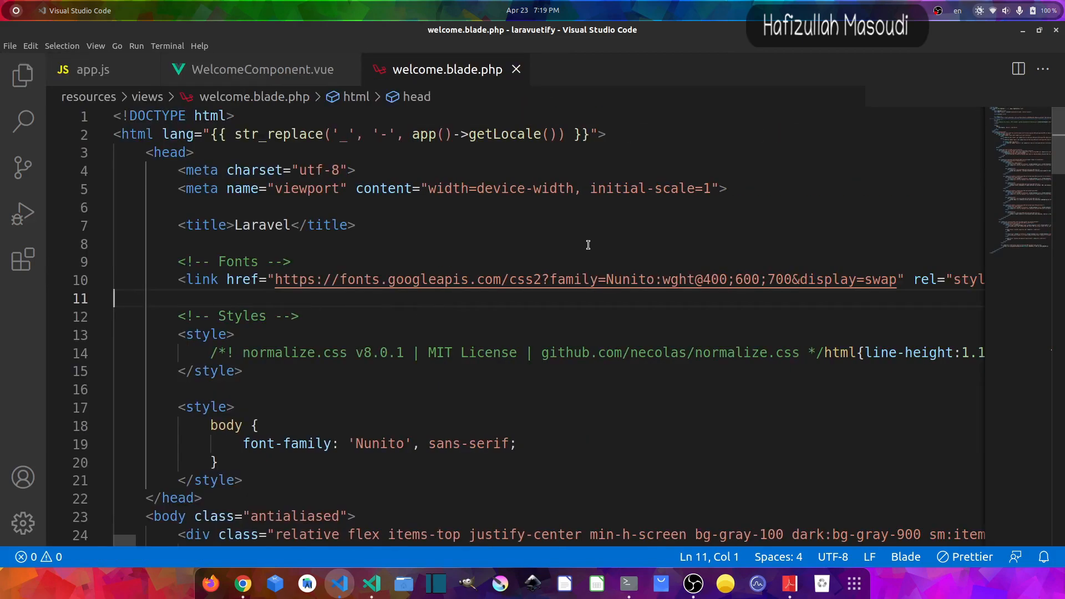
{"action": "key", "text": "ctrl+a"}
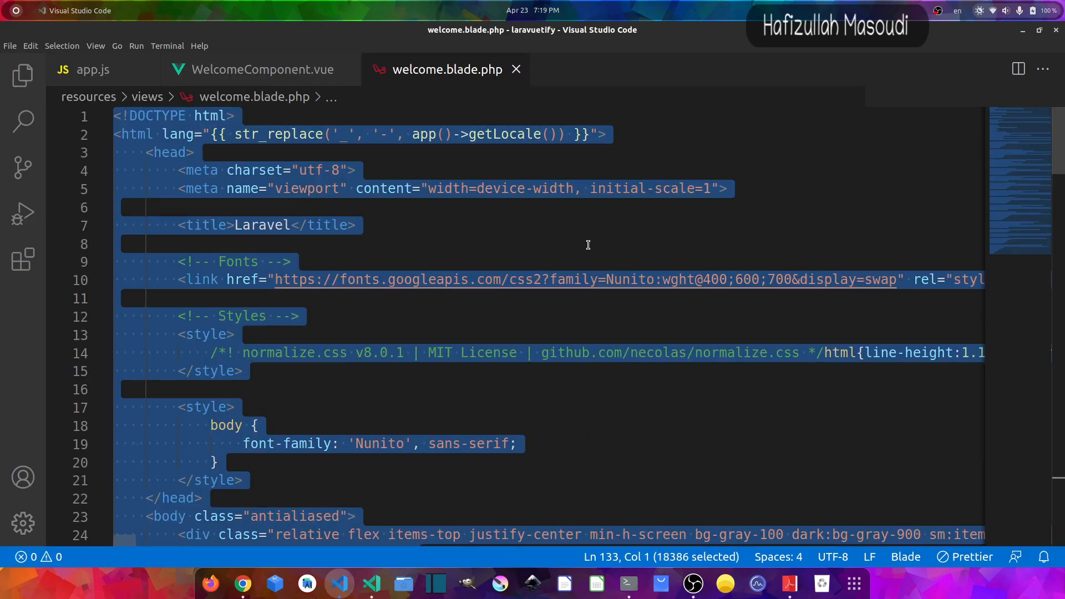
{"action": "key", "text": "Delete"}
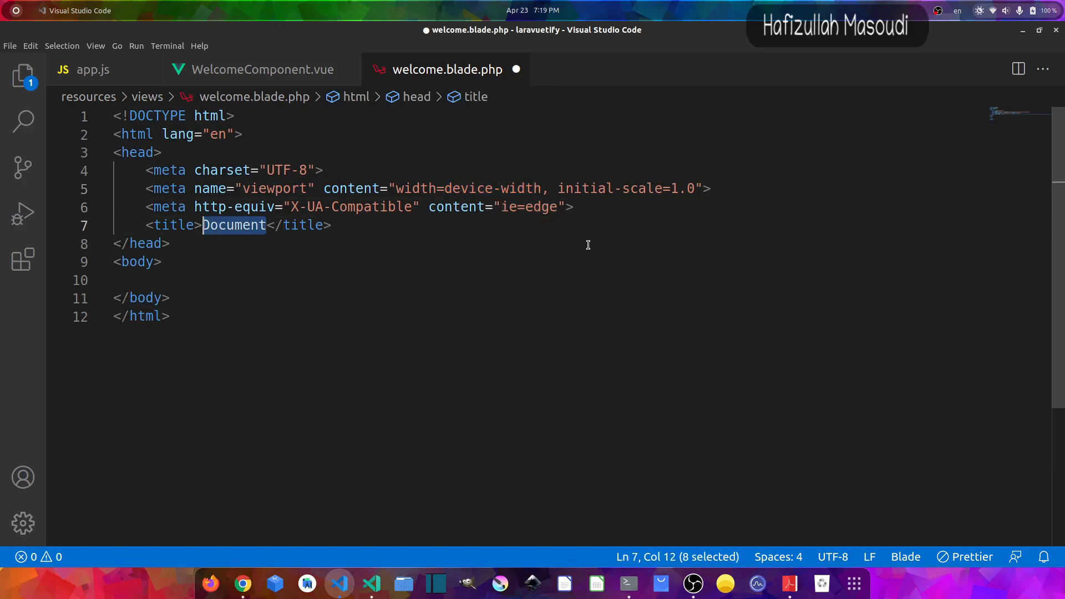
{"action": "type", "text": "Laravel 9"}
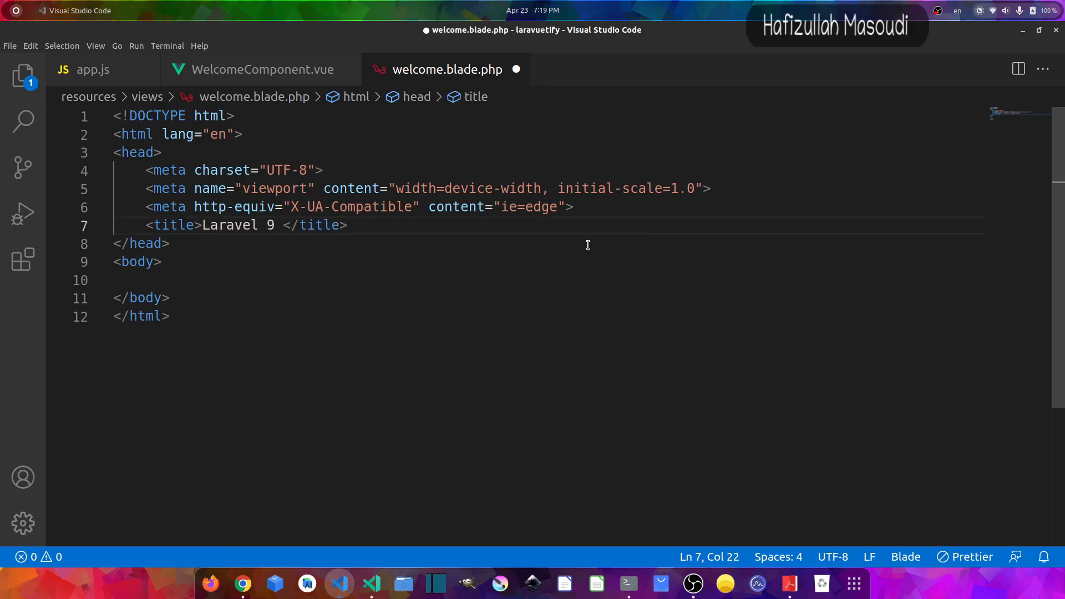
{"action": "type", "text": "With Vue JS 2"}
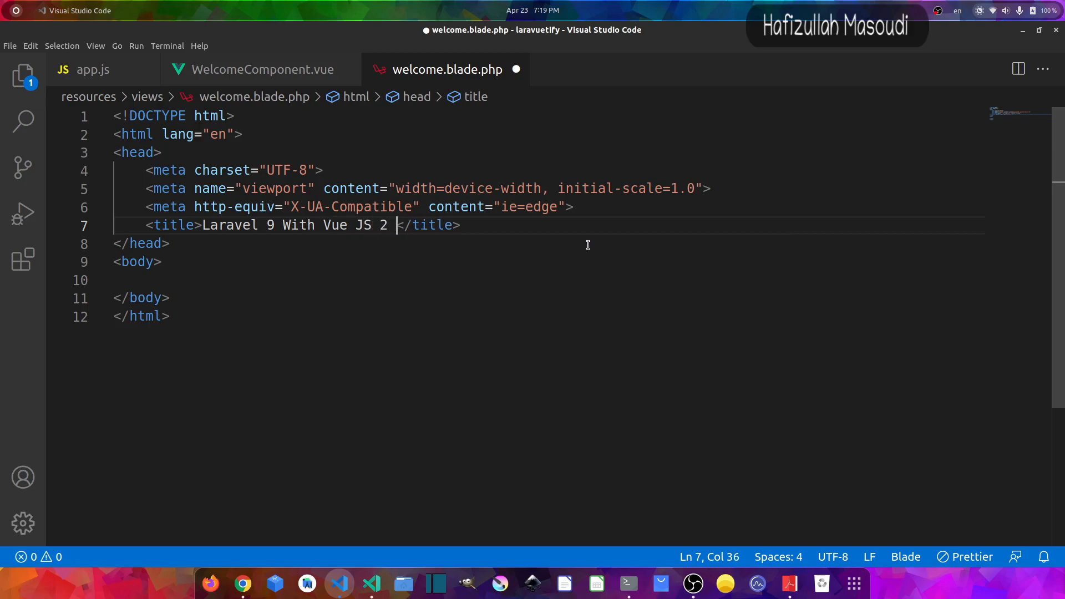
{"action": "type", "text": "and Vuetify"}
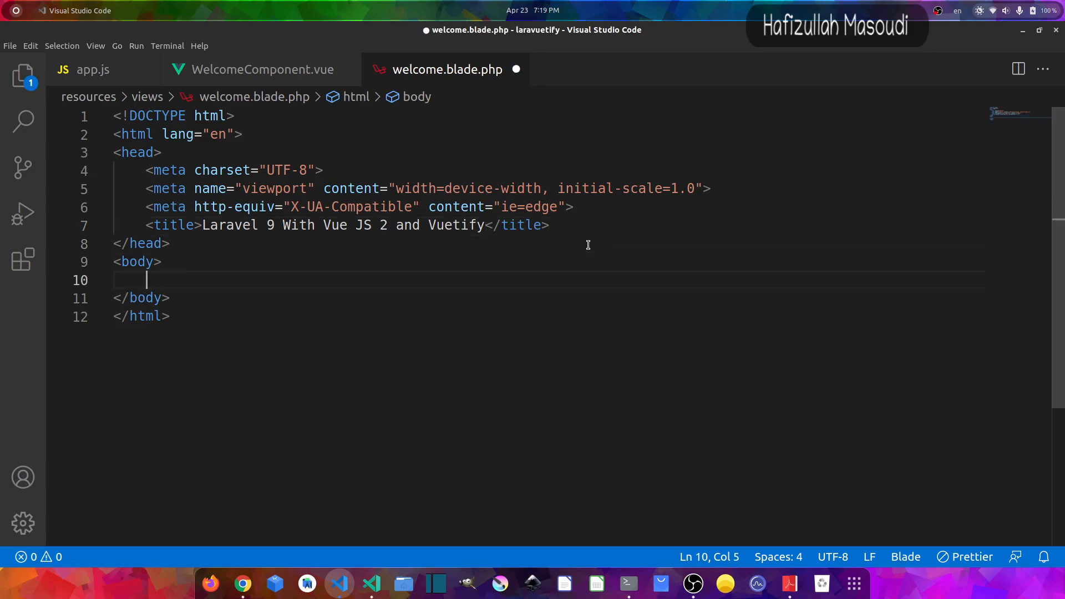
Inside div#app nest v-app, v-main and v-container wrapping a welcome-component tag.
{"action": "type", "text": "#app"}
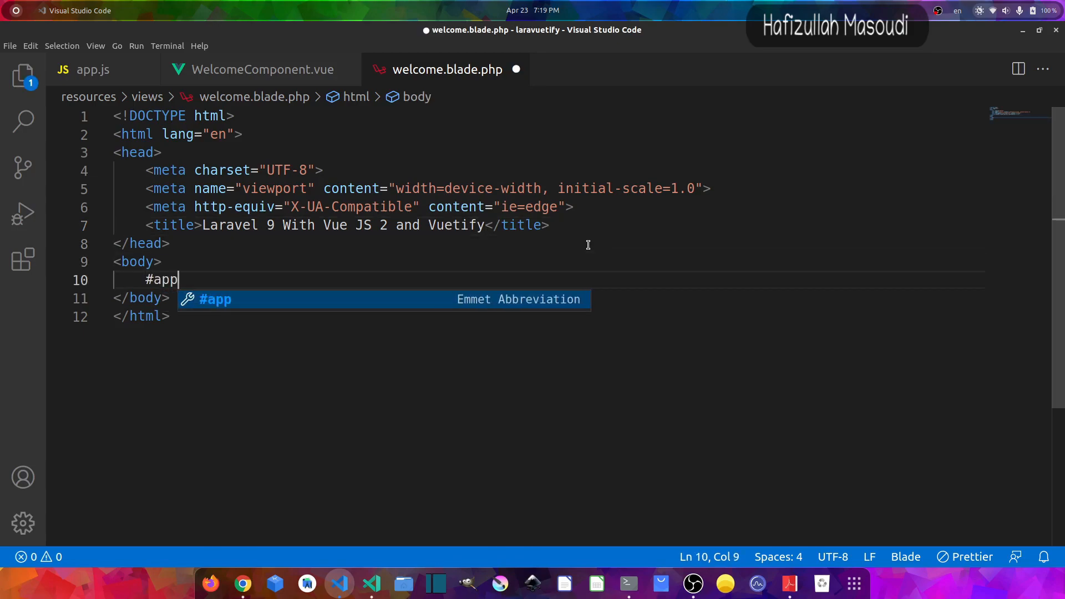
{"action": "key", "text": "Tab"}
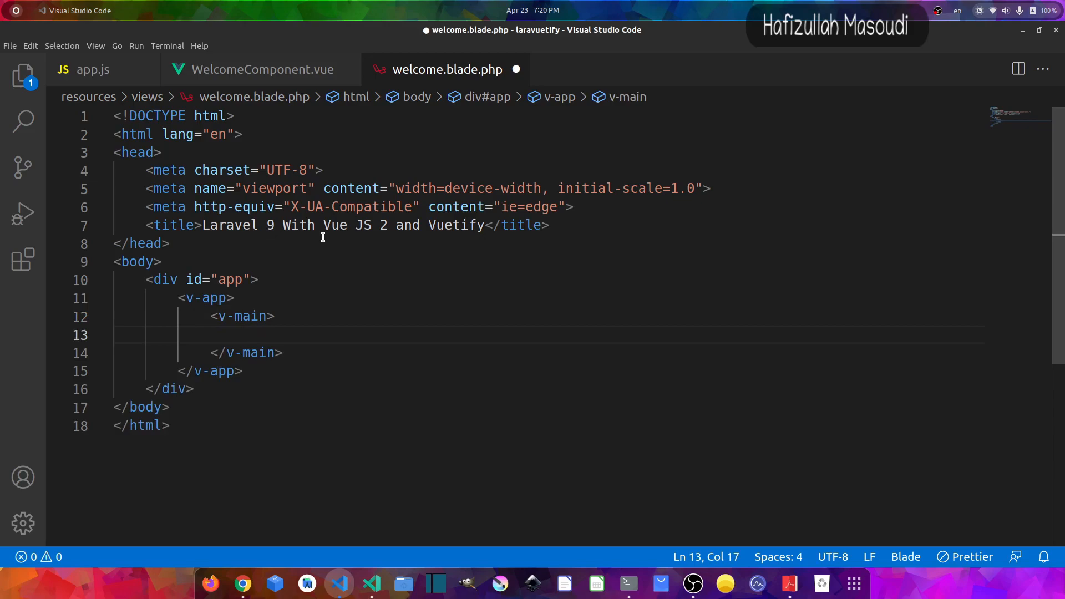
{"action": "type", "text": "v-contain"}
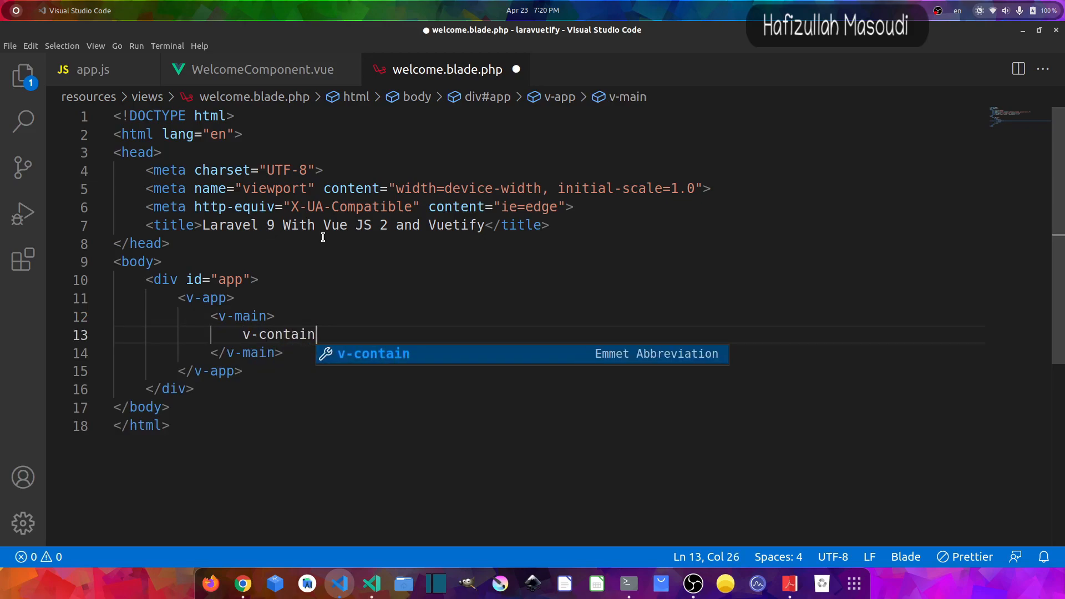
{"action": "key", "text": "Tab"}
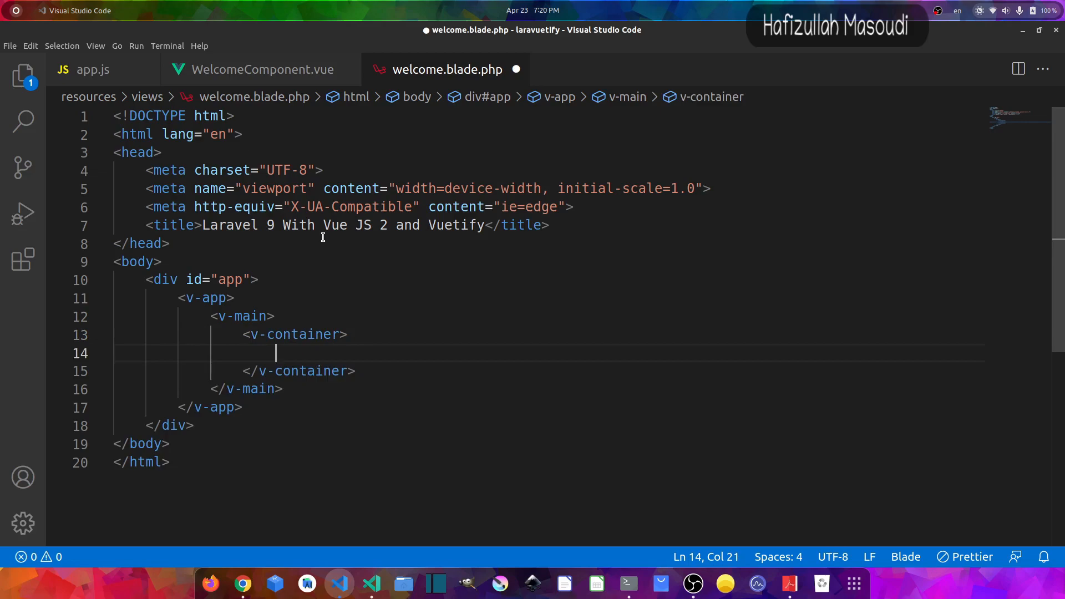
{"action": "type", "text": "welcome"}
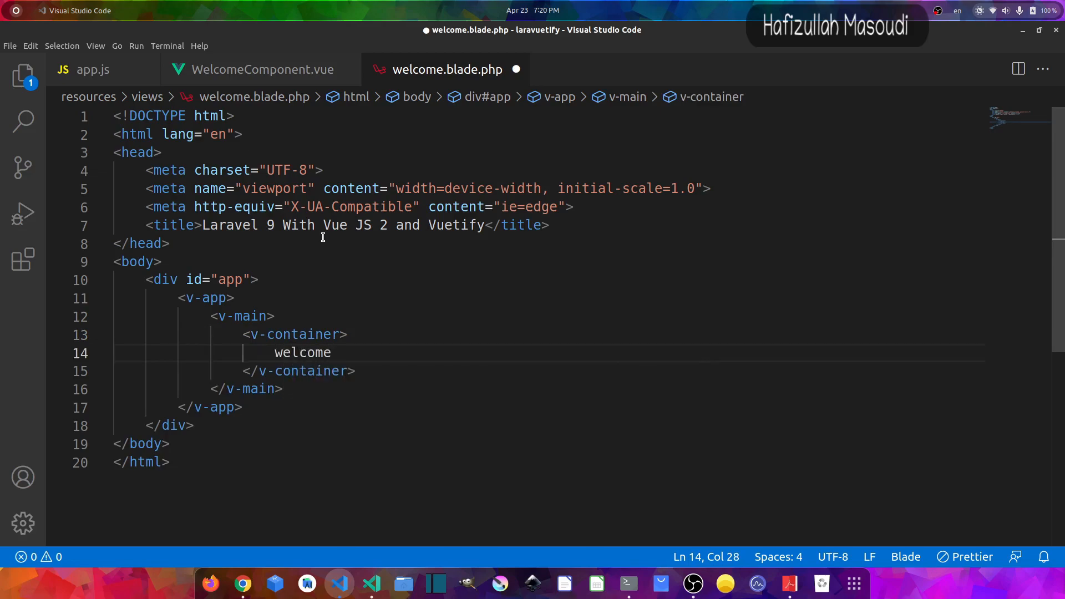
{"action": "type", "text": "-component"}
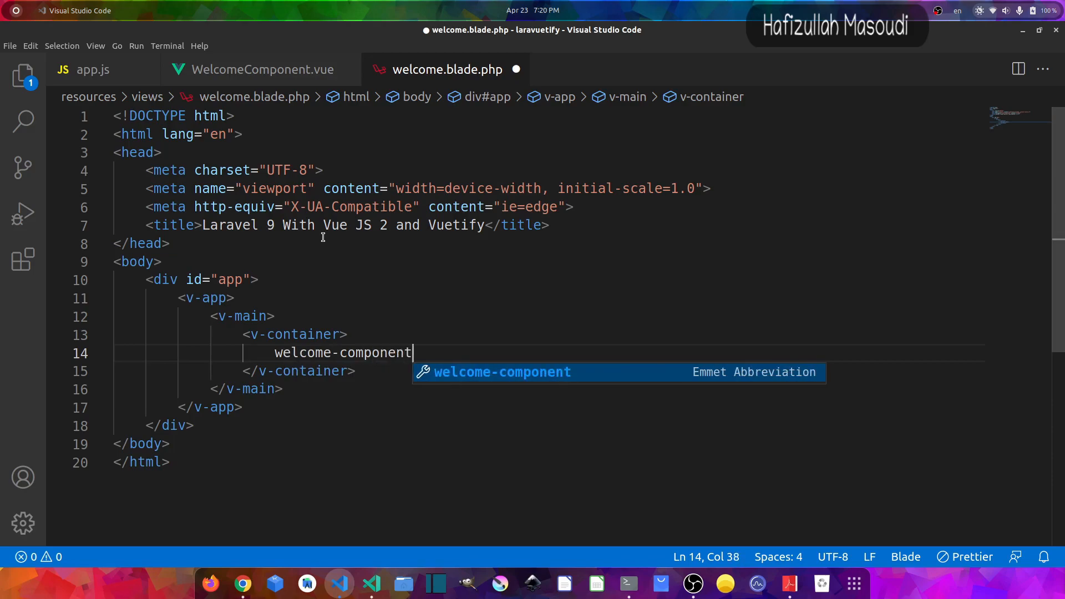
{"action": "key", "text": "Tab"}
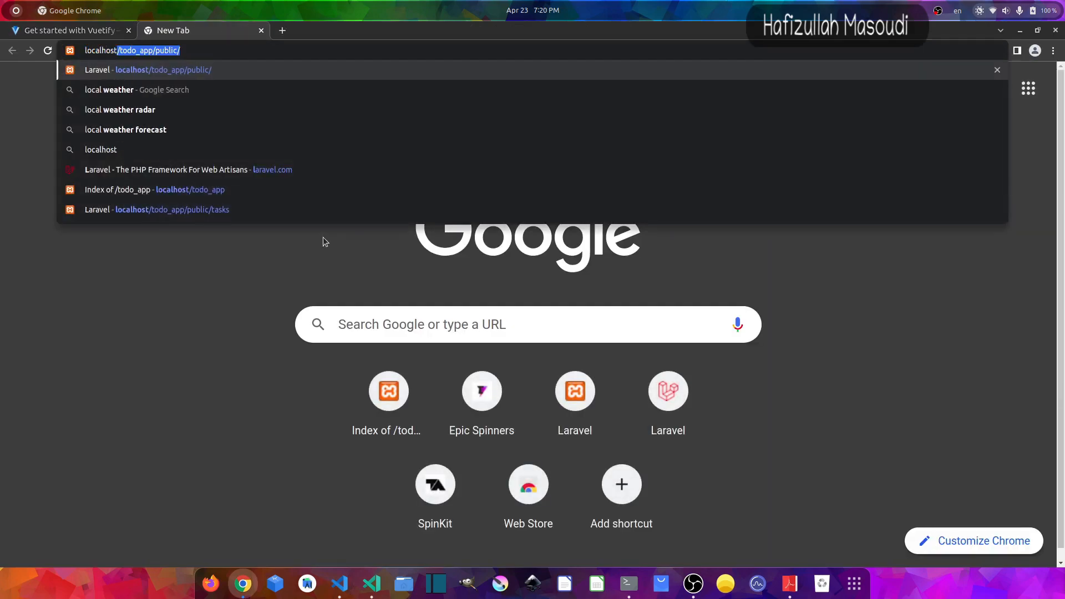
Load localhost/laravuetify/public/ in a new browser tab.
{"action": "type", "text": "localhost/laravel"}
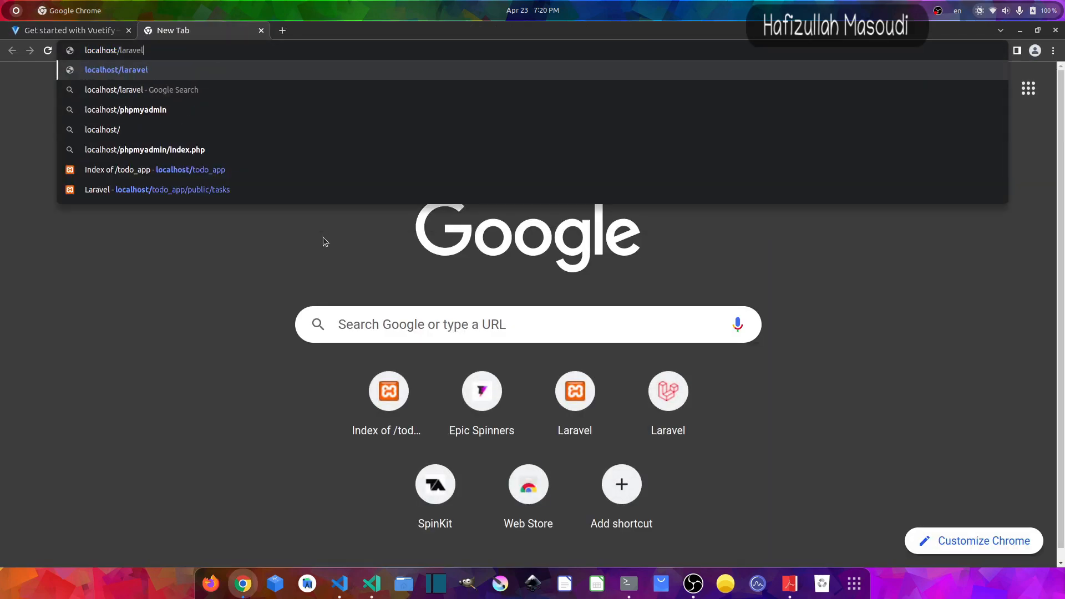
{"action": "key", "text": "Backspace"}
{"action": "type", "text": "uetify/public/"}
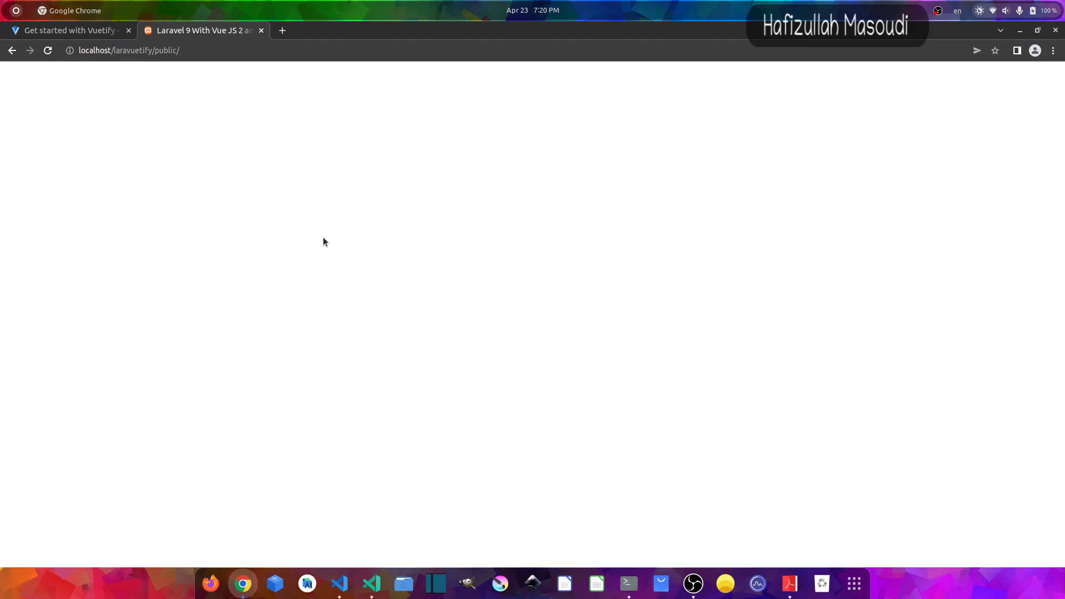
{"action": "mouse_move", "coordinate": [486, 277]}
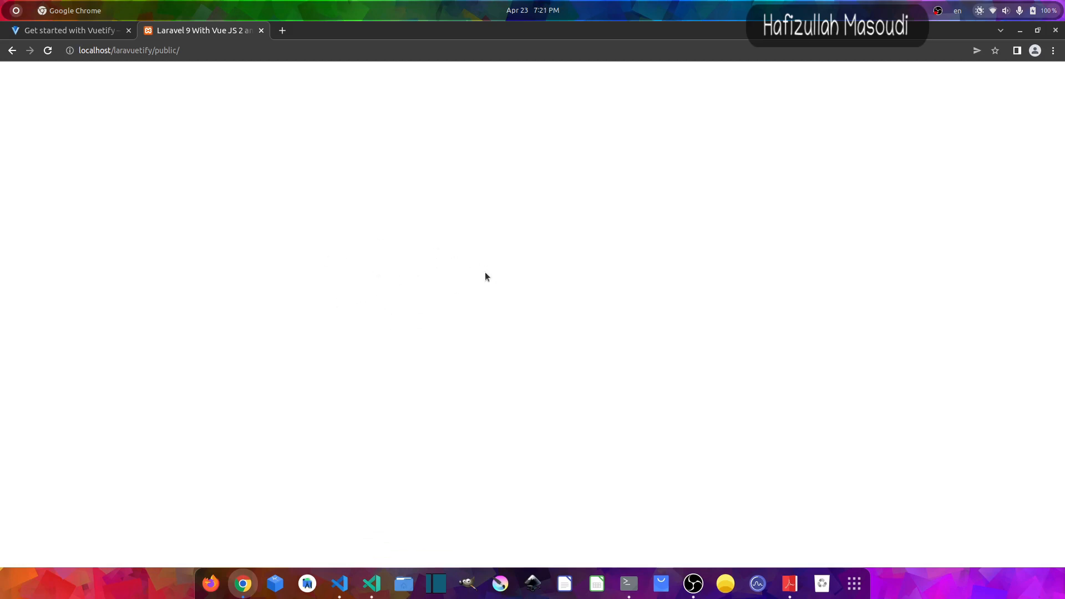
{"action": "mouse_move", "coordinate": [404, 282]}
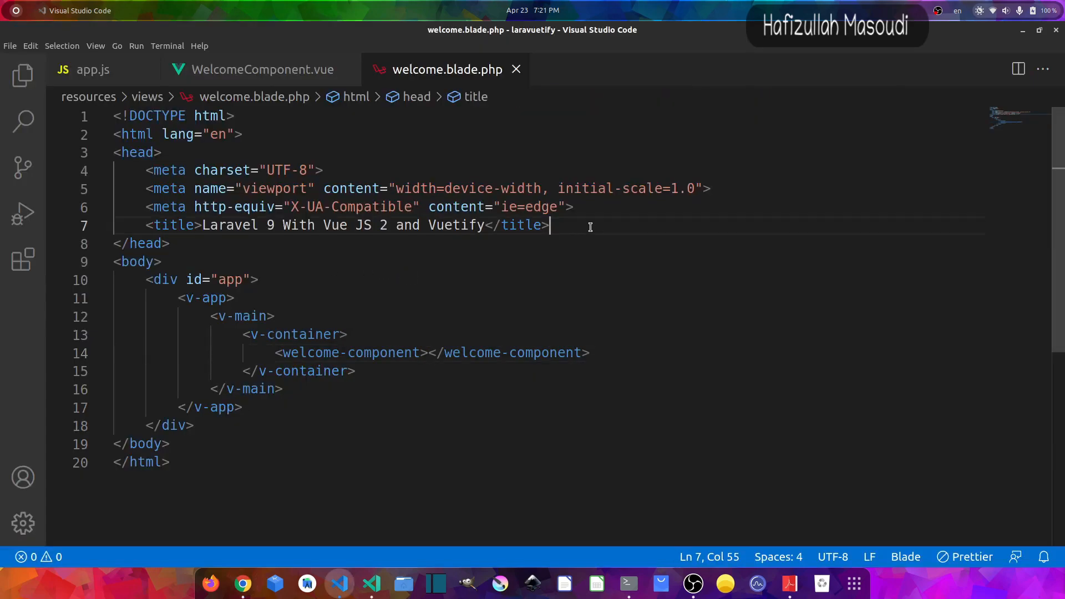
Link the css/app.css stylesheet in the head via asset().
{"action": "type", "text": "<link rel=\"stylesheet\" href=\"\">"}
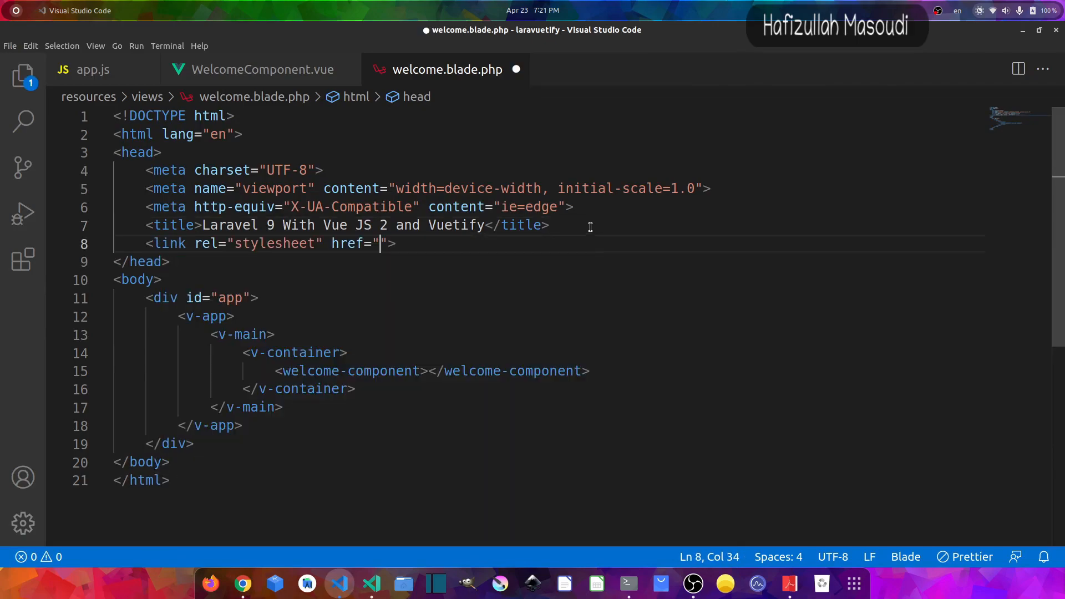
{"action": "type", "text": "{{}}"}
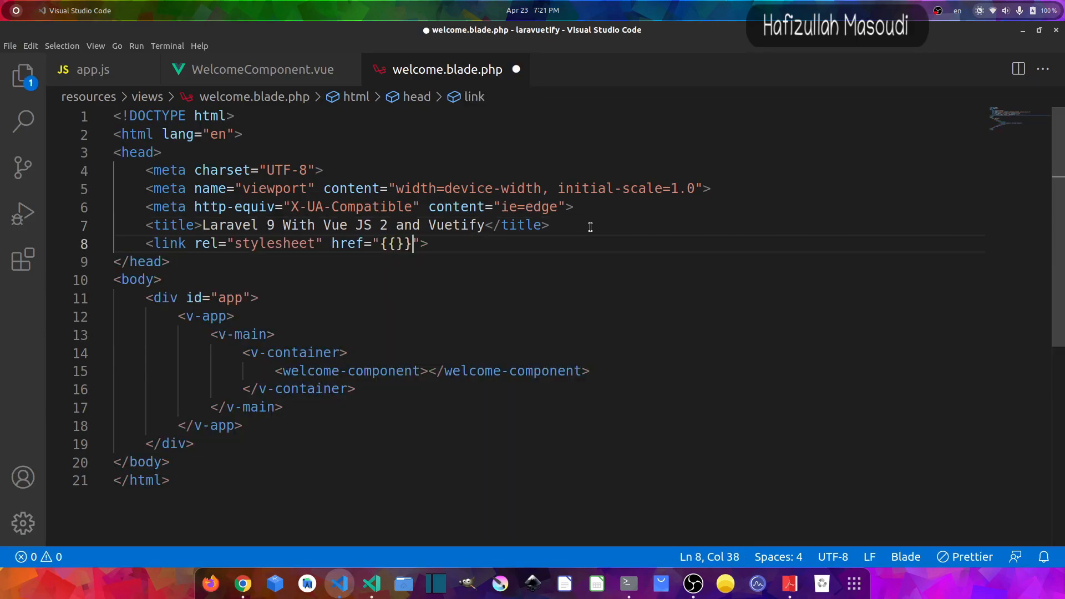
{"action": "type", "text": "asse"}
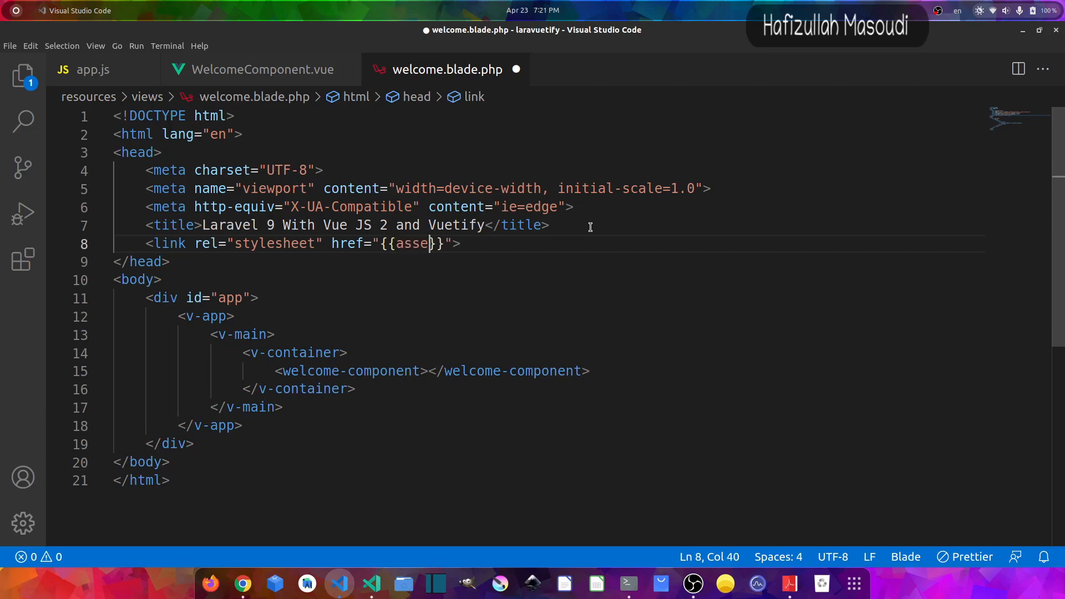
{"action": "type", "text": "t('')"}
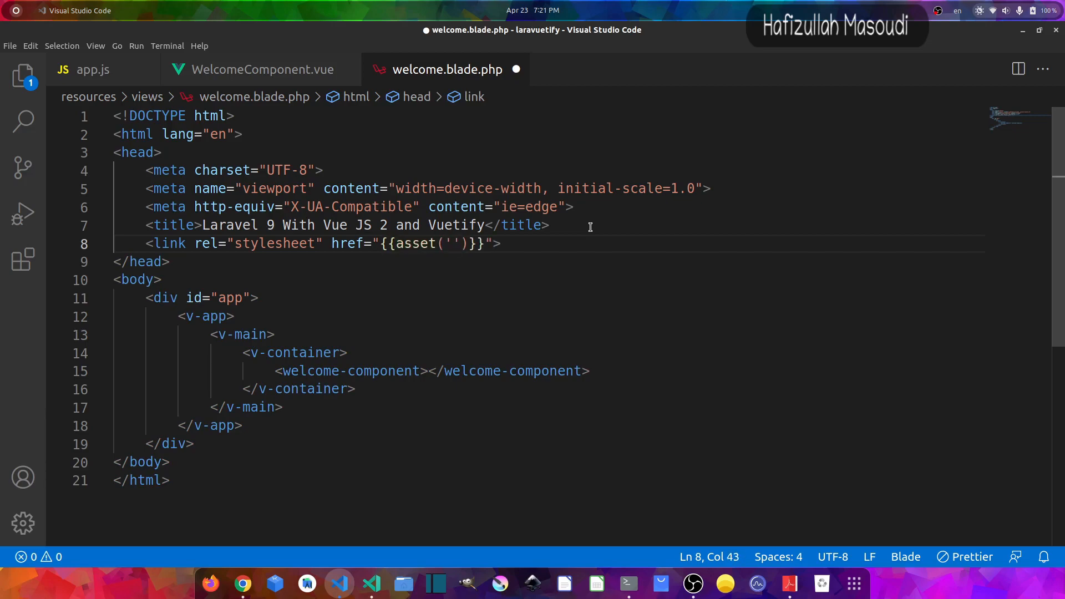
{"action": "type", "text": "css/app.css"}
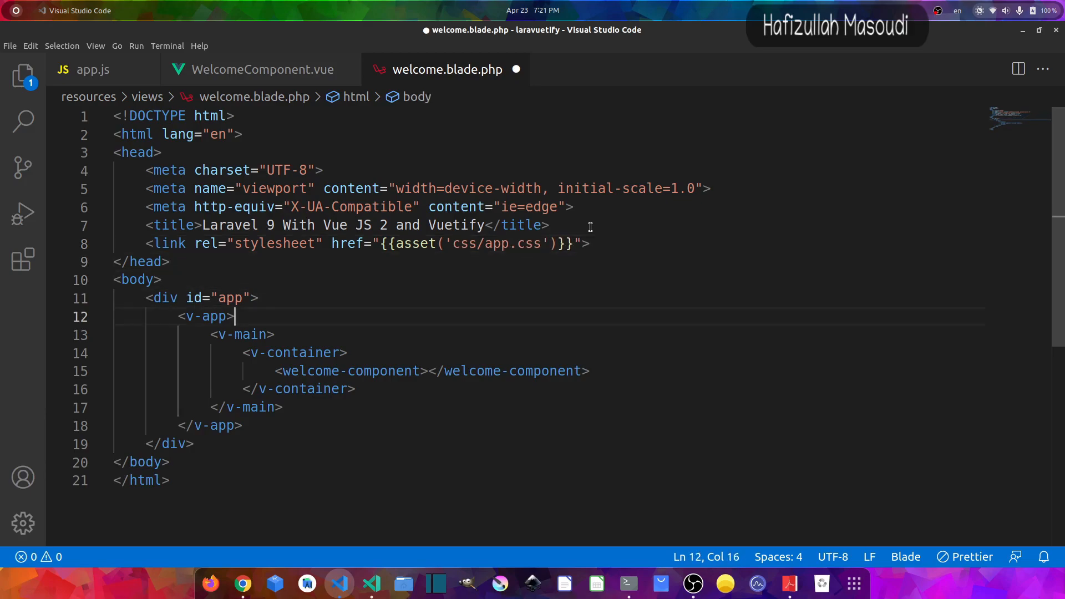
Load js/app.js with a script tag via asset() before the body ends.
{"action": "key", "text": "Enter"}
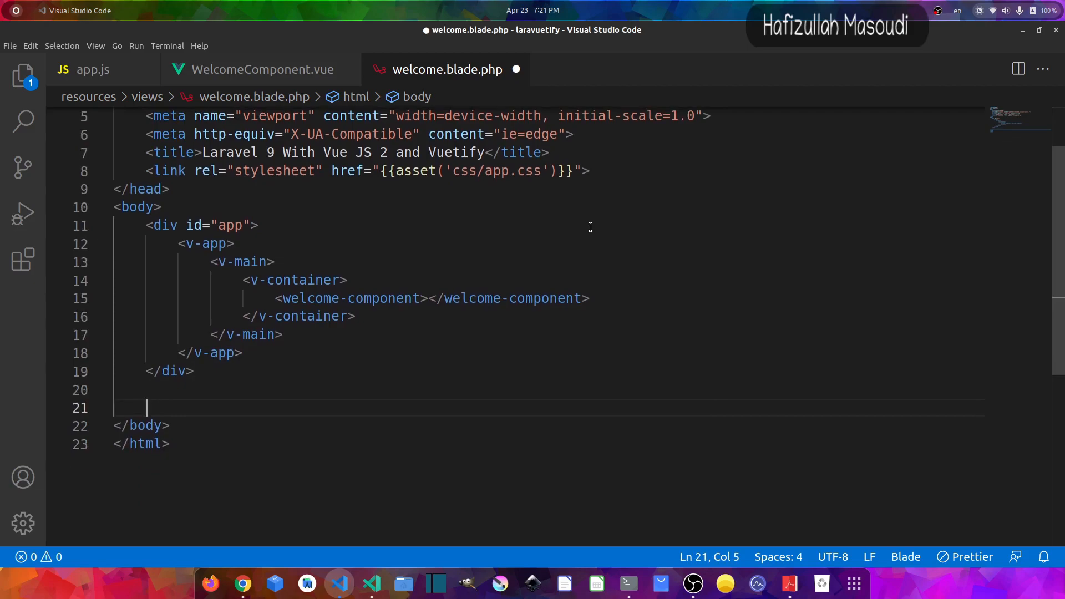
{"action": "type", "text": "sc"}
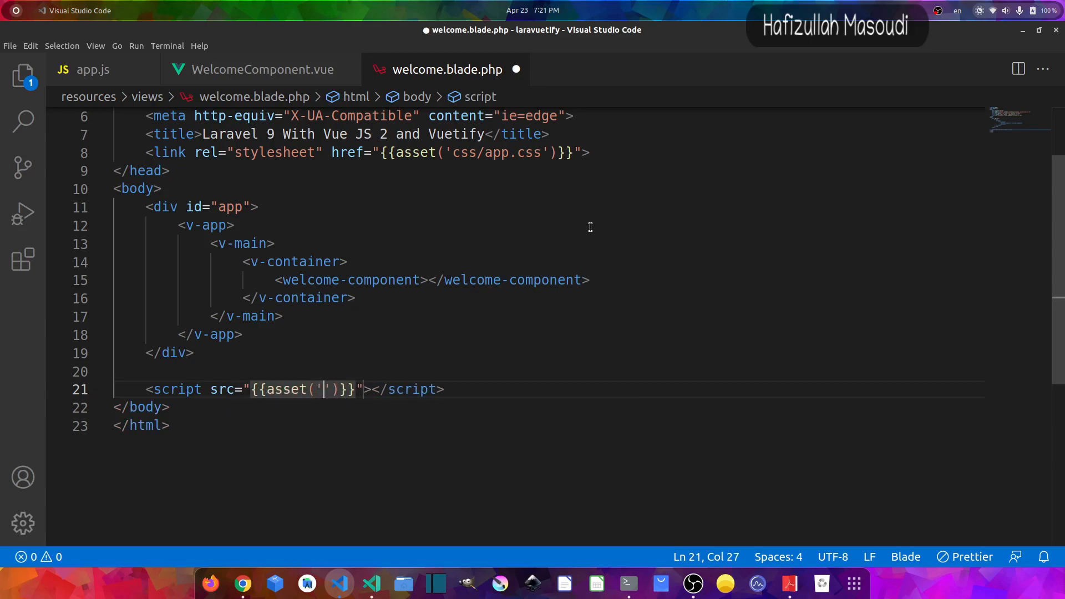
{"action": "type", "text": "js/app"}
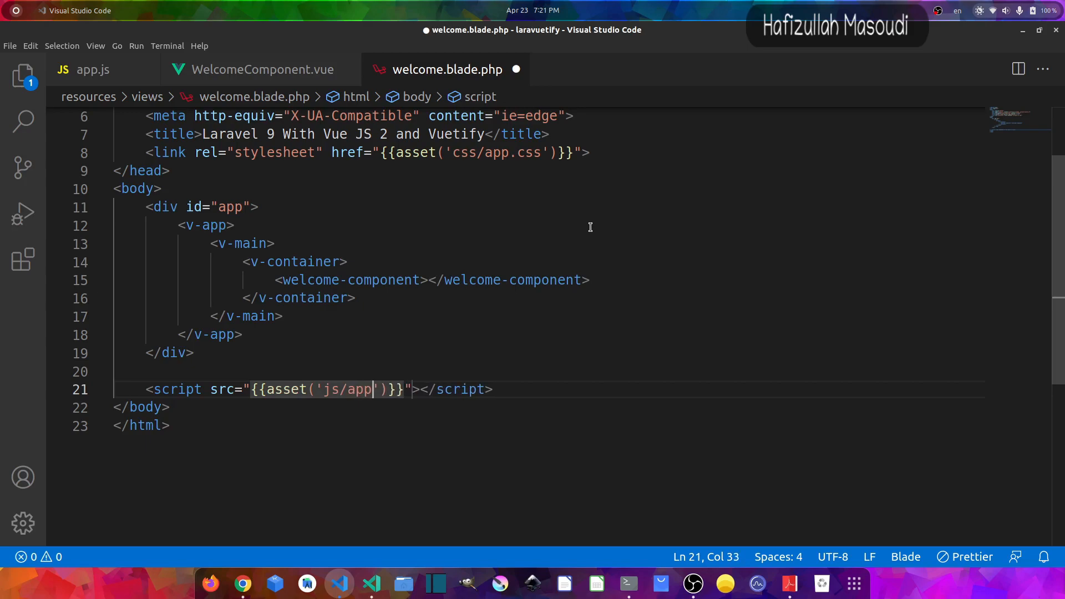
{"action": "type", "text": ".js"}
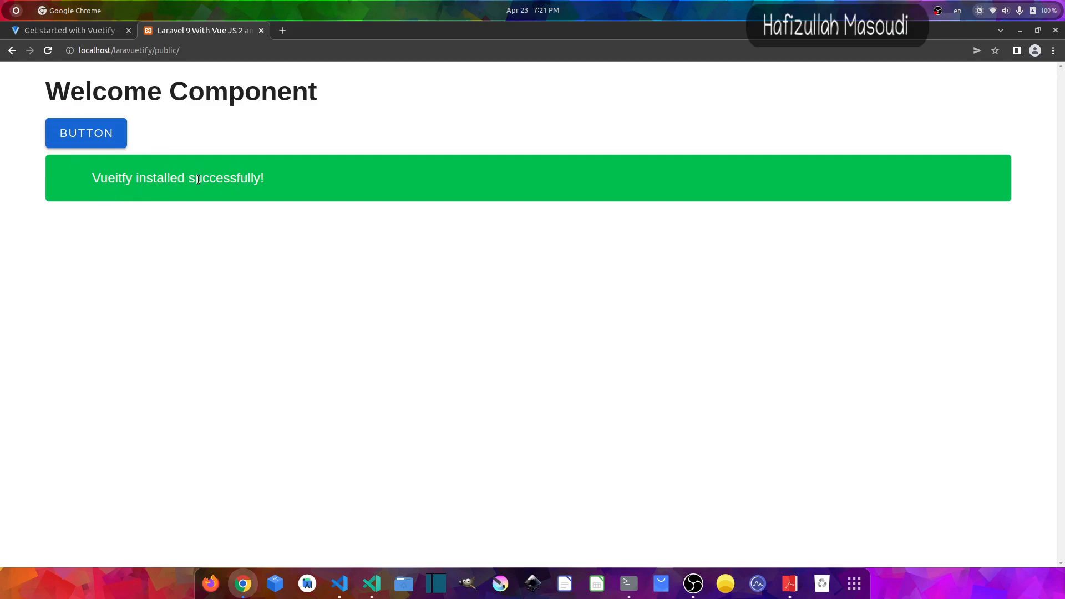
{"action": "mouse_move", "coordinate": [98, 192]}
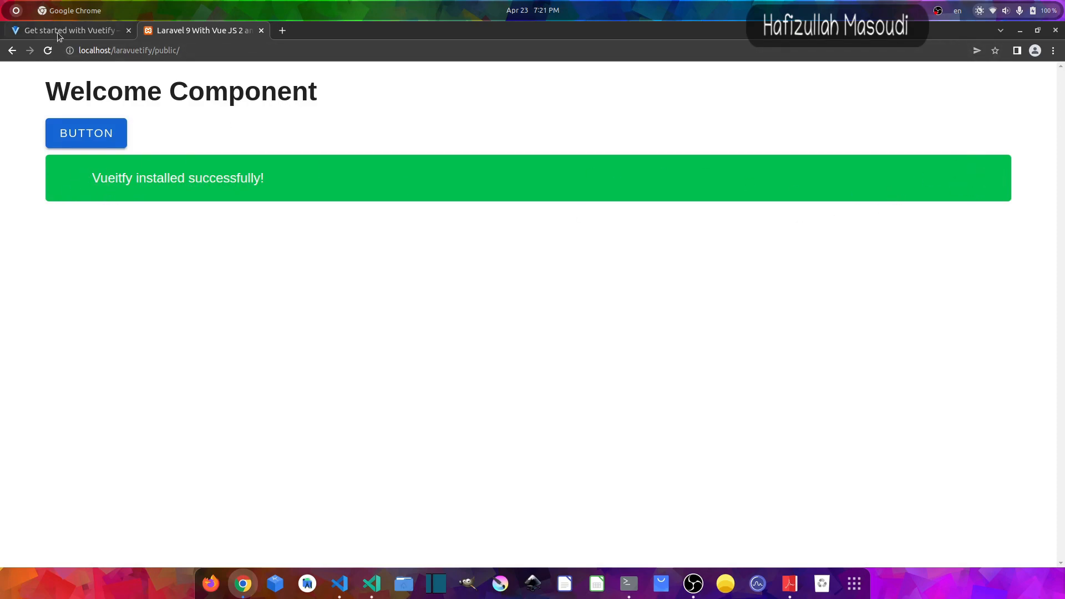
Bring up the Vuetify docs' Font installation section with the Roboto and icon links.
{"action": "left_click", "coordinate": [67, 30]}
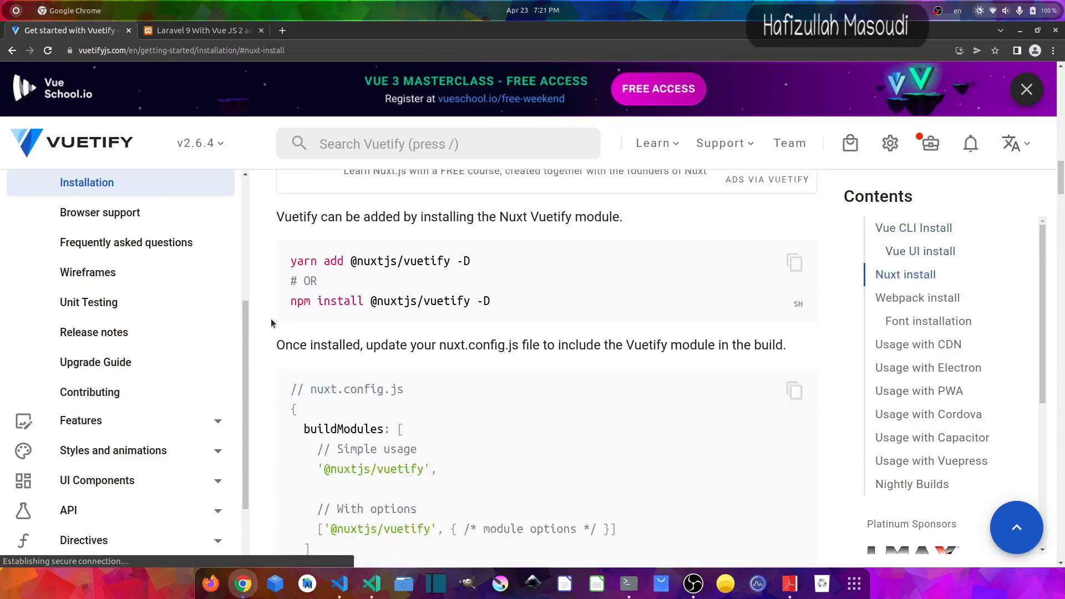
{"action": "left_click", "coordinate": [917, 297]}
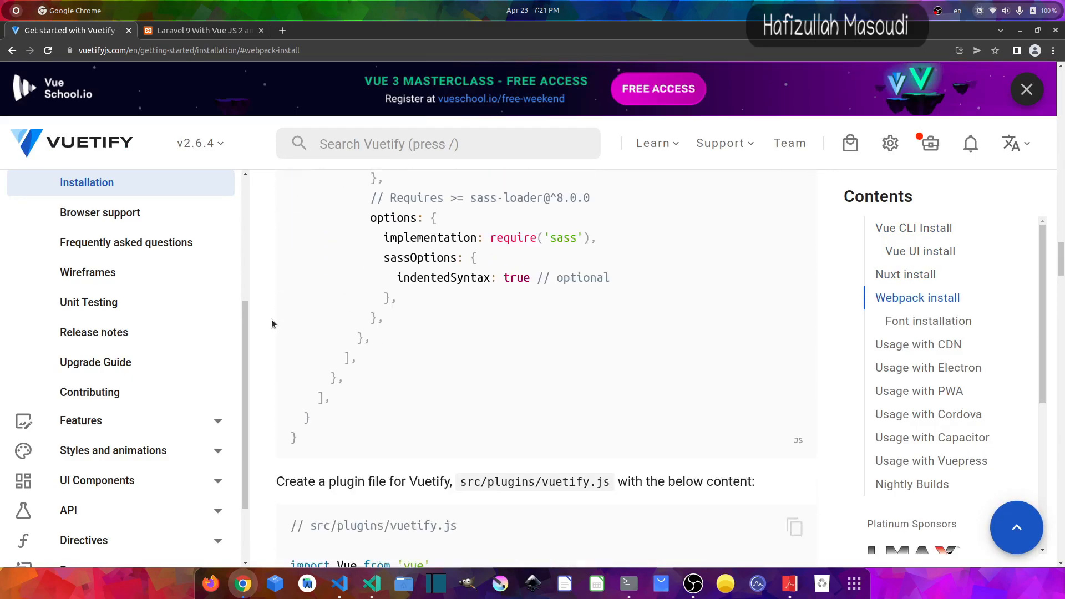
{"action": "scroll", "scroll_direction": "down", "scroll_amount": 3}
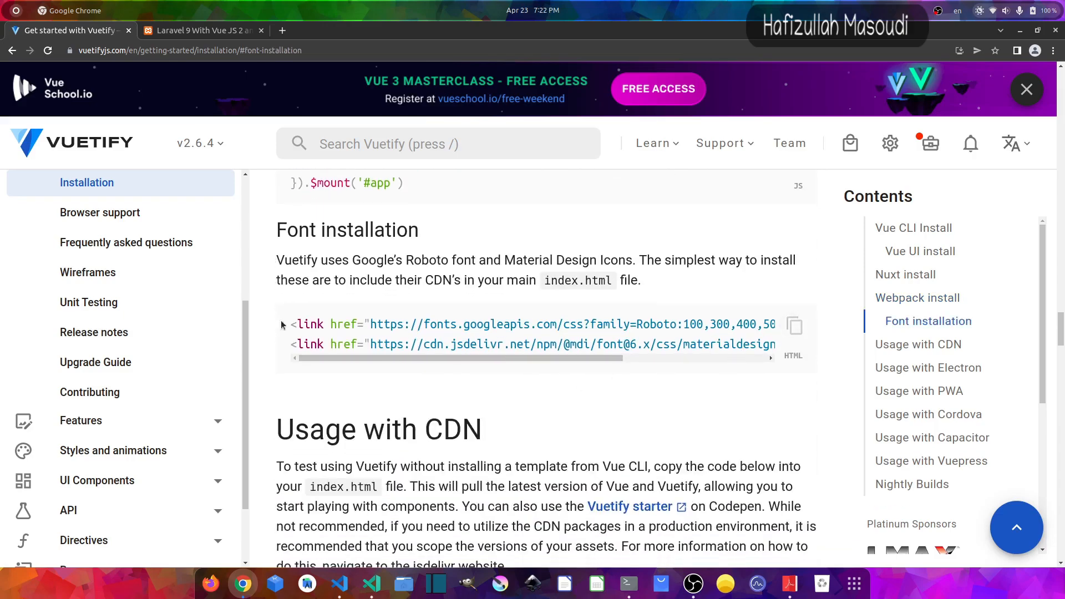
{"action": "mouse_move", "coordinate": [796, 325]}
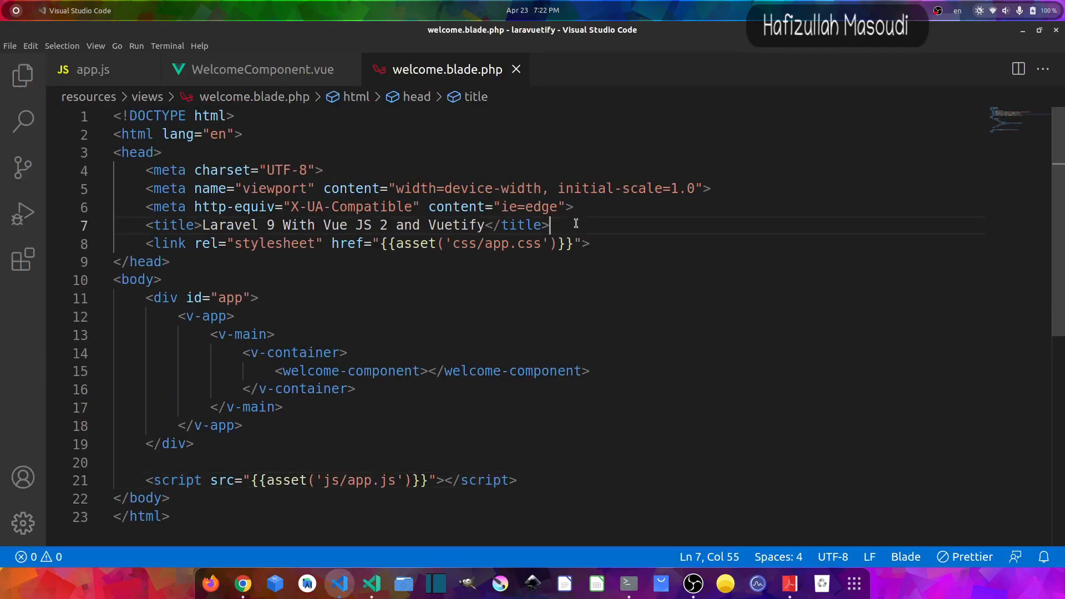
Paste the Roboto font and Material Design Icons link tags into the head.
{"action": "type", "text": "<link href=\"https://fonts.googleapis.com/css?family=Roboto:100,300,400,500,700,900\" rel=\"stylesheet\">"}
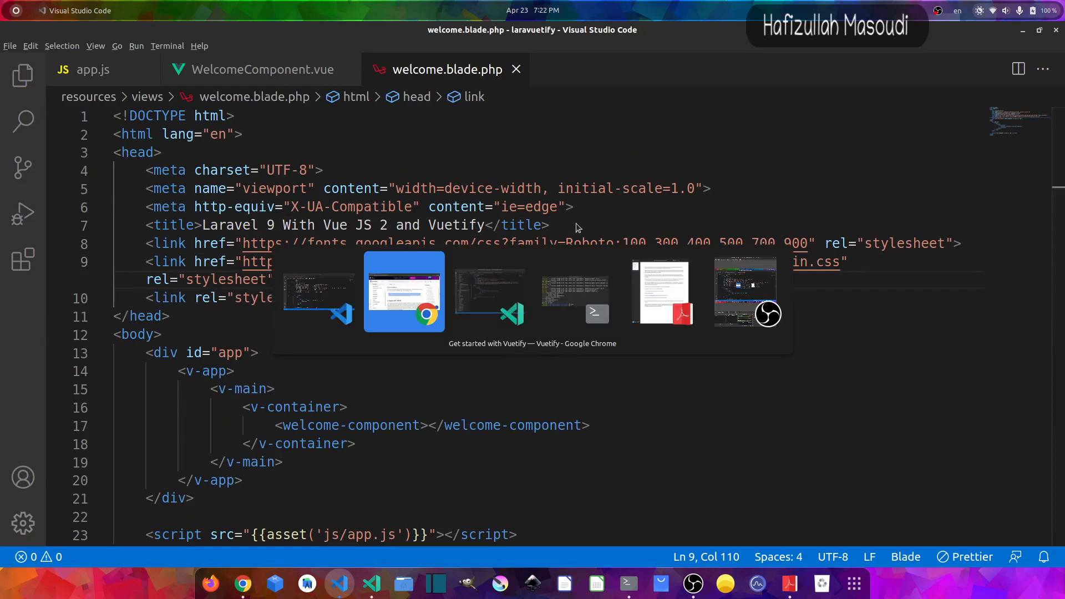
Reload the local page to show the alert with icons, then dismiss it.
{"action": "left_click", "coordinate": [404, 291]}
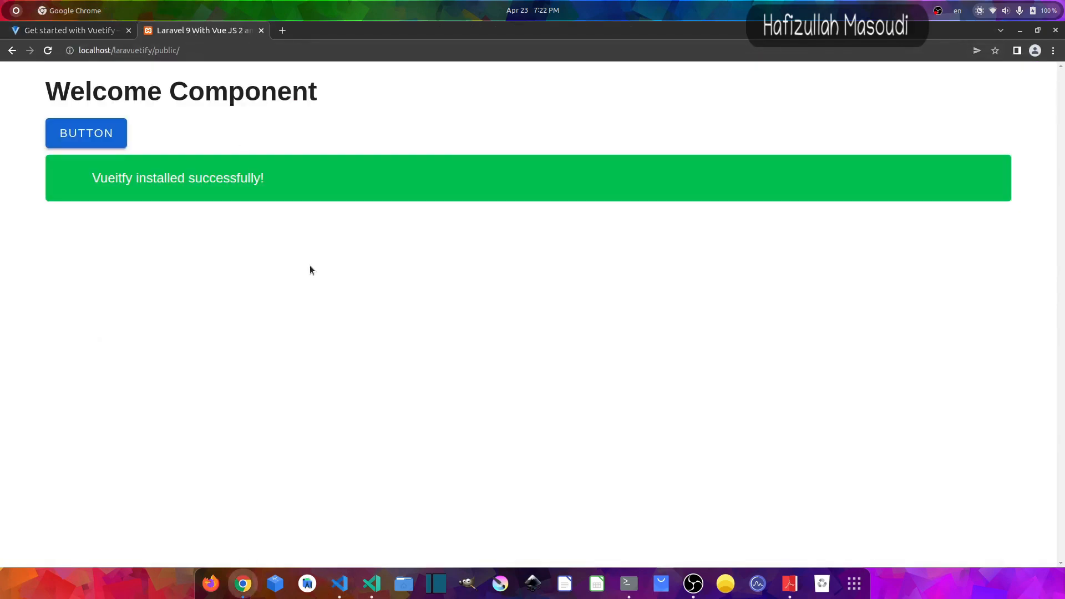
{"action": "left_click", "coordinate": [46, 49]}
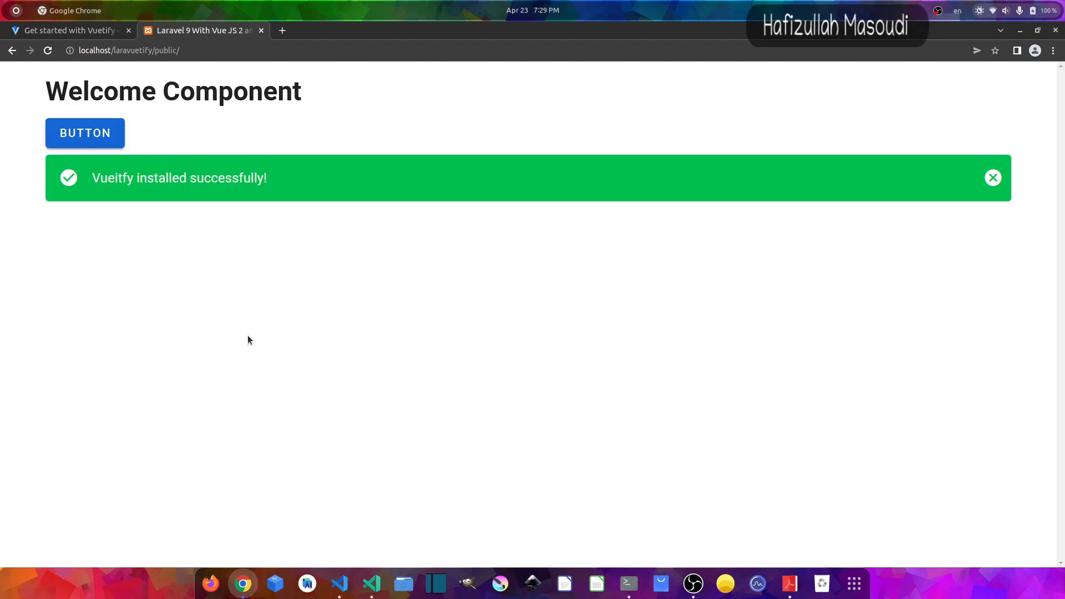
{"action": "mouse_move", "coordinate": [404, 168]}
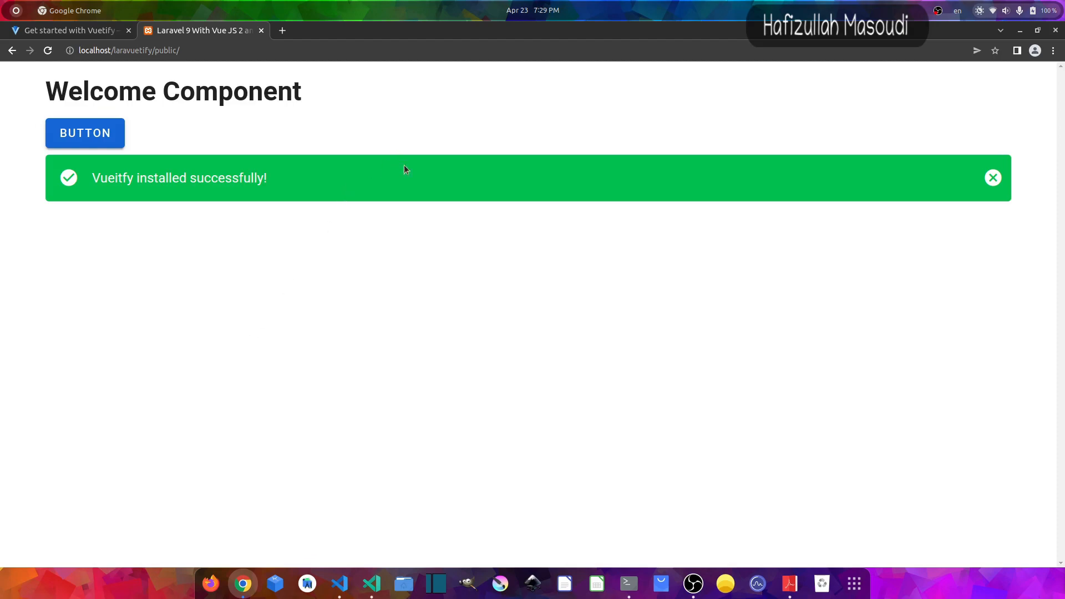
{"action": "mouse_move", "coordinate": [565, 188]}
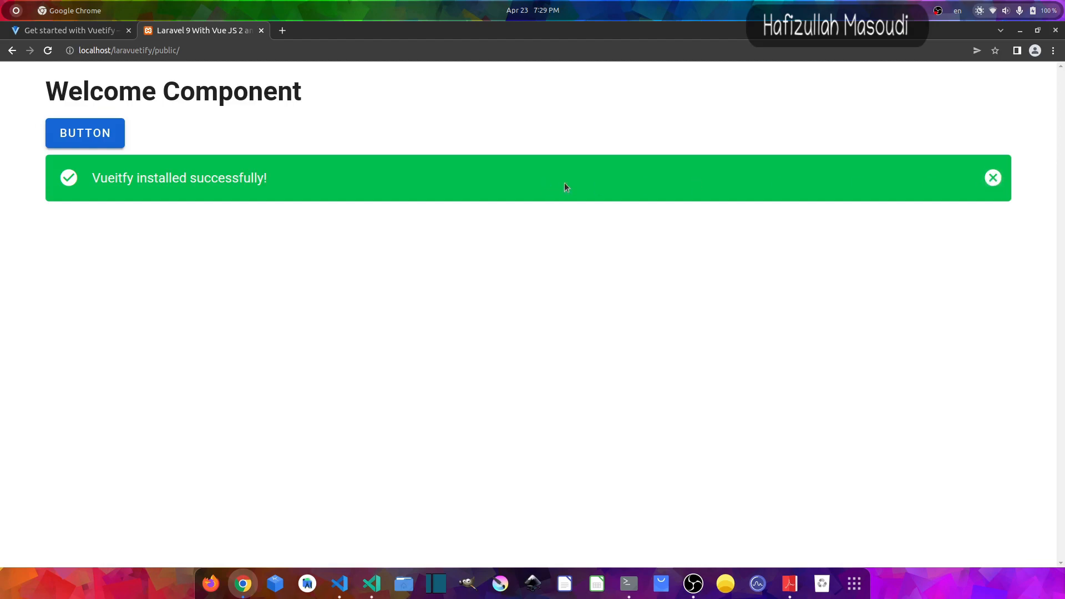
{"action": "left_click", "coordinate": [992, 178]}
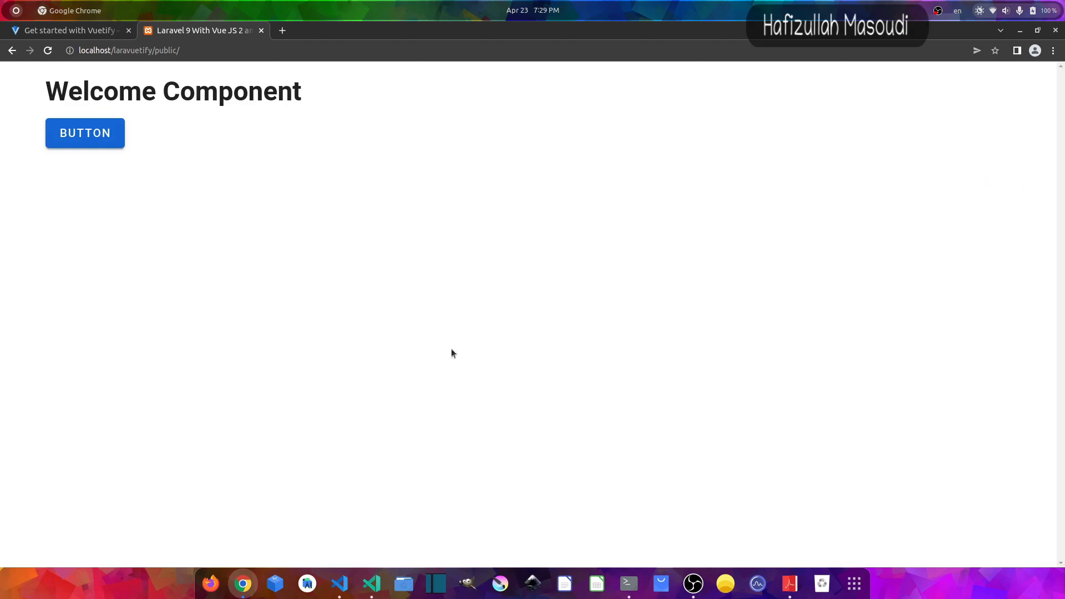
{"action": "mouse_move", "coordinate": [505, 300]}
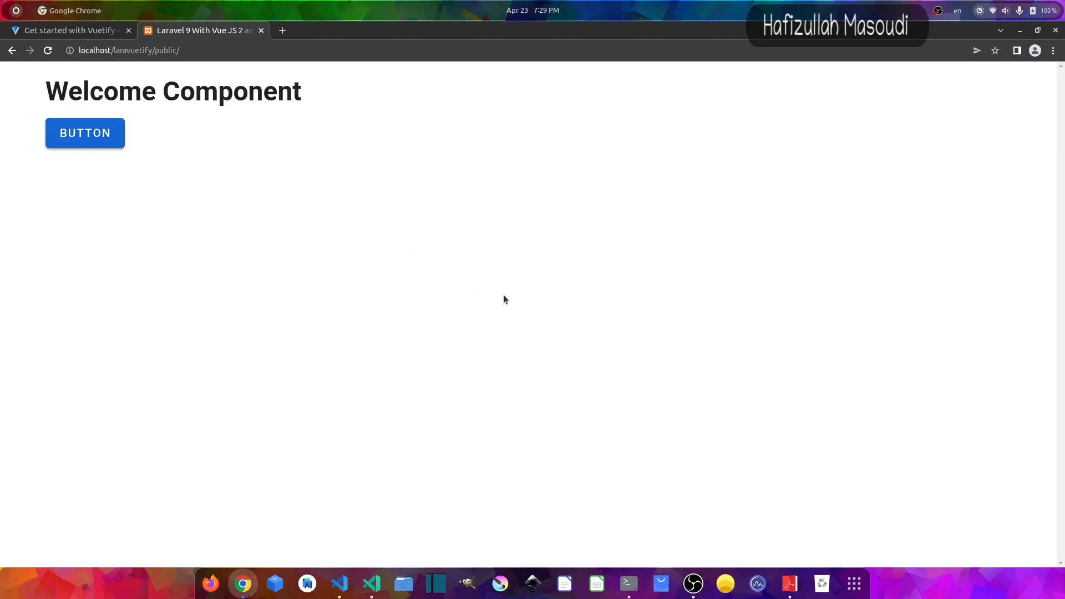
{"action": "mouse_move", "coordinate": [449, 324]}
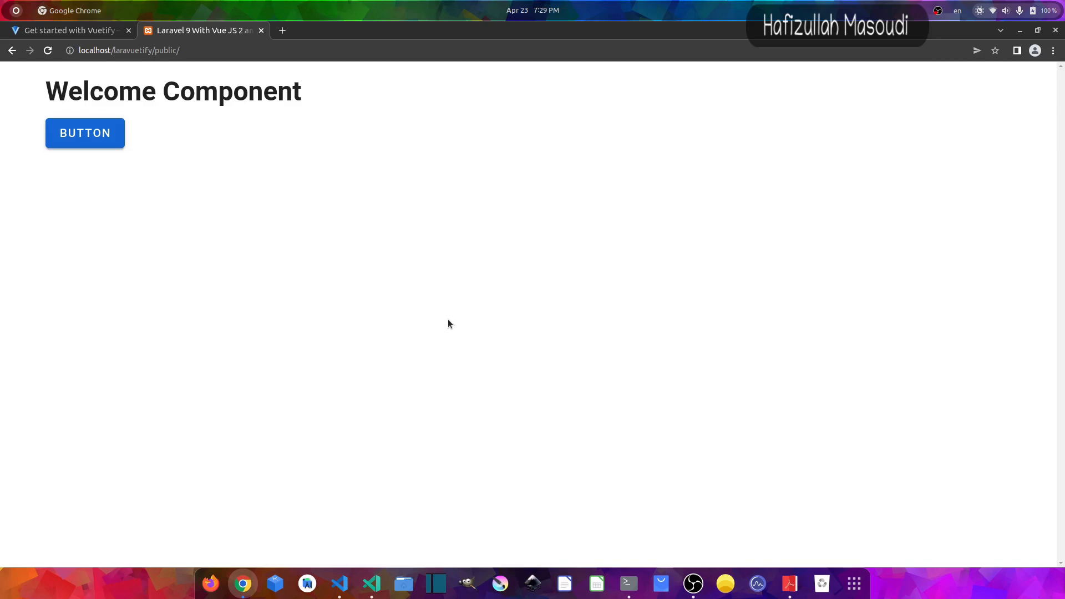